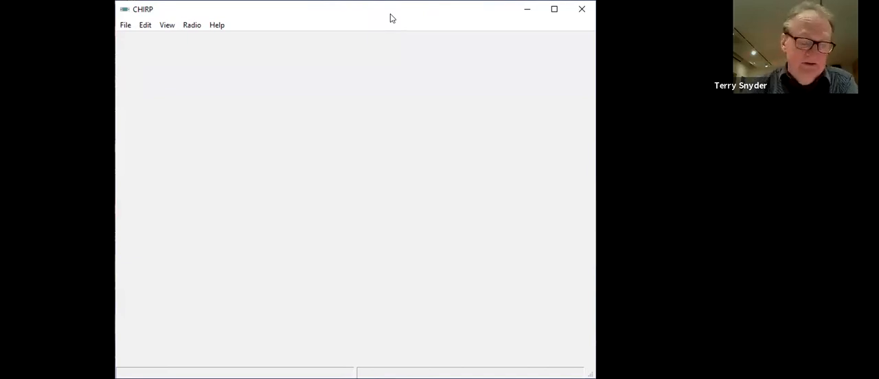
mouse_move(126, 33)
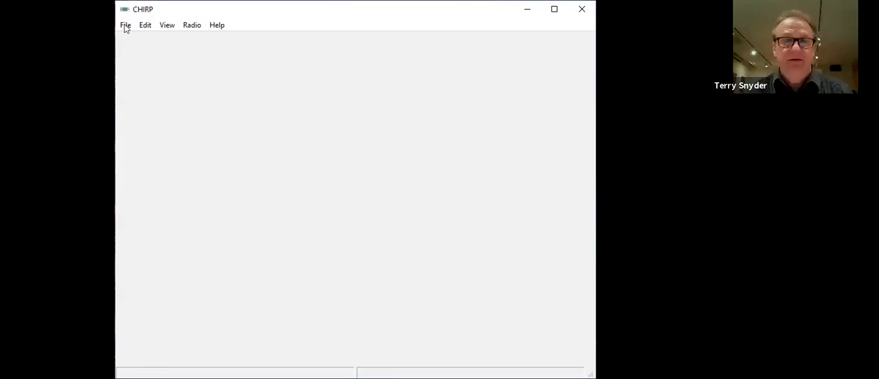
mouse_move(167, 25)
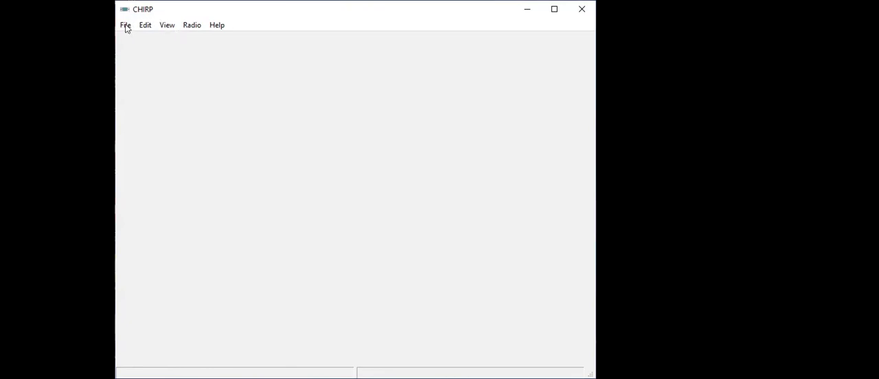
- Browse the File menu, then move on to the Radio menu's Download From Radio command
left_click(127, 24)
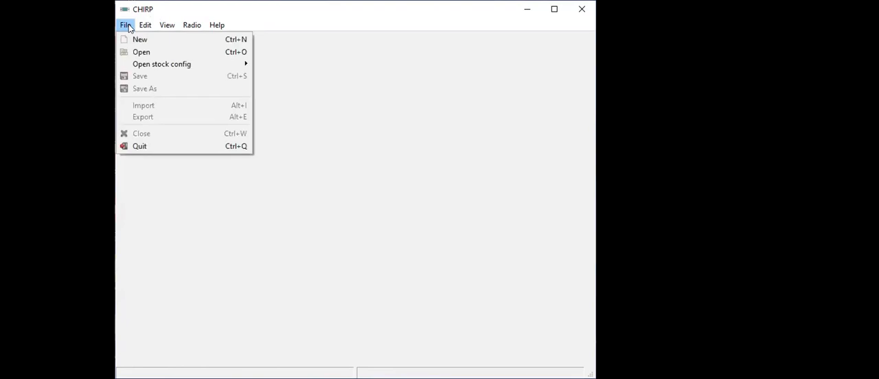
left_click(192, 24)
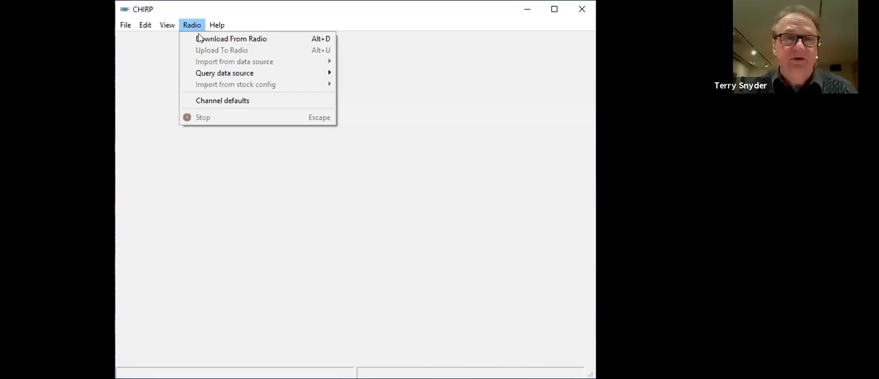
mouse_move(230, 38)
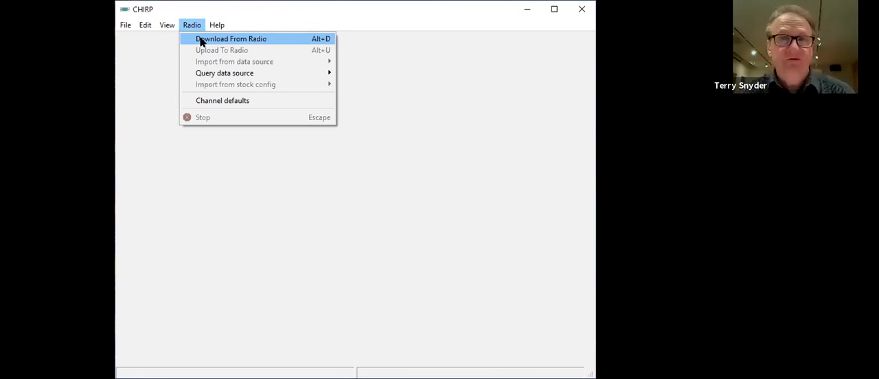
- Start Download From Radio and set vendor Baofeng, model UV-5R on port COM10
left_click(231, 39)
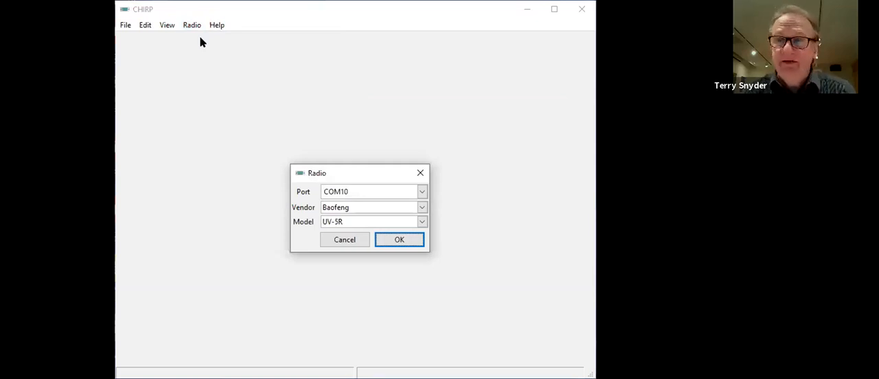
mouse_move(299, 104)
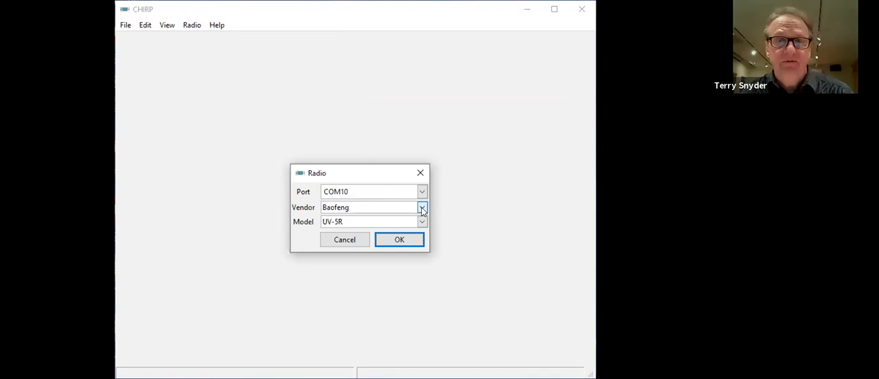
left_click(422, 207)
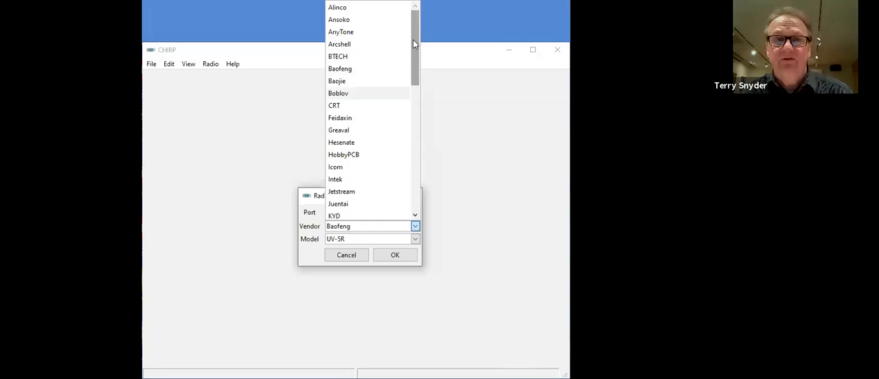
scroll("down", 3)
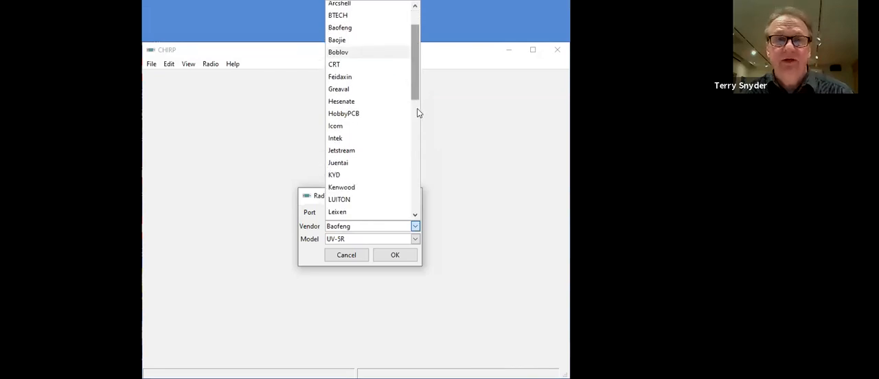
scroll("down", 3)
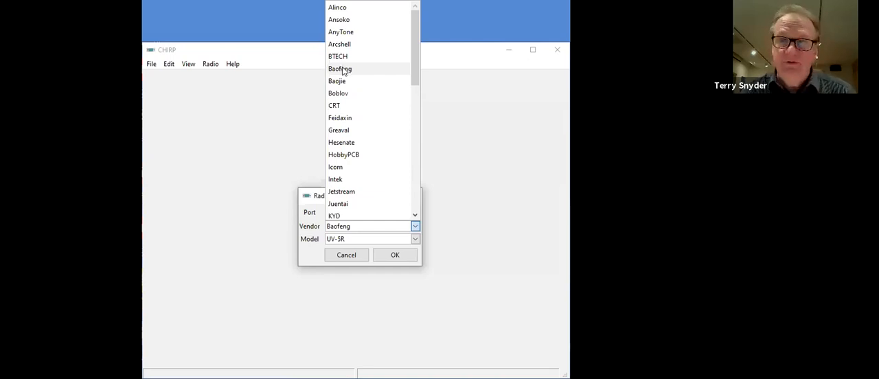
mouse_move(347, 76)
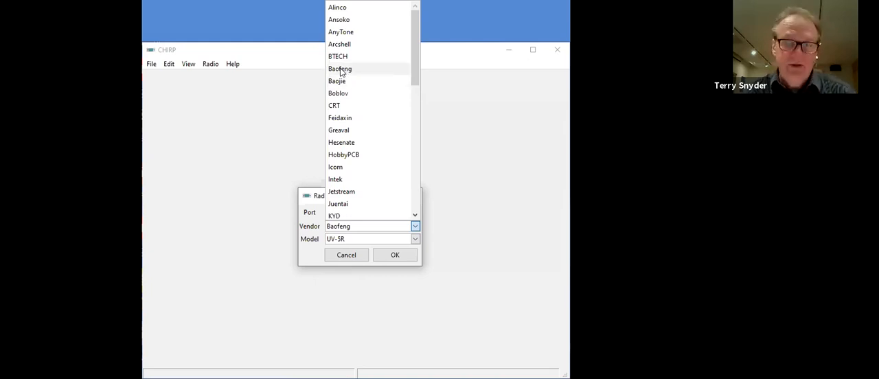
left_click(339, 68)
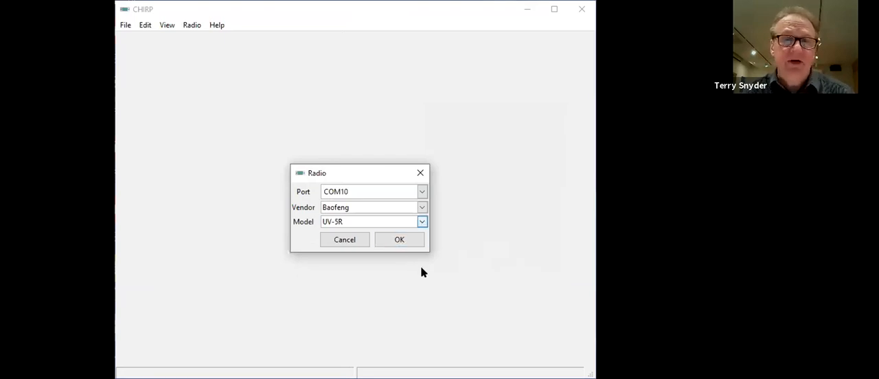
left_click(422, 222)
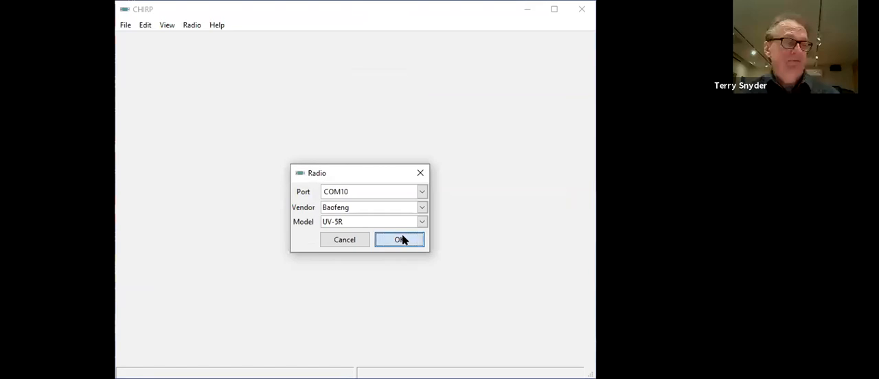
- Accept the COM10 / Baofeng / UV-5R settings to show the UV-5R connection instructions
left_click(399, 239)
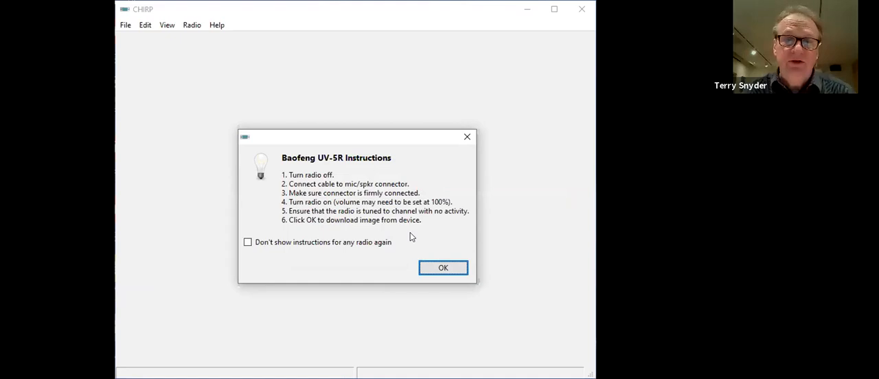
mouse_move(430, 236)
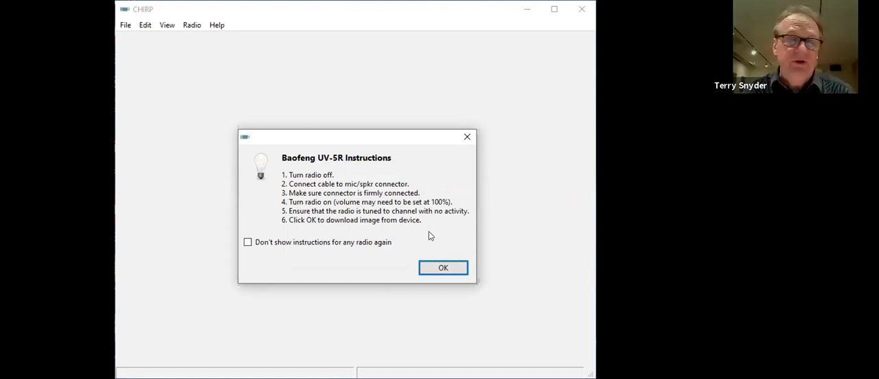
mouse_move(433, 247)
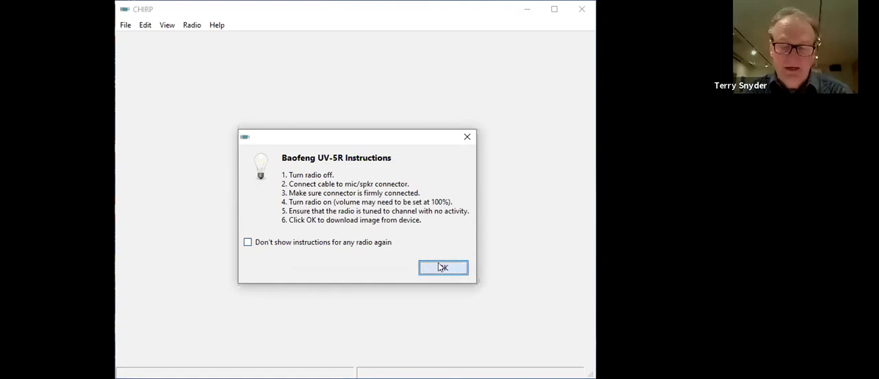
- Acknowledge the instructions so the UV-5R memory image downloads into the channel list
left_click(442, 267)
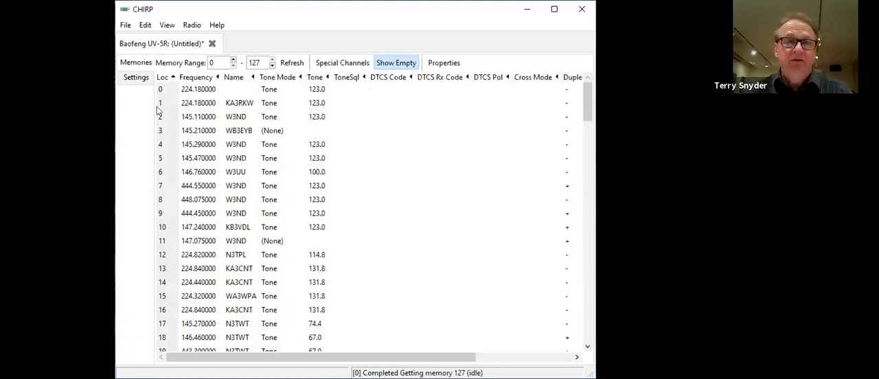
mouse_move(172, 20)
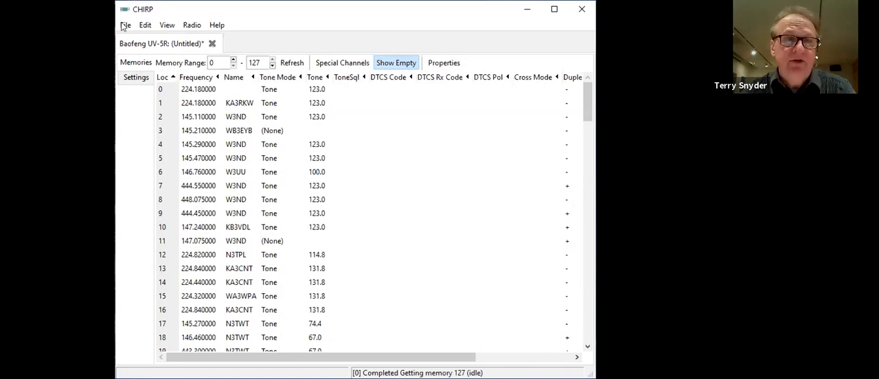
left_click(126, 25)
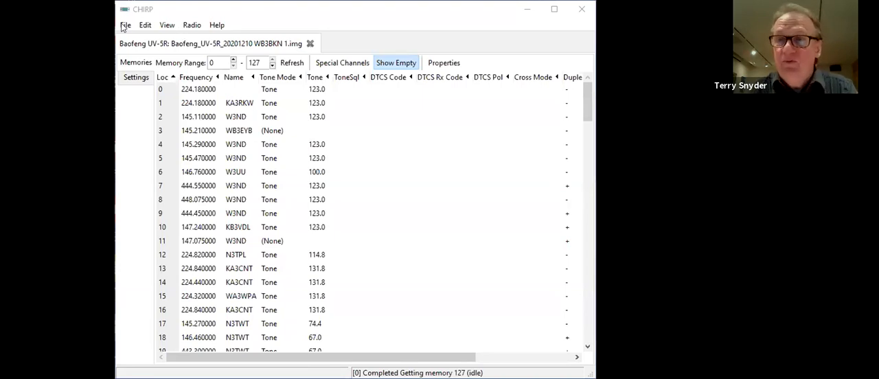
- Save the image over the existing Baofeng_UV-5R_20201210 WB3BKN 1.img file, confirming the overwrite
left_click(126, 25)
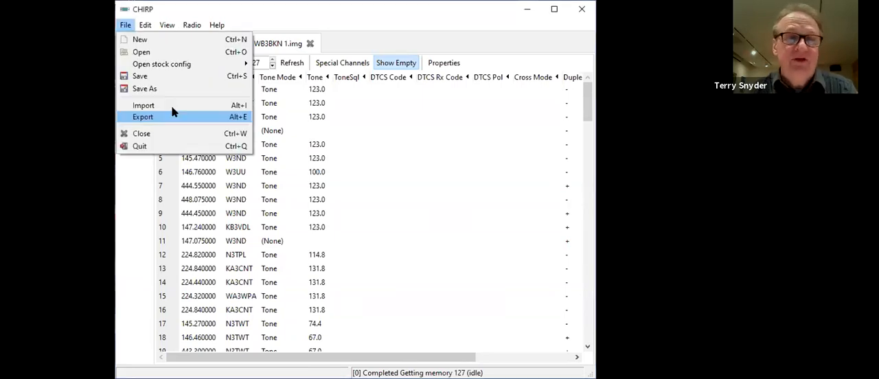
left_click(142, 117)
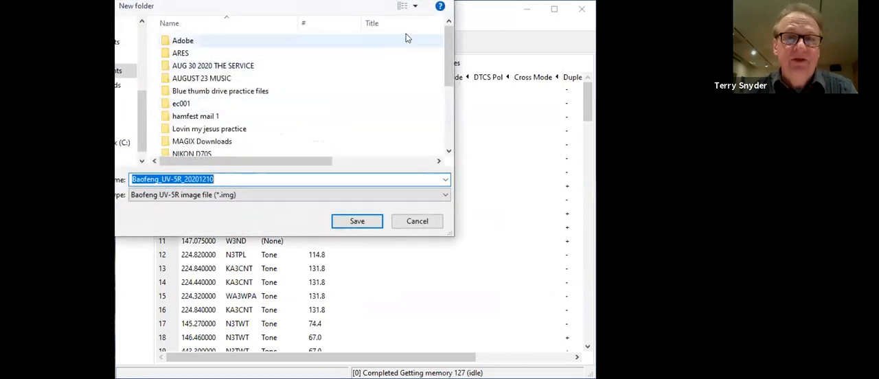
scroll("down", 3)
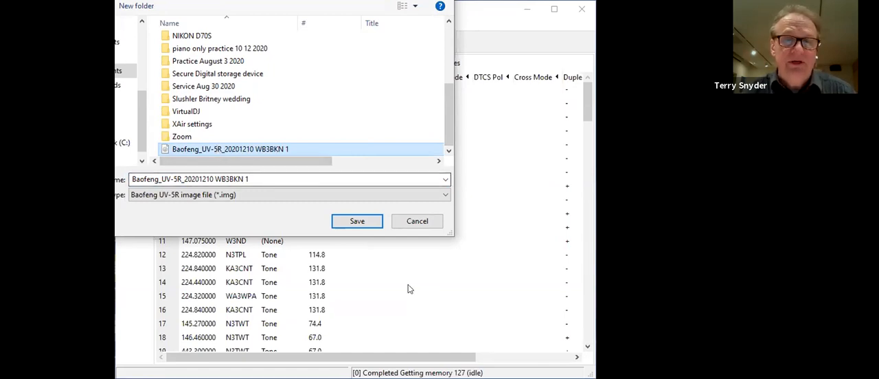
left_click(357, 220)
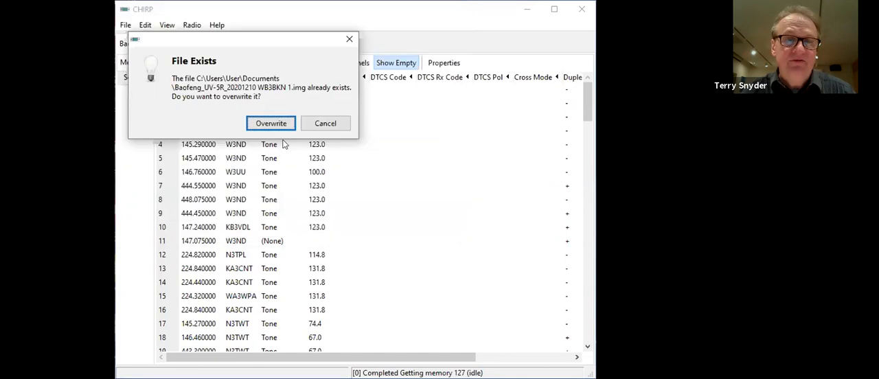
left_click(271, 124)
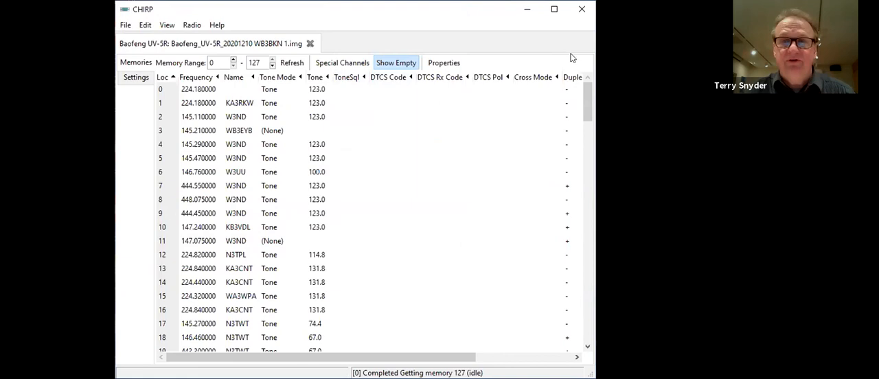
scroll("down", 3)
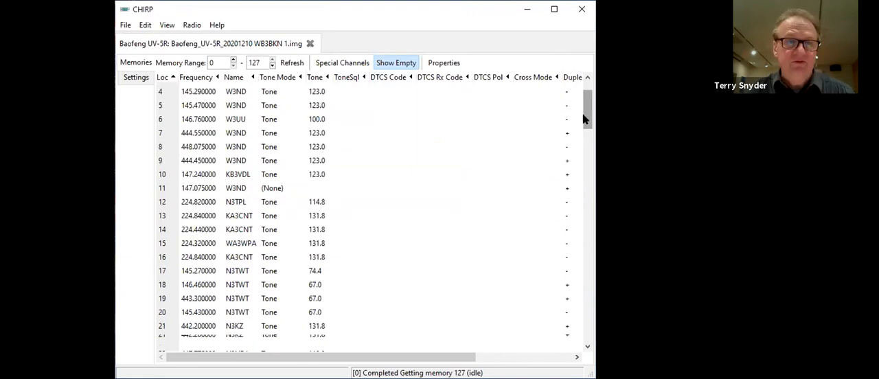
scroll("down", 3)
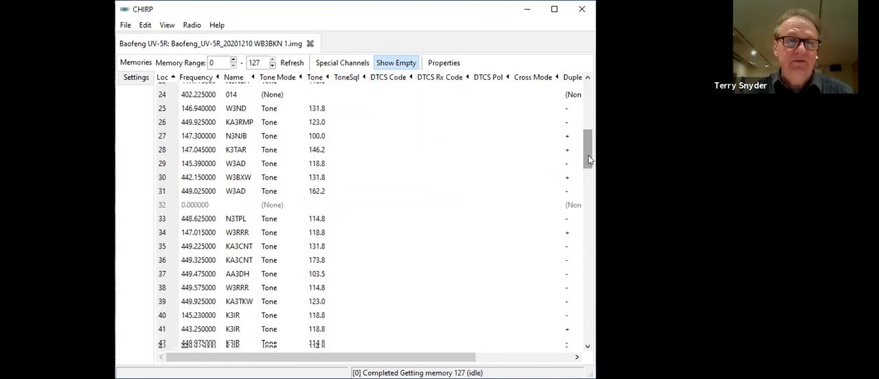
scroll("down", 3)
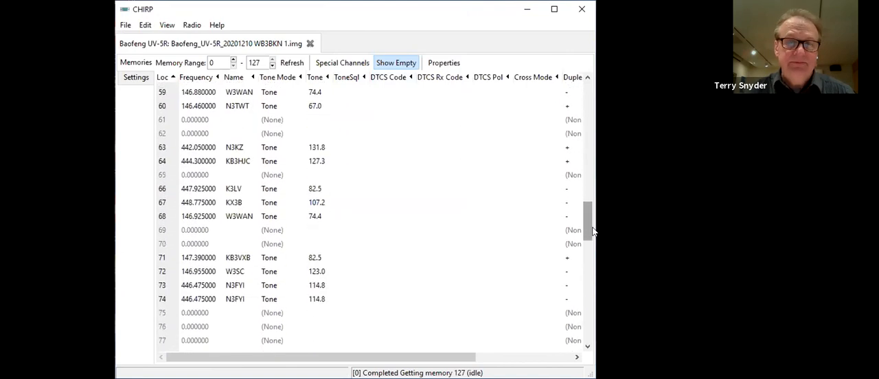
scroll("down", 3)
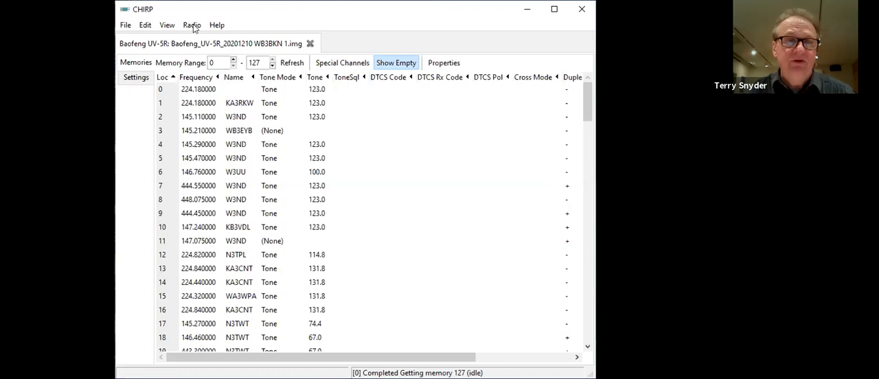
- From the Radio menu's data sources, start a RepeaterBook proximity query
left_click(192, 25)
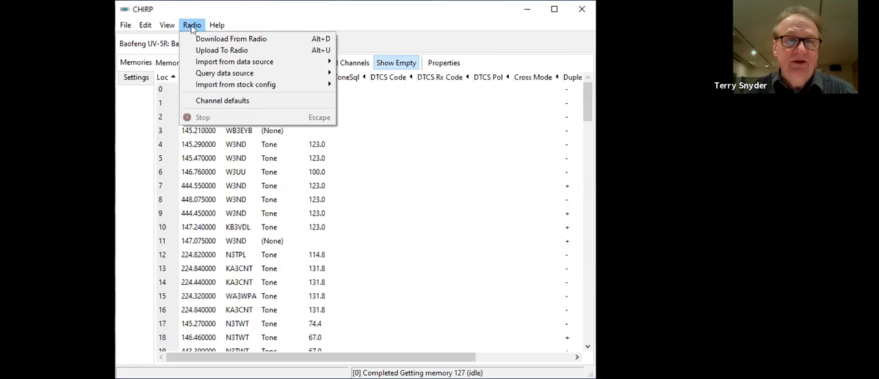
mouse_move(235, 85)
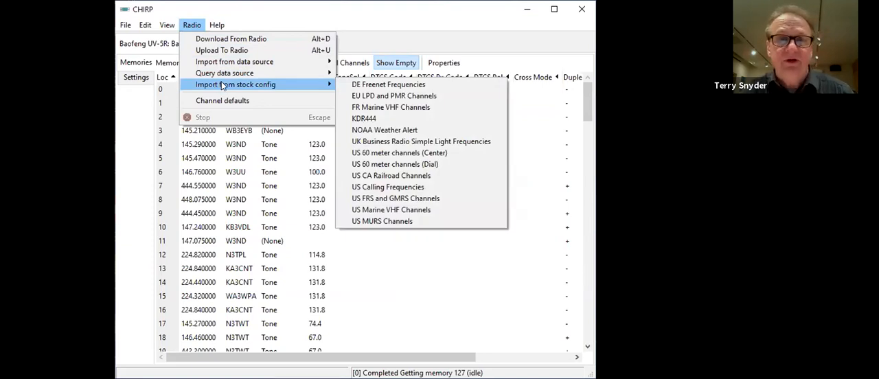
mouse_move(382, 58)
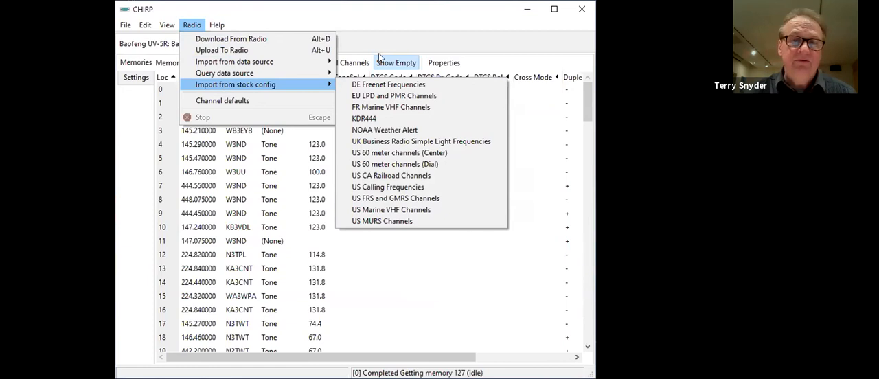
mouse_move(394, 96)
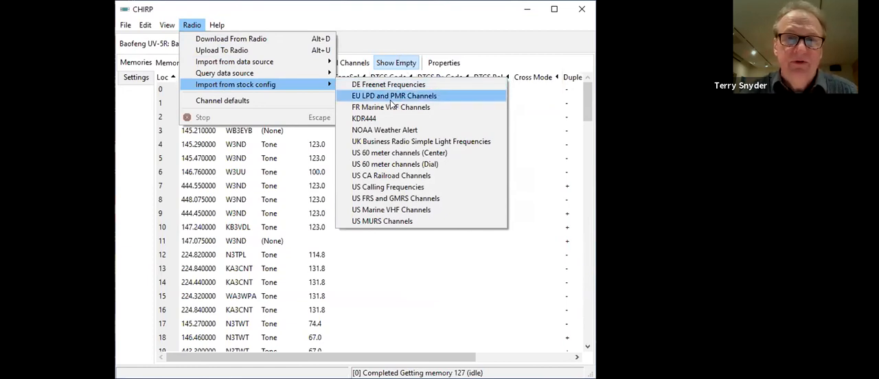
mouse_move(390, 107)
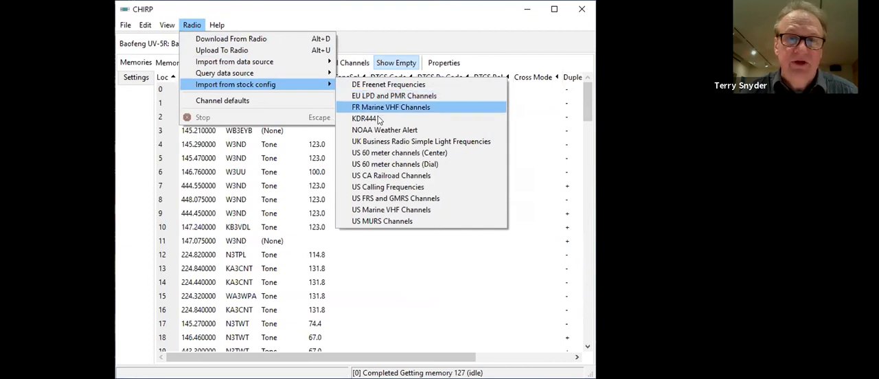
mouse_move(376, 118)
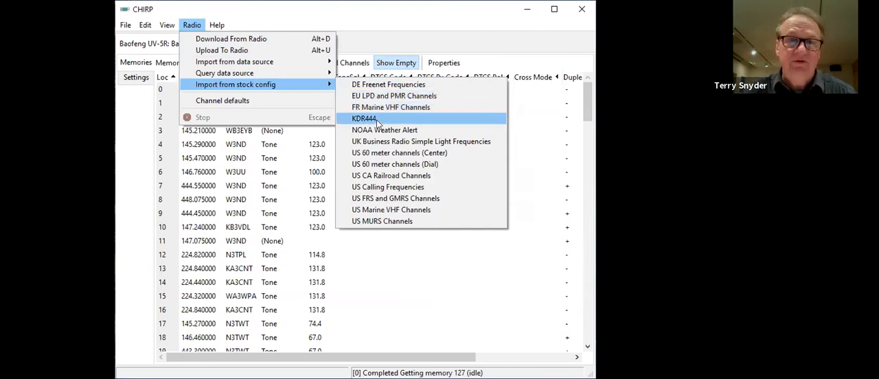
mouse_move(385, 129)
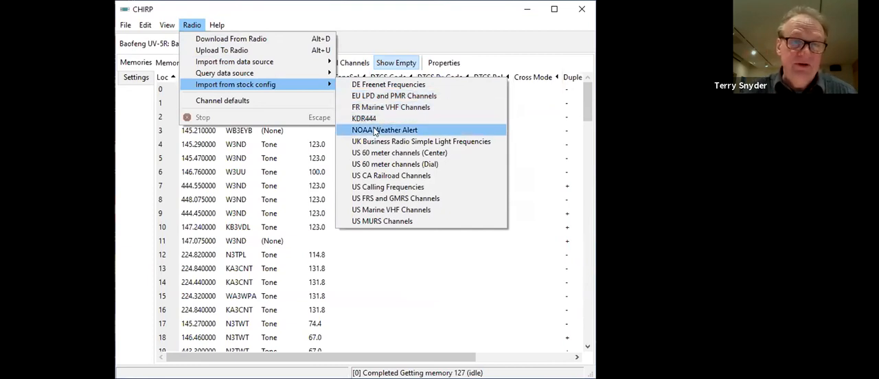
mouse_move(420, 140)
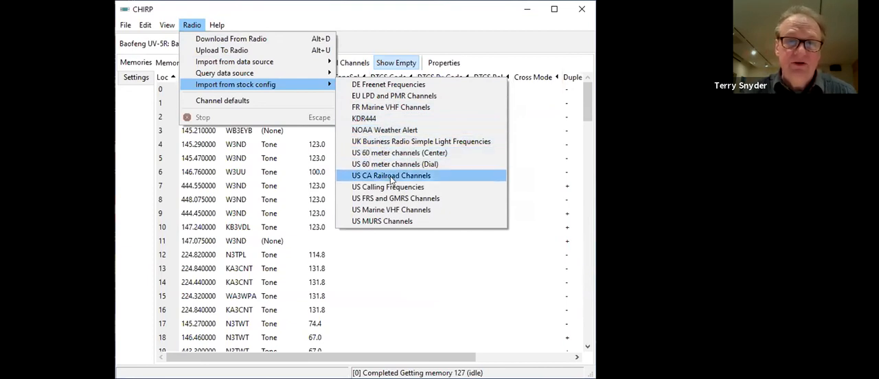
mouse_move(390, 209)
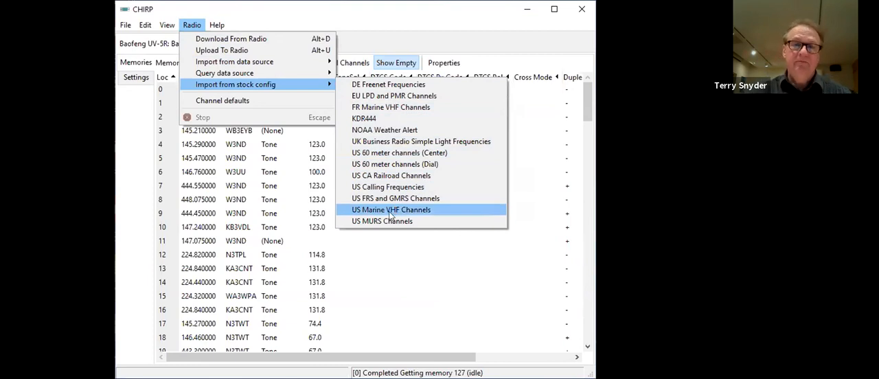
mouse_move(382, 220)
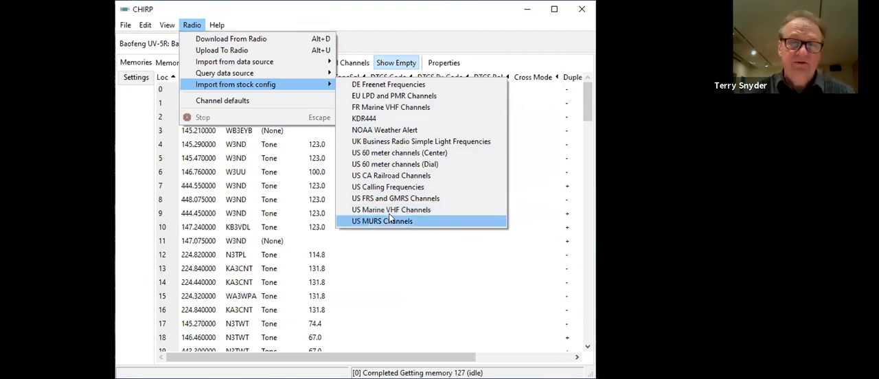
mouse_move(298, 69)
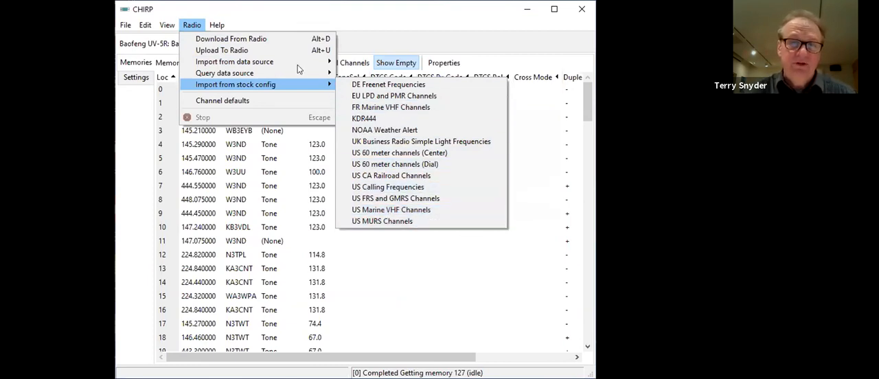
mouse_move(280, 83)
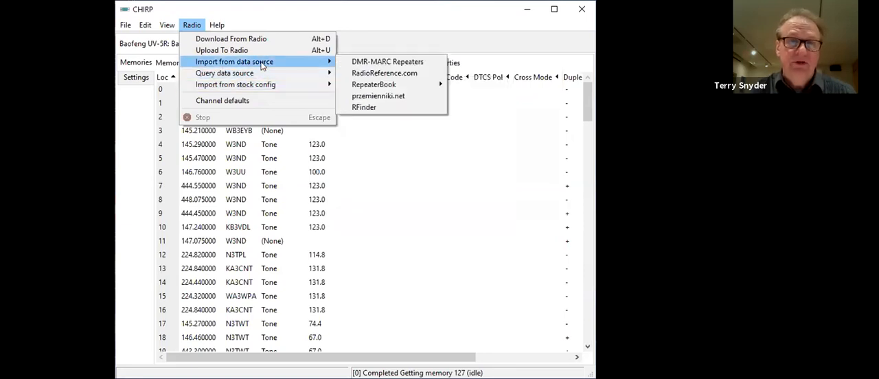
mouse_move(385, 72)
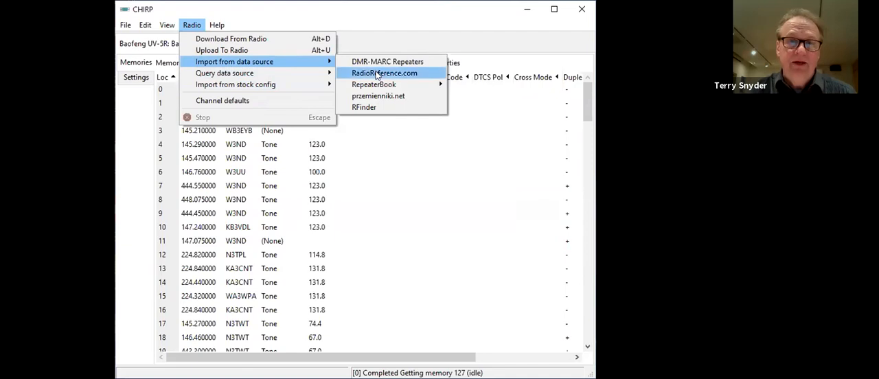
mouse_move(374, 84)
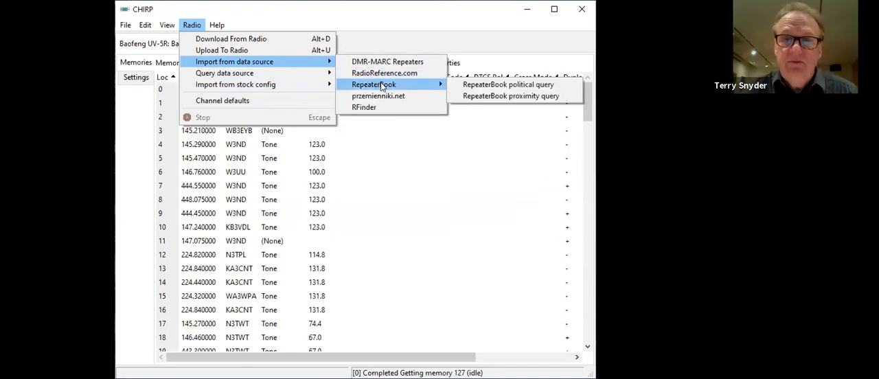
mouse_move(508, 84)
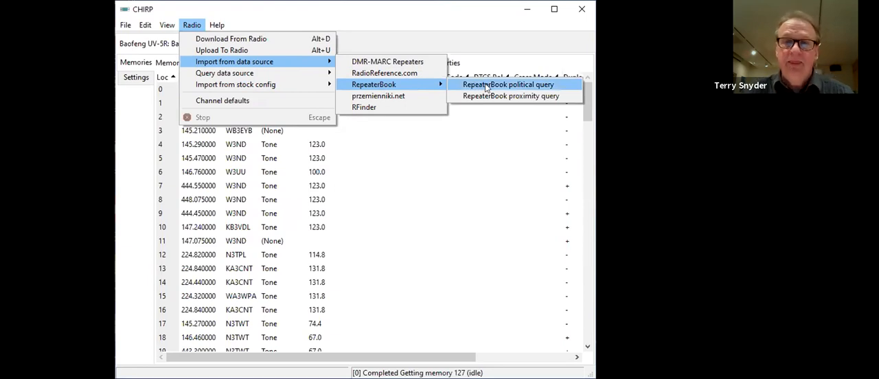
mouse_move(510, 96)
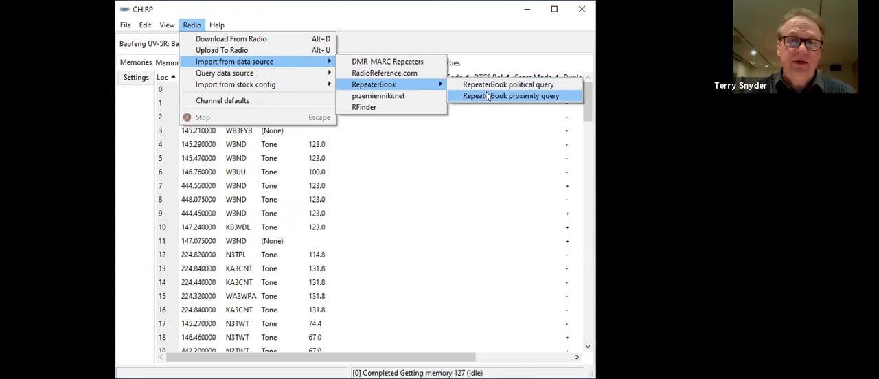
mouse_move(484, 102)
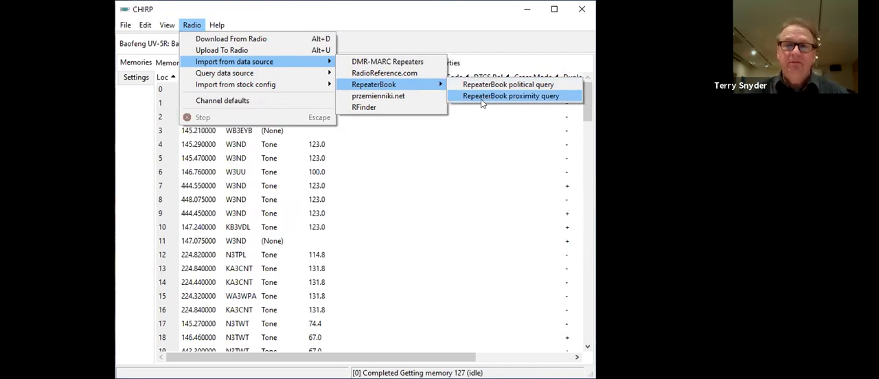
mouse_move(489, 96)
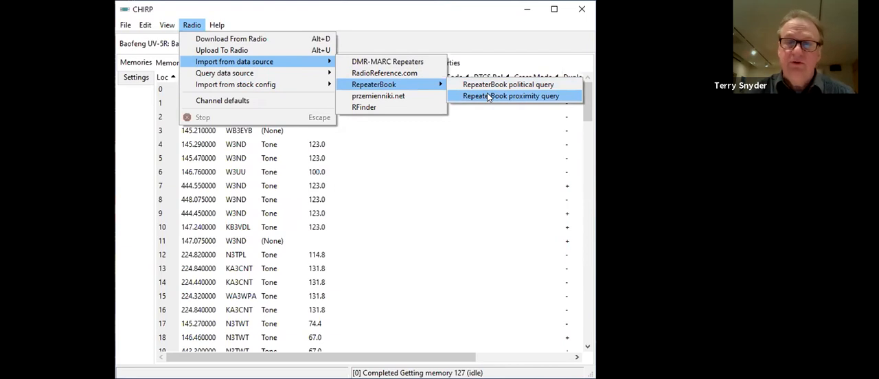
left_click(511, 97)
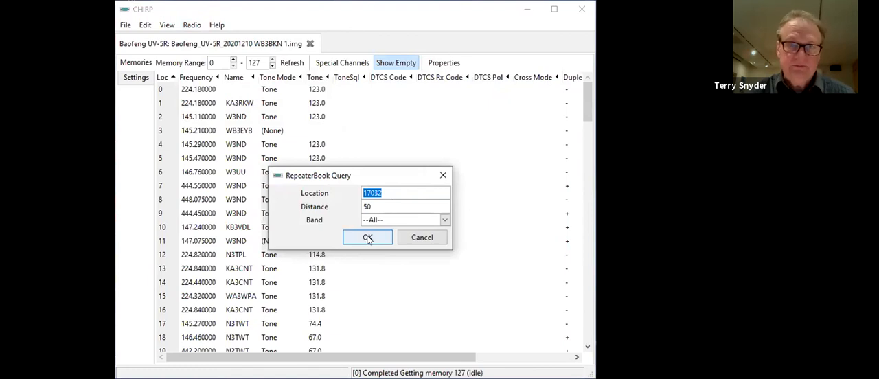
- Run the RepeaterBook search with distance 50 across all bands
left_click(368, 236)
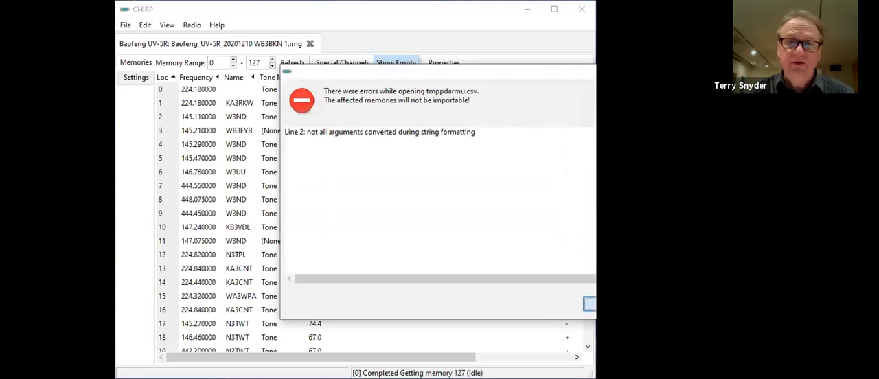
- Dismiss the import error and review which nearby repeaters are ticked for import
left_click(588, 304)
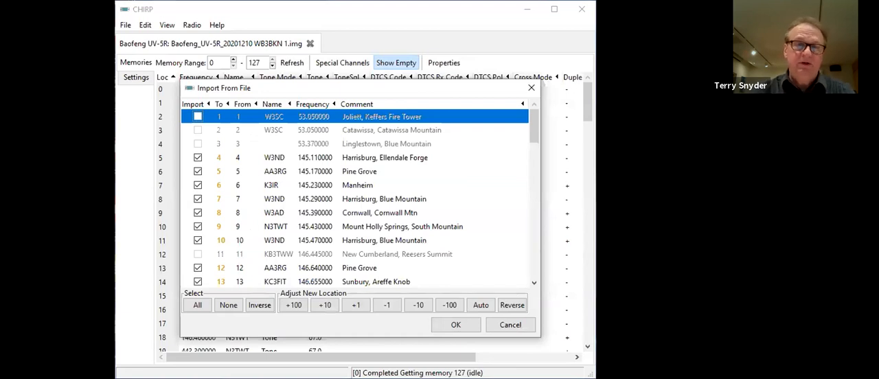
mouse_move(461, 125)
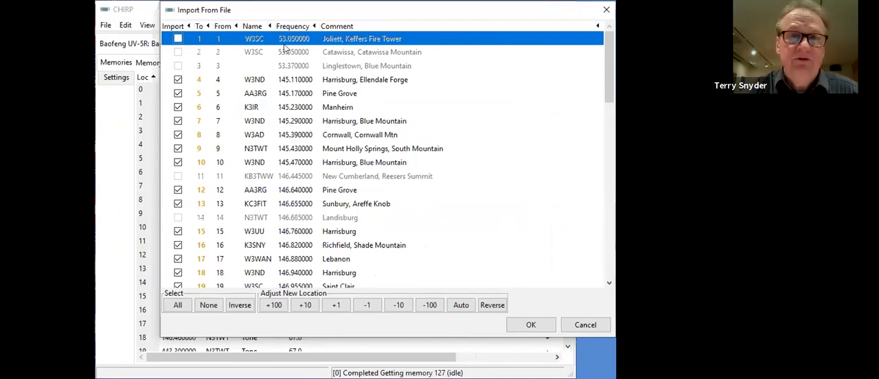
mouse_move(294, 53)
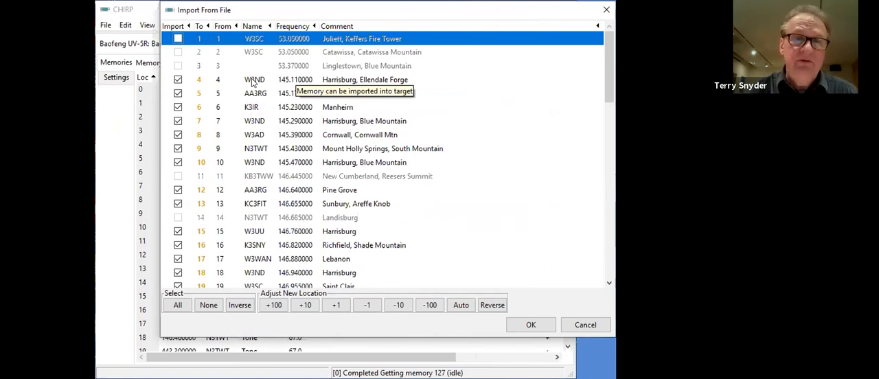
mouse_move(306, 114)
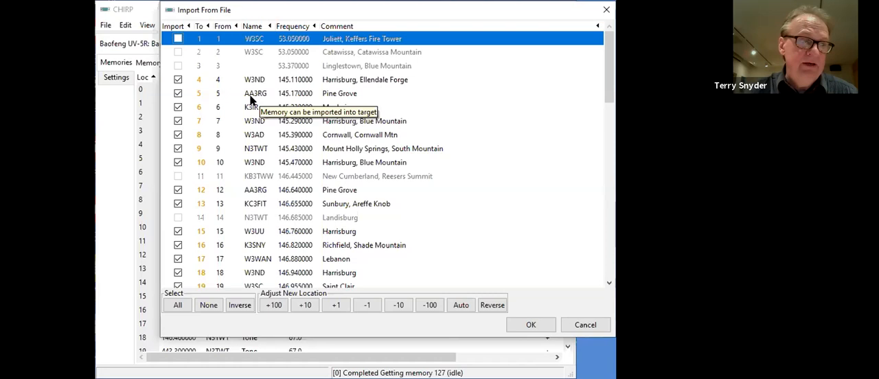
mouse_move(260, 113)
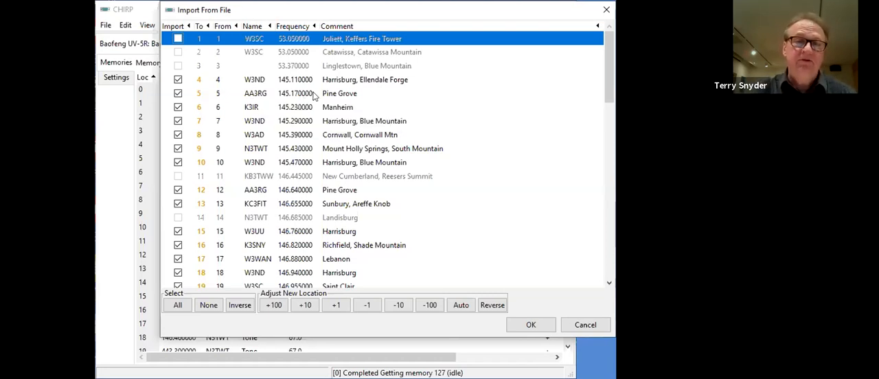
mouse_move(321, 85)
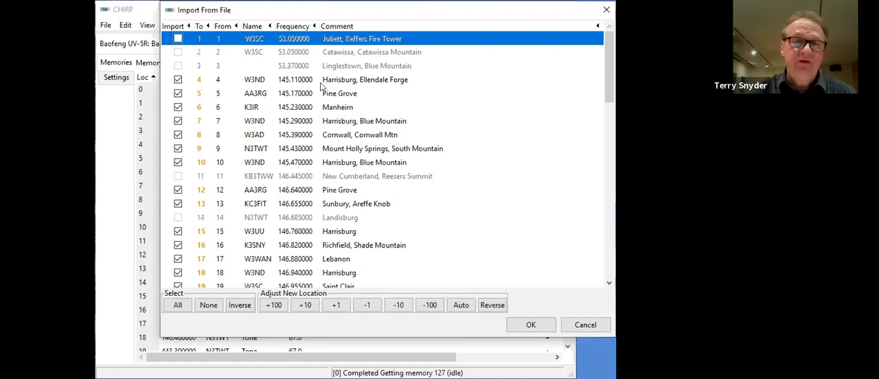
mouse_move(327, 145)
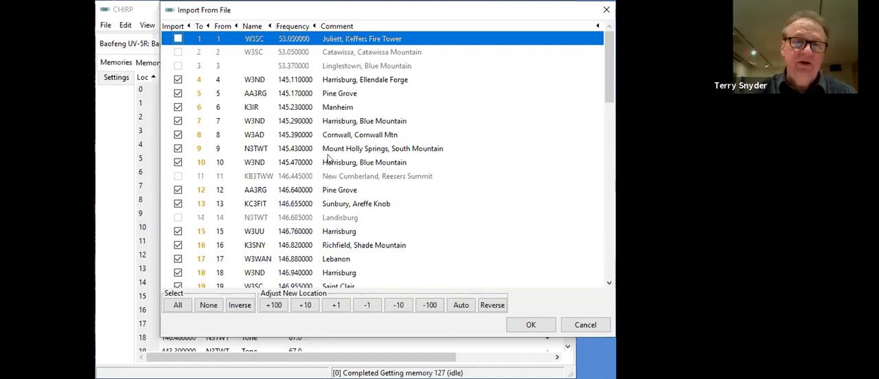
mouse_move(352, 206)
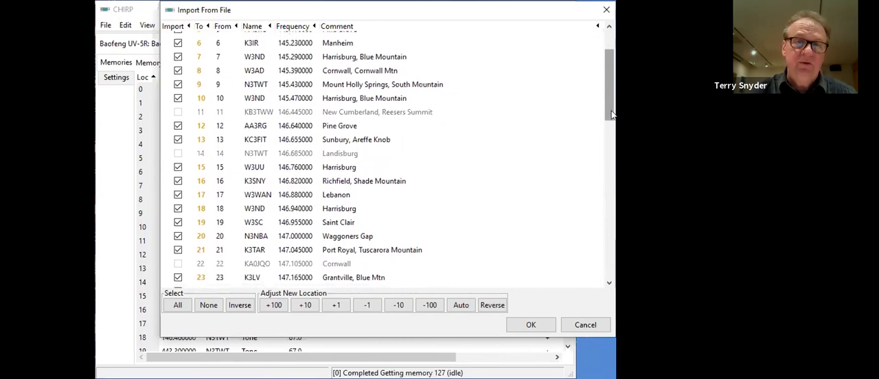
scroll("down", 3)
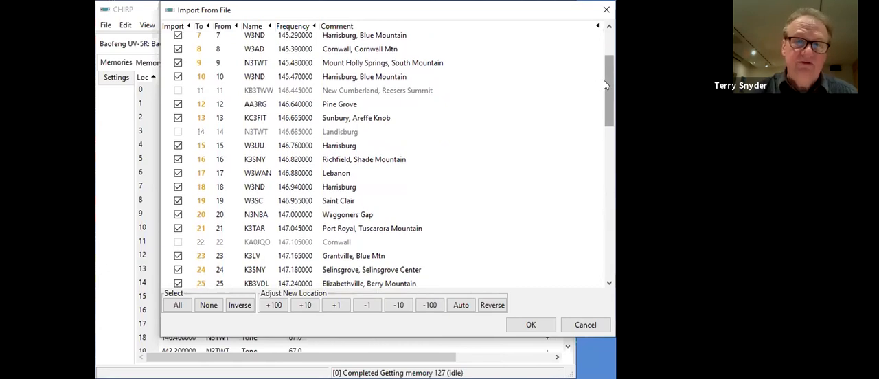
scroll("down", 3)
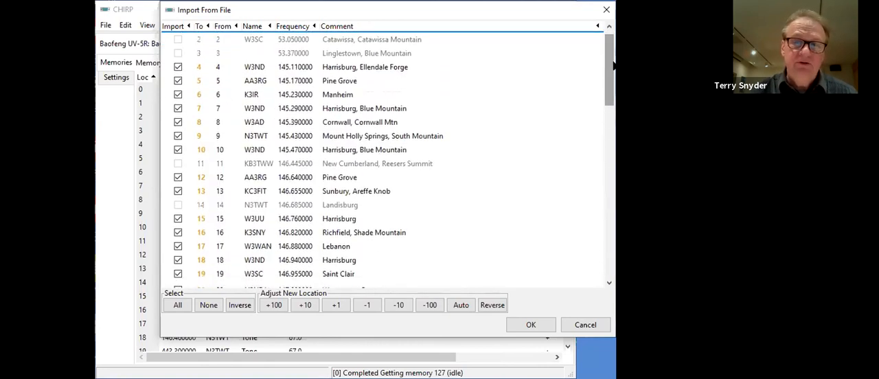
scroll("down", 3)
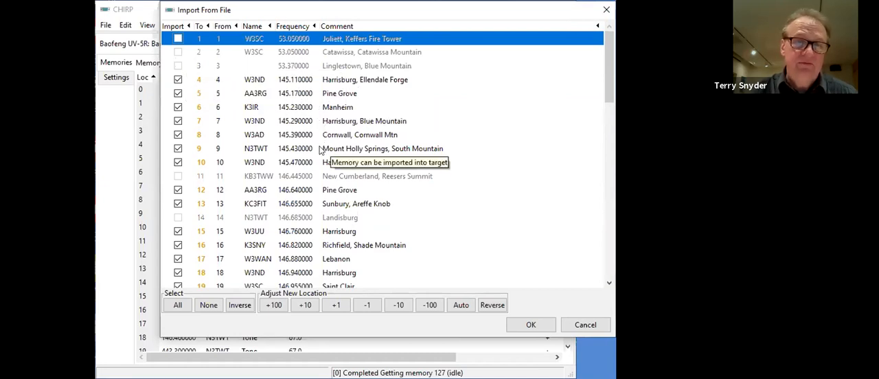
mouse_move(453, 235)
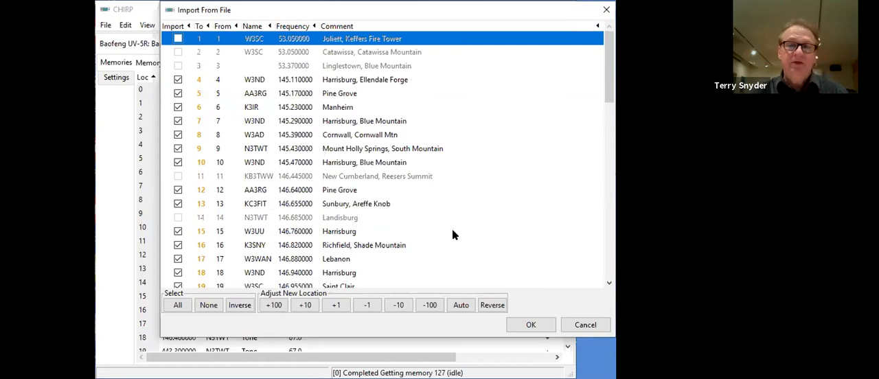
mouse_move(531, 324)
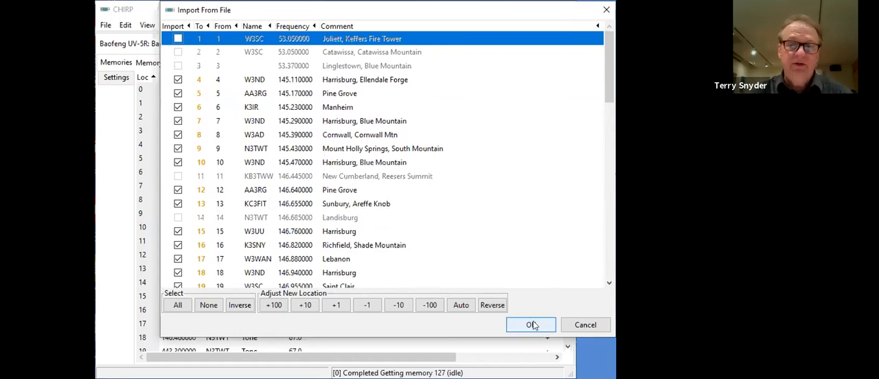
- Import the ticked repeaters and inspect the newly filled memory channels
left_click(530, 324)
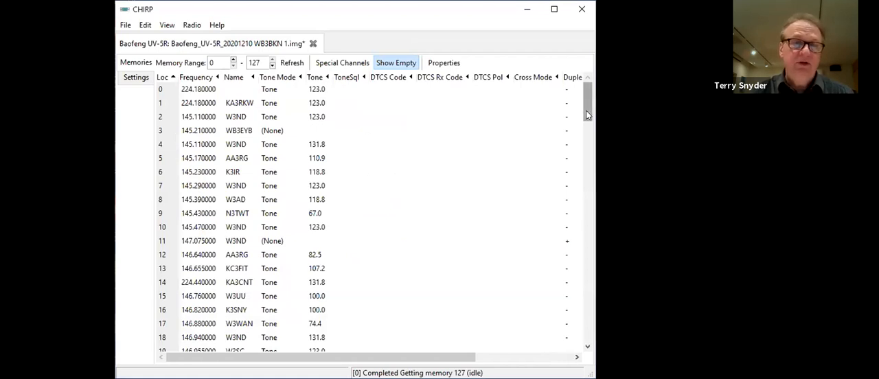
scroll("down", 3)
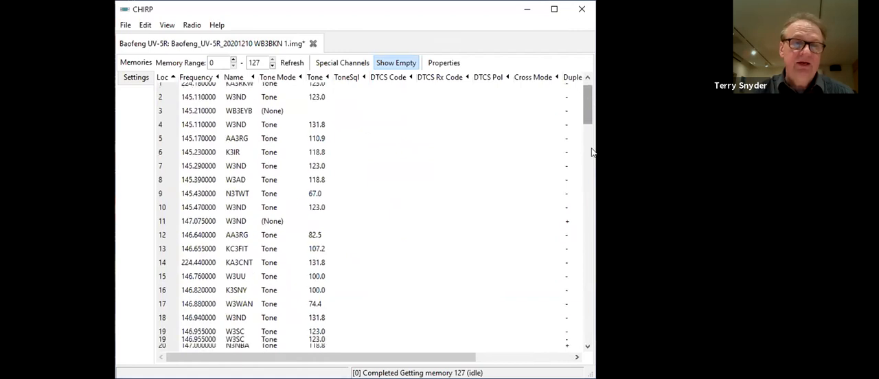
scroll("down", 3)
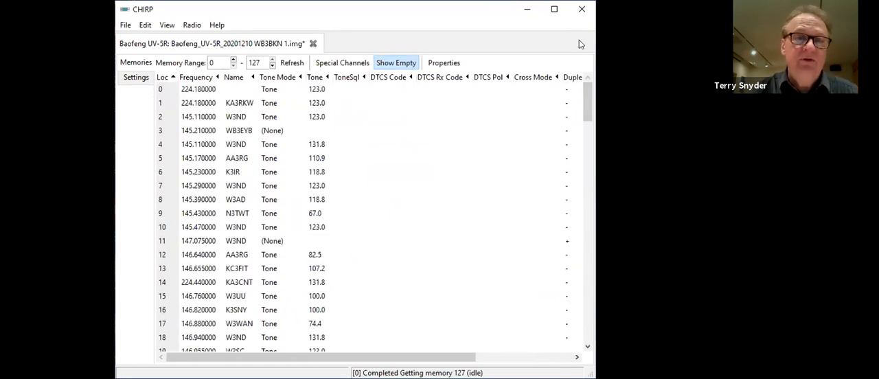
mouse_move(203, 22)
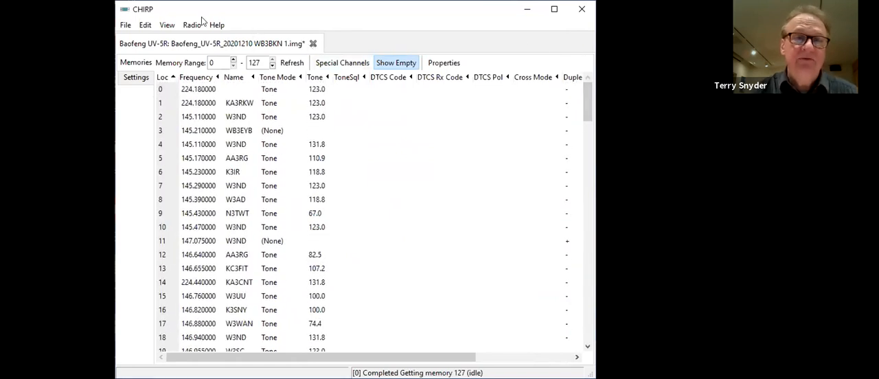
- Run a second RepeaterBook proximity query for location 17032 within distance 50
left_click(192, 25)
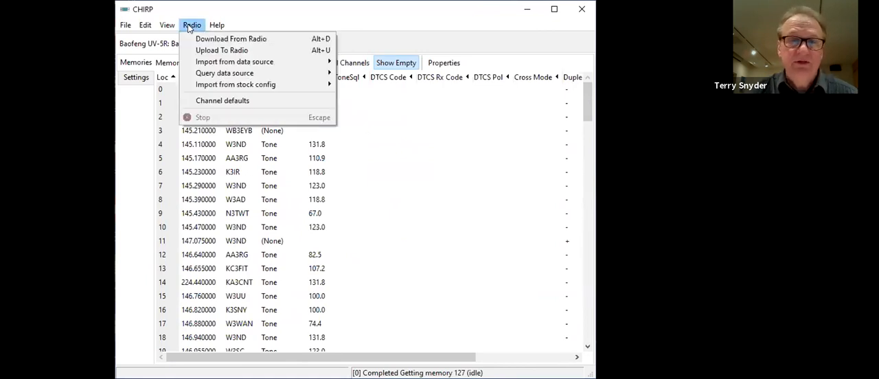
mouse_move(231, 38)
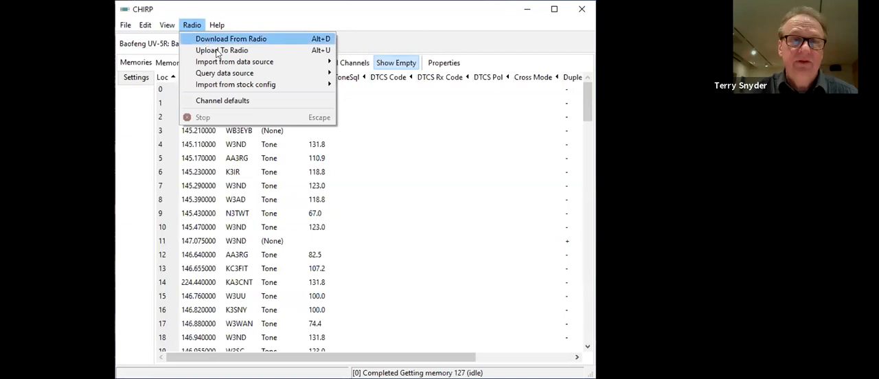
mouse_move(234, 61)
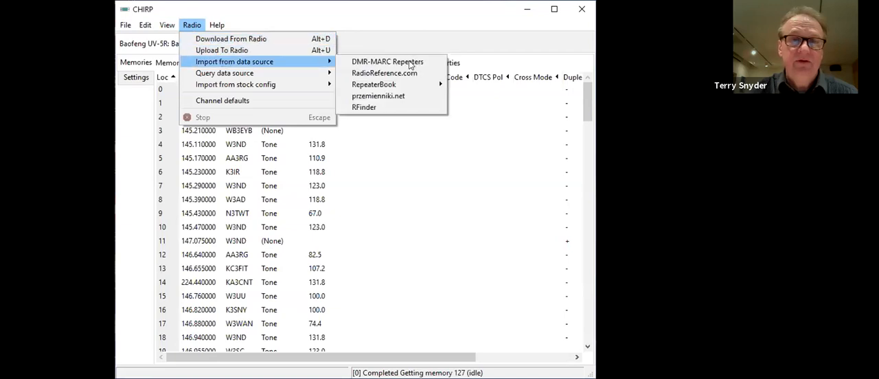
mouse_move(373, 84)
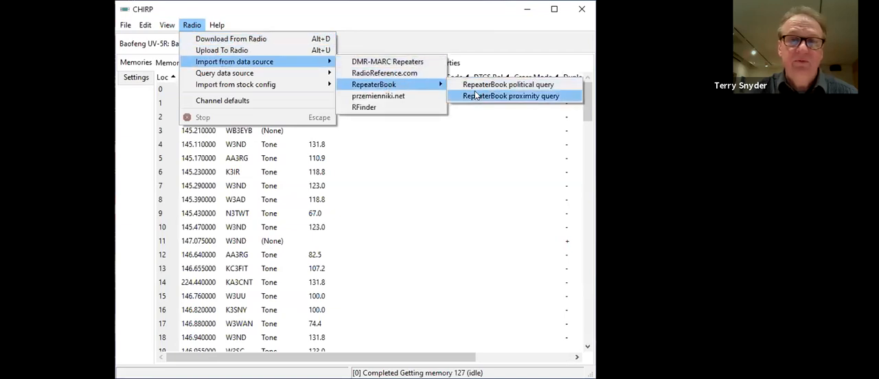
left_click(511, 96)
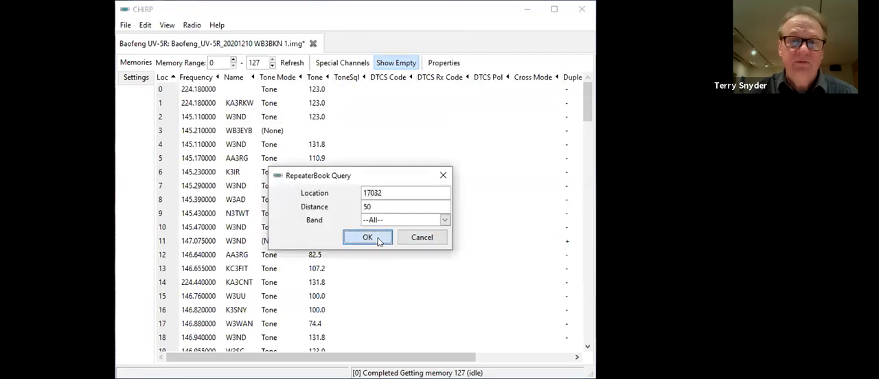
left_click(367, 236)
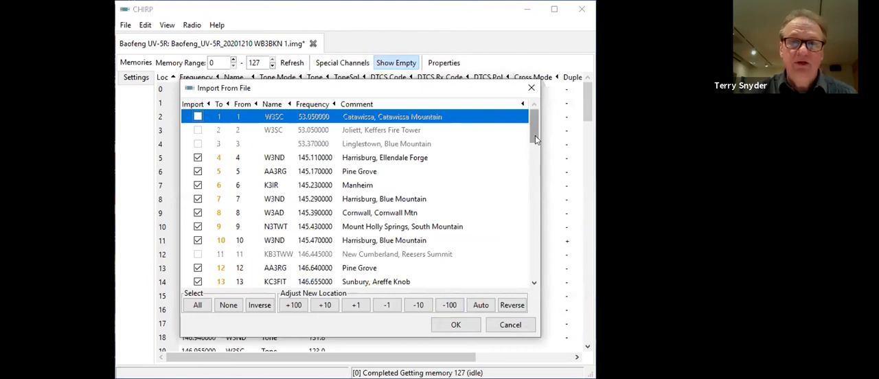
scroll("down", 3)
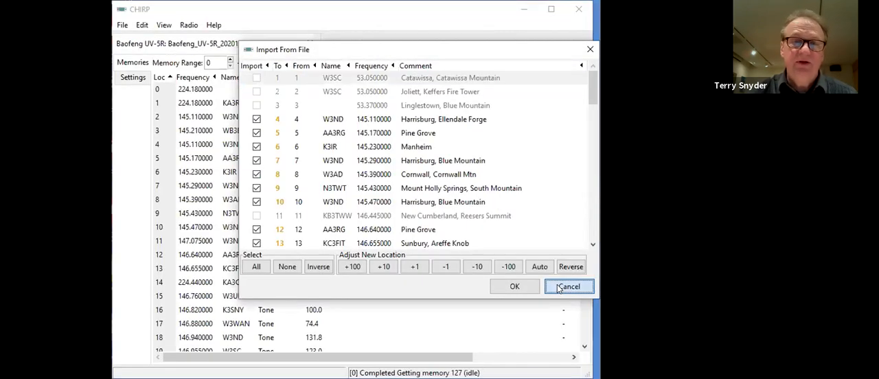
- Cancel the RepeaterBook import and clear all UV-5R memory channels to empty
left_click(568, 286)
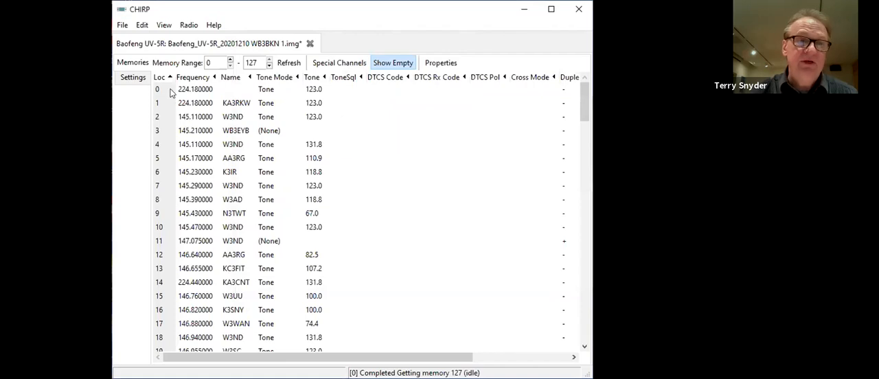
left_click(195, 89)
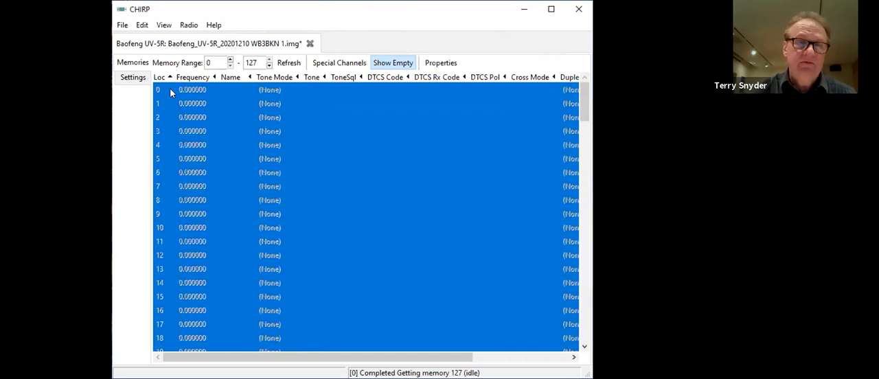
mouse_move(171, 178)
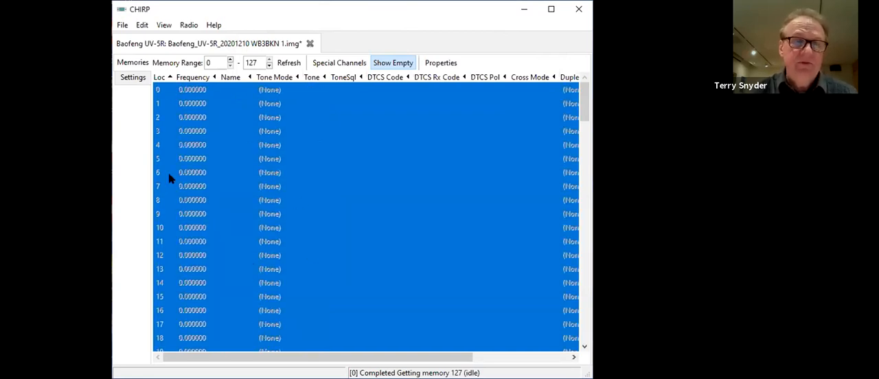
left_click(193, 89)
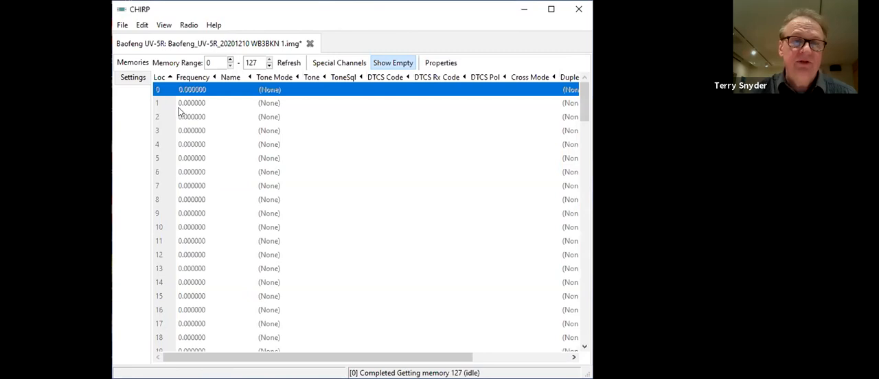
scroll("down", 3)
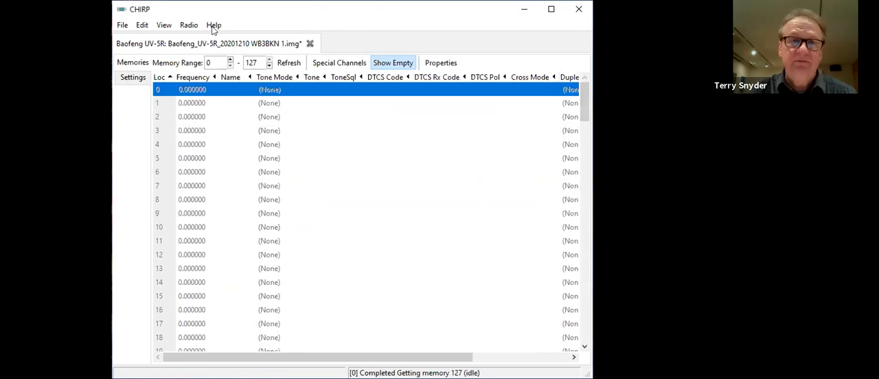
left_click(189, 25)
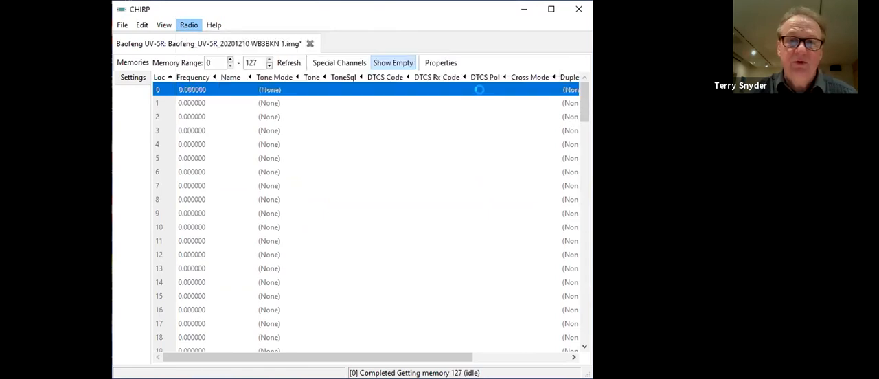
- Import repeaters from a RepeaterBook proximity query at location 17032, distance 50, into the cleared channels
left_click(188, 25)
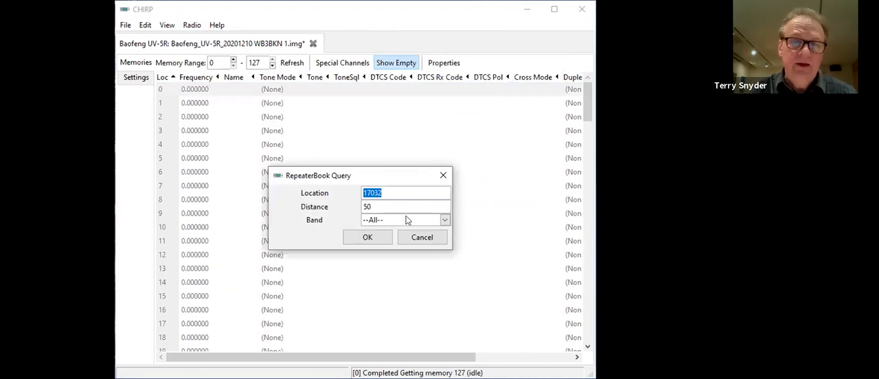
left_click(445, 220)
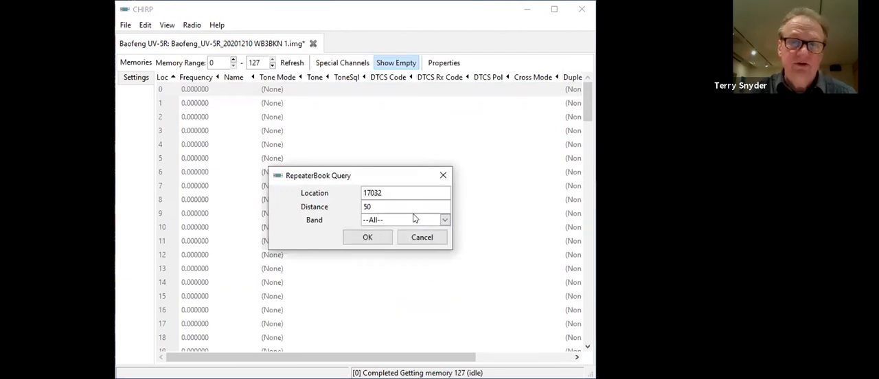
left_click(368, 237)
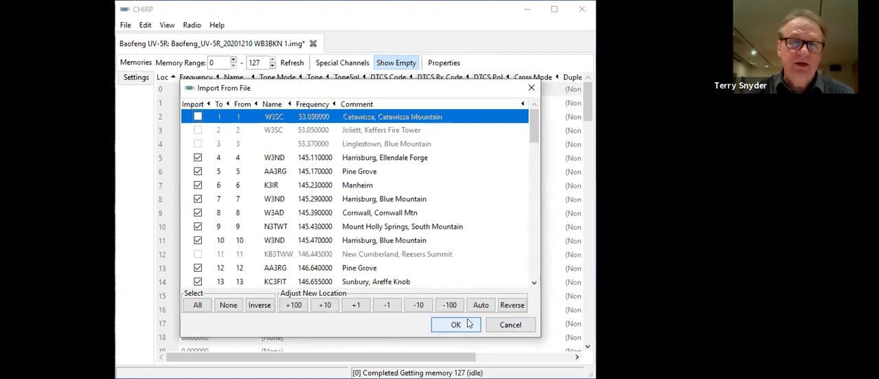
left_click(456, 324)
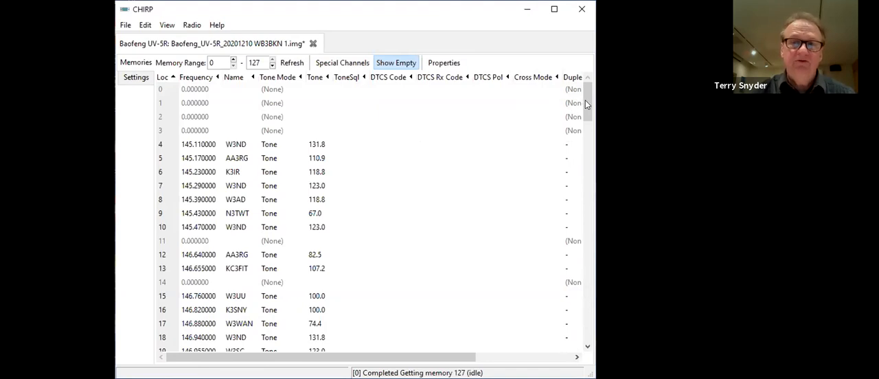
scroll("down", 3)
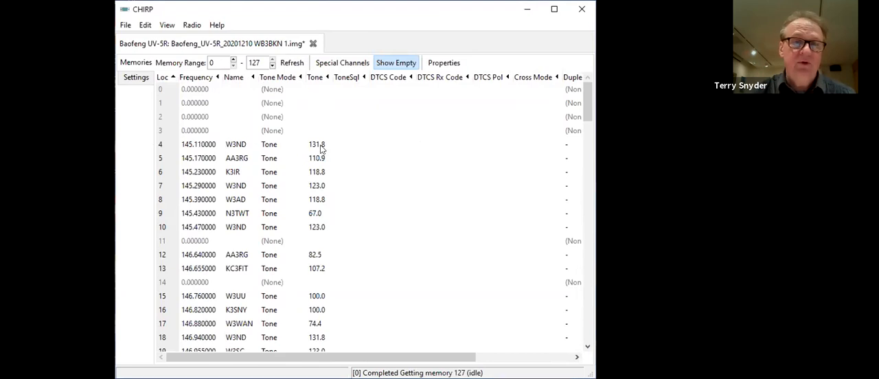
mouse_move(190, 140)
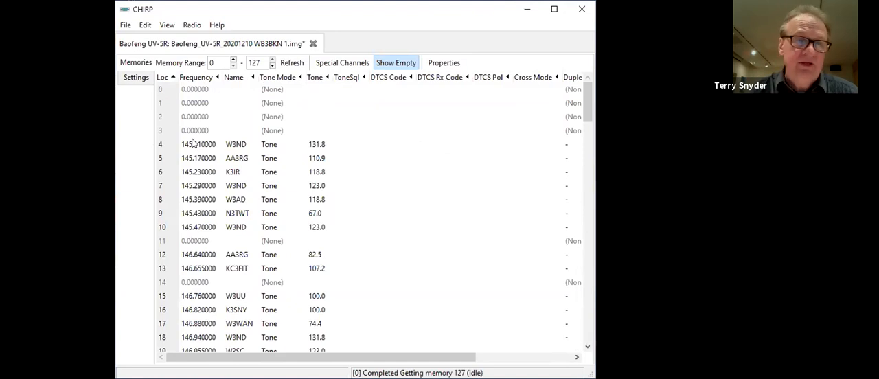
mouse_move(324, 161)
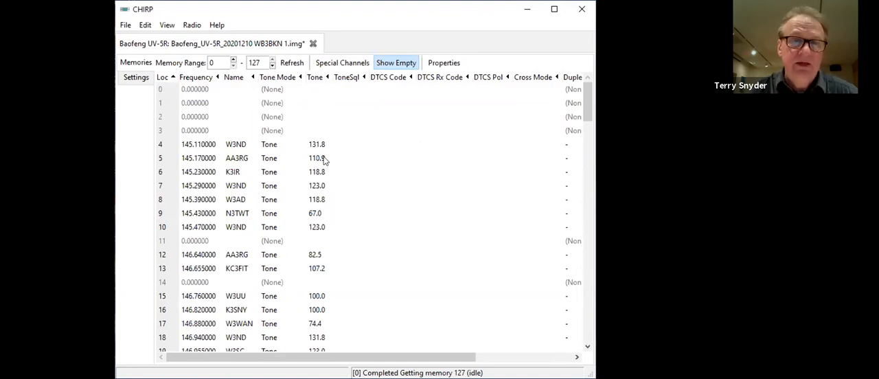
mouse_move(319, 231)
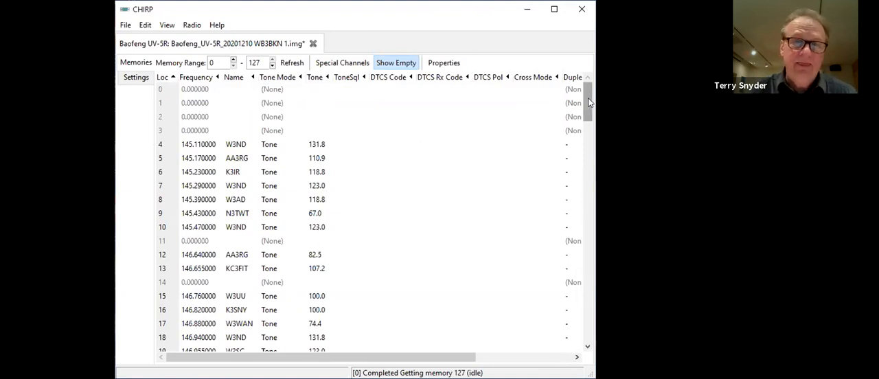
scroll("down", 3)
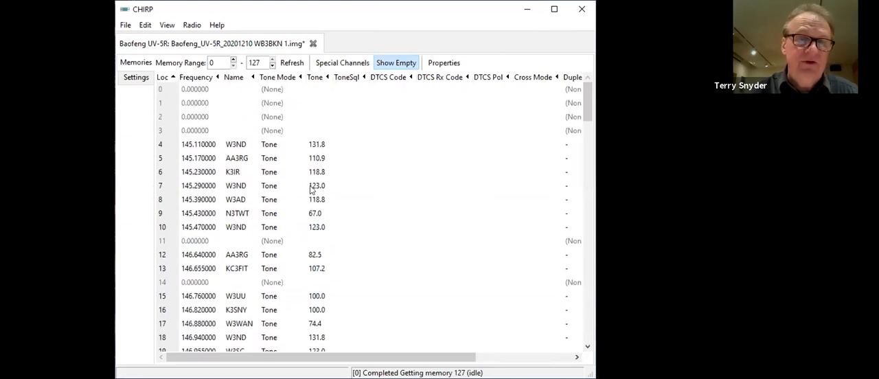
mouse_move(321, 189)
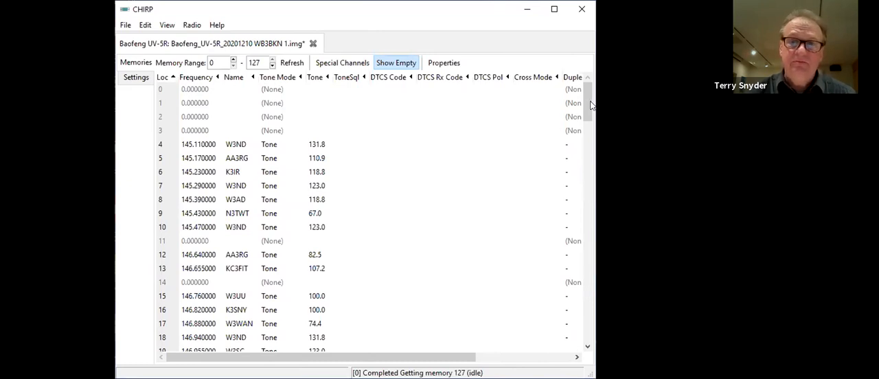
scroll("down", 3)
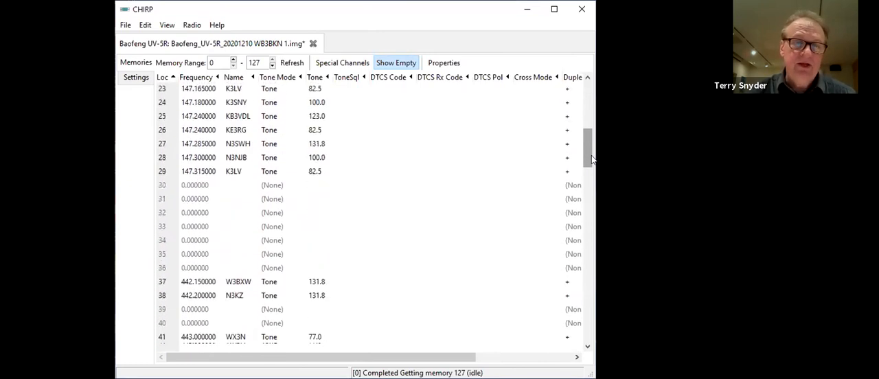
scroll("down", 3)
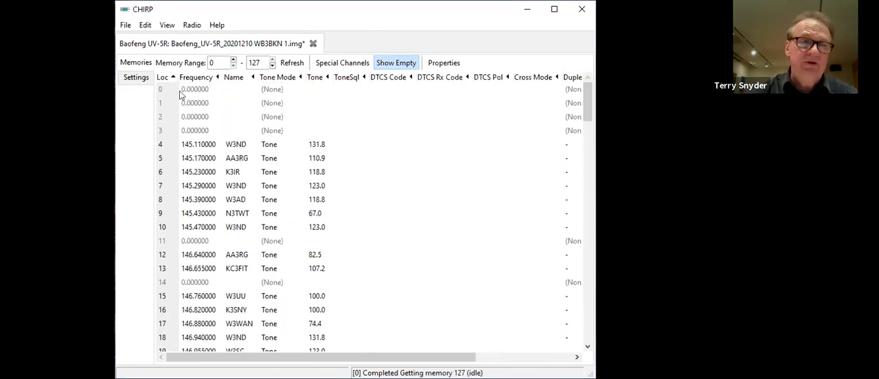
- Select the block of seven W3ND repeater memories at locations 4–10
left_click(195, 90)
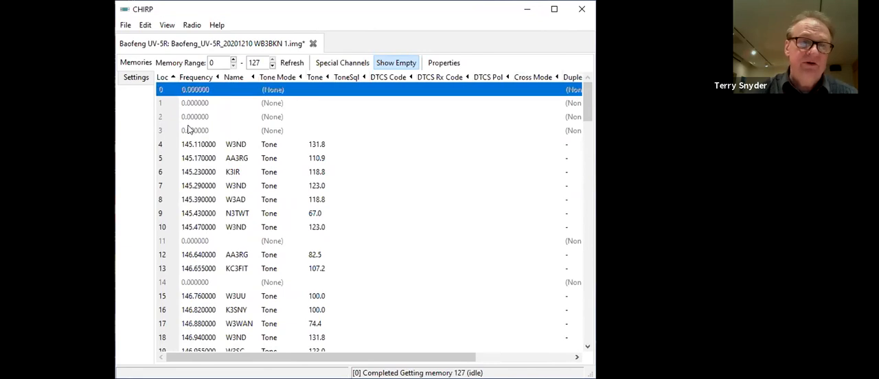
left_click(195, 130)
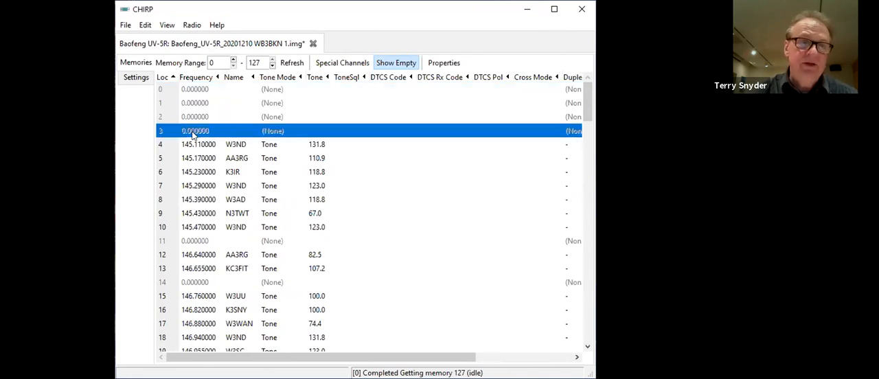
left_click(198, 145)
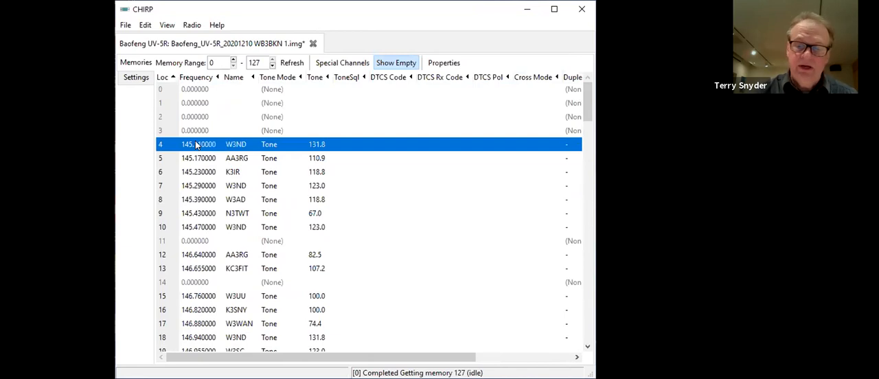
left_click(198, 171)
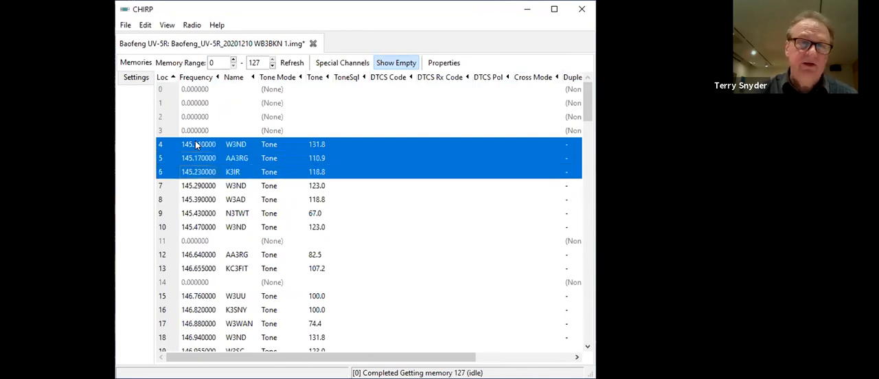
left_click(198, 226)
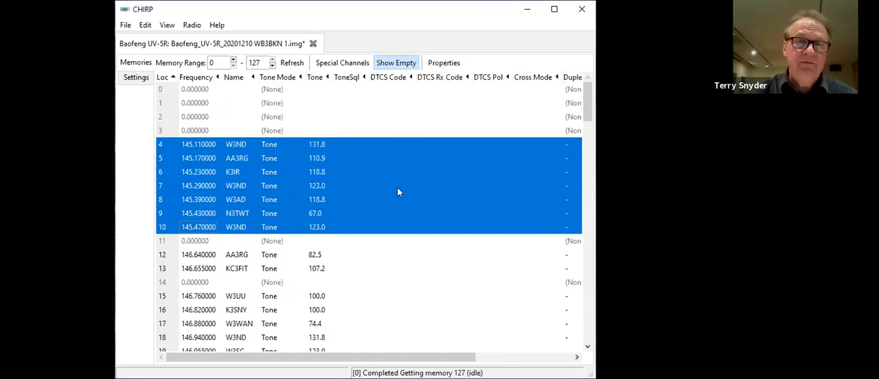
- Move the selected memories up three times so they occupy locations 1–7
right_click(399, 192)
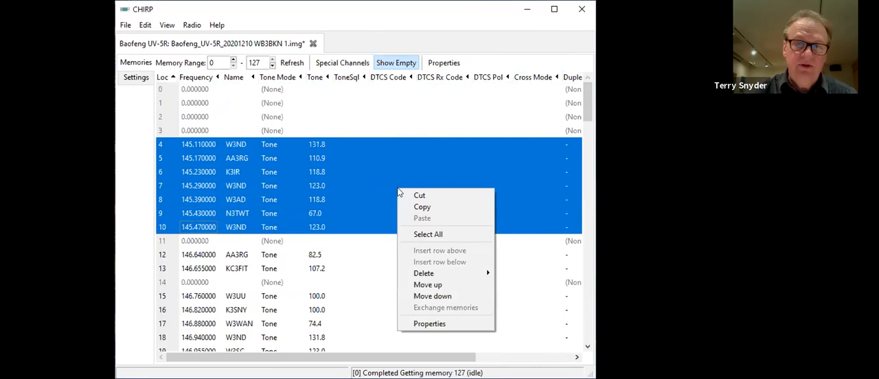
mouse_move(427, 285)
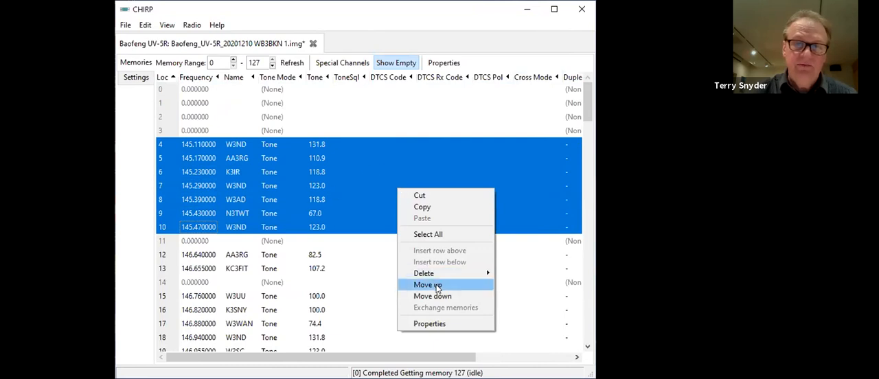
left_click(428, 284)
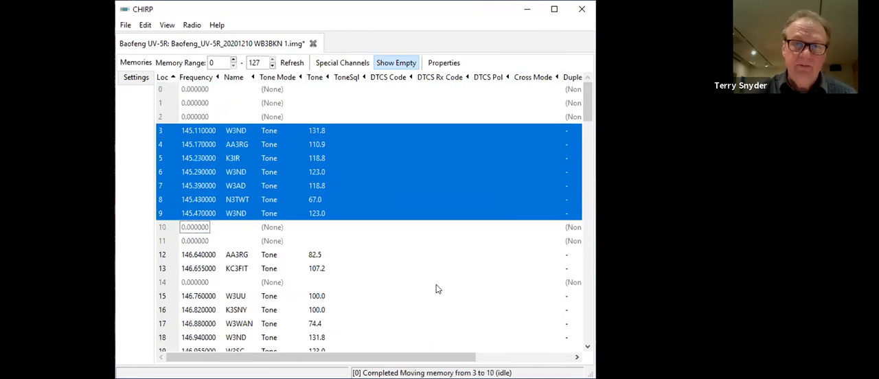
right_click(438, 176)
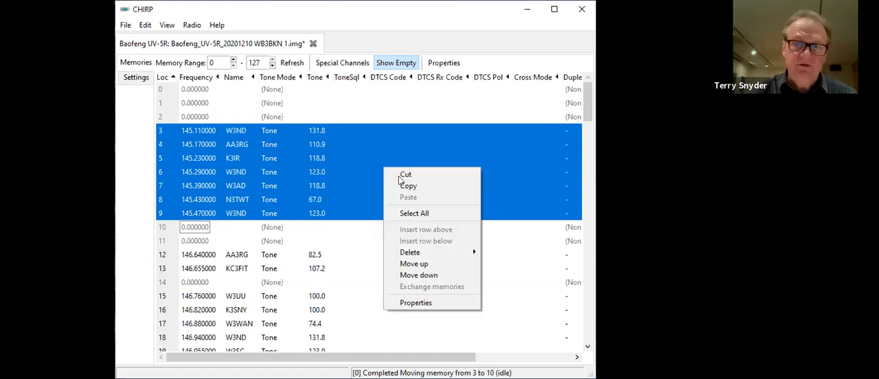
left_click(415, 264)
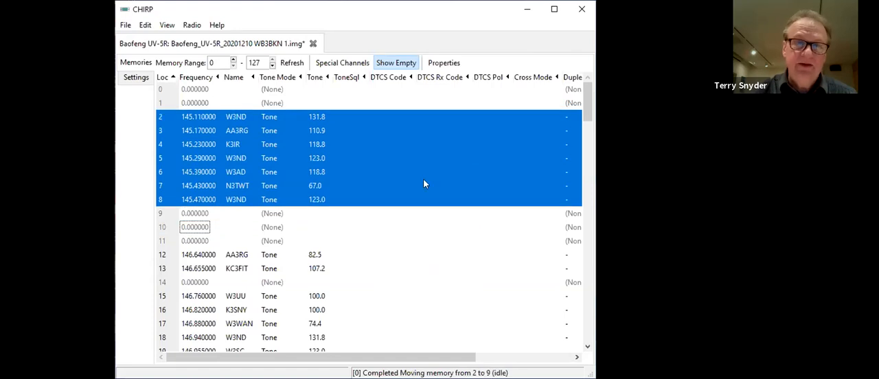
right_click(423, 184)
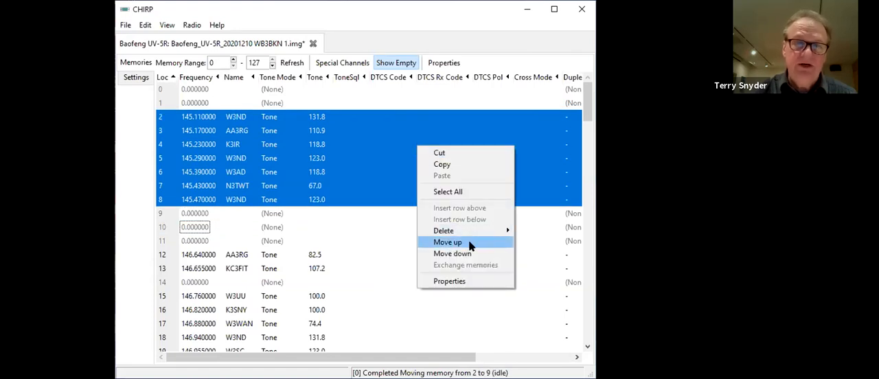
left_click(448, 242)
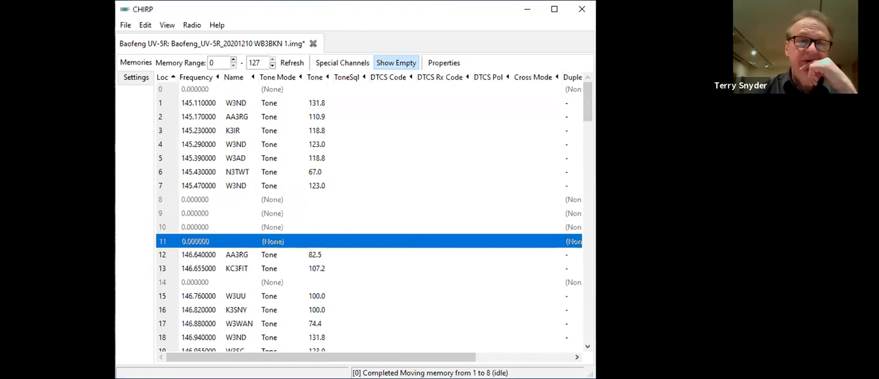
mouse_move(209, 122)
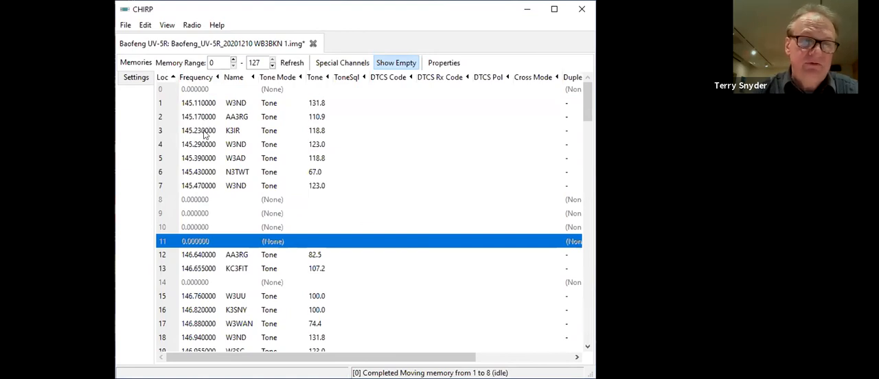
mouse_move(195, 256)
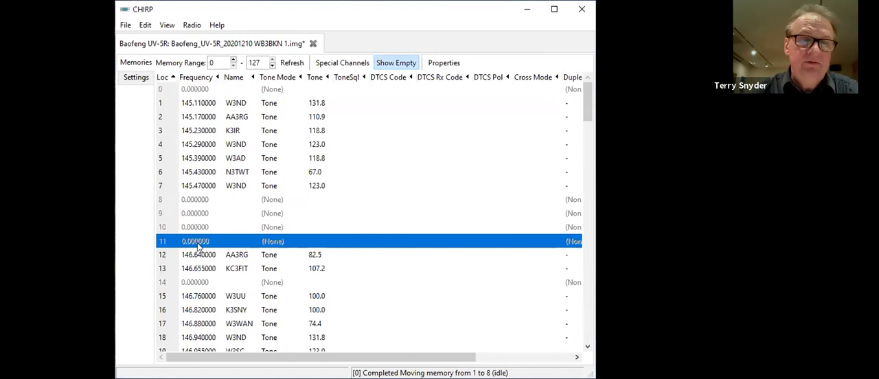
- Move the AA3RG and KC3FIT memories from locations 12–13 up to 8–9
left_click(198, 256)
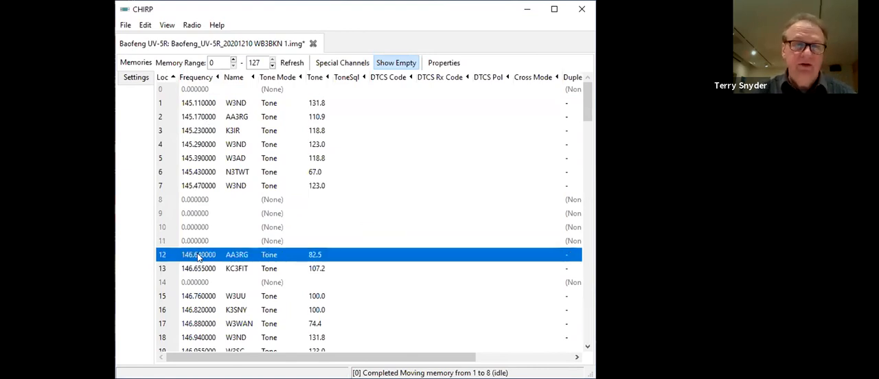
left_click(198, 269)
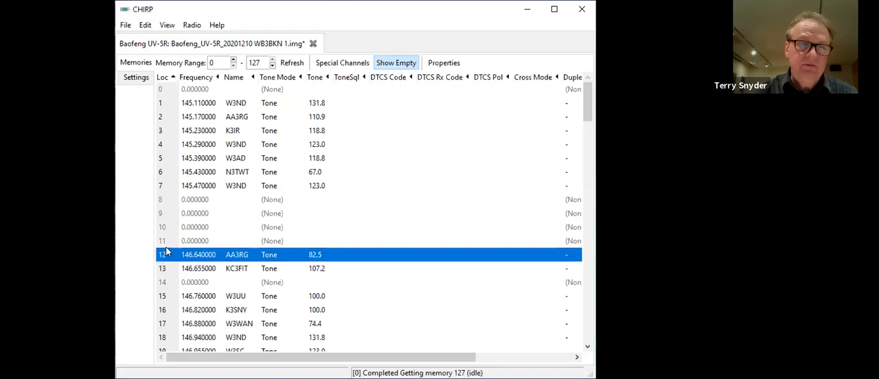
mouse_move(171, 260)
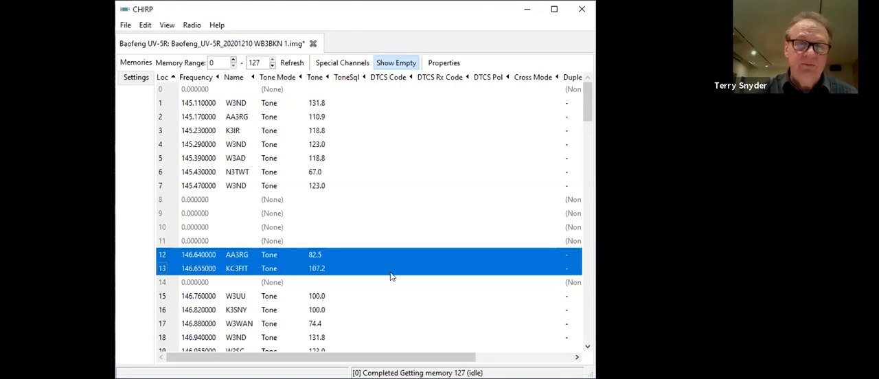
right_click(392, 268)
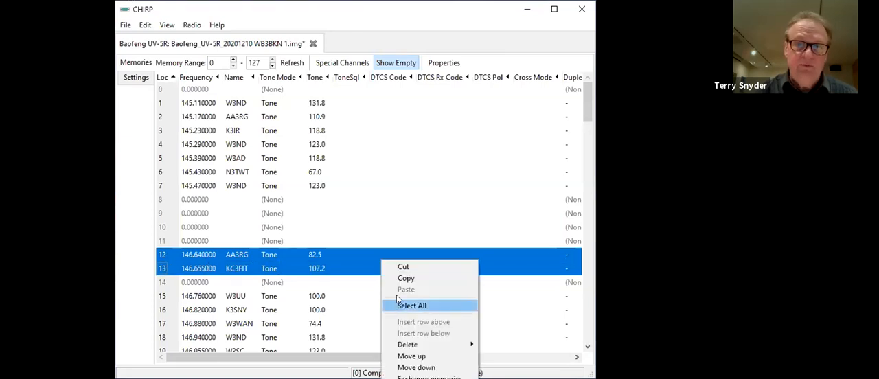
mouse_move(412, 355)
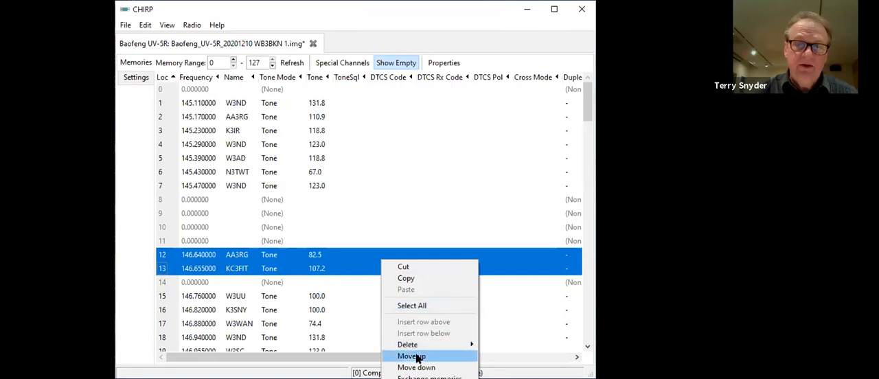
left_click(412, 356)
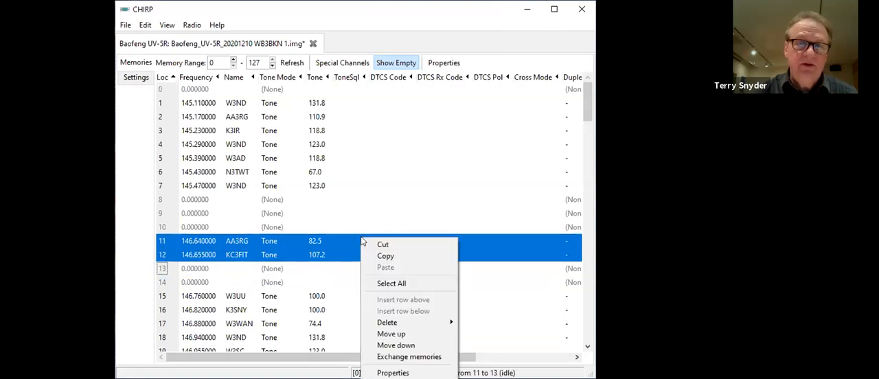
mouse_move(390, 334)
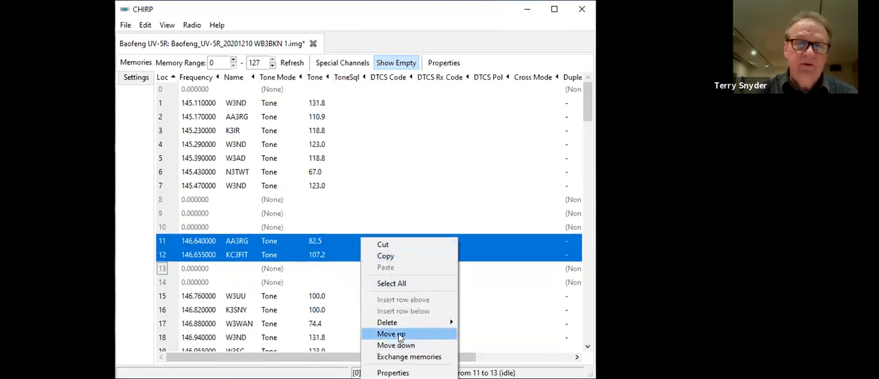
left_click(390, 333)
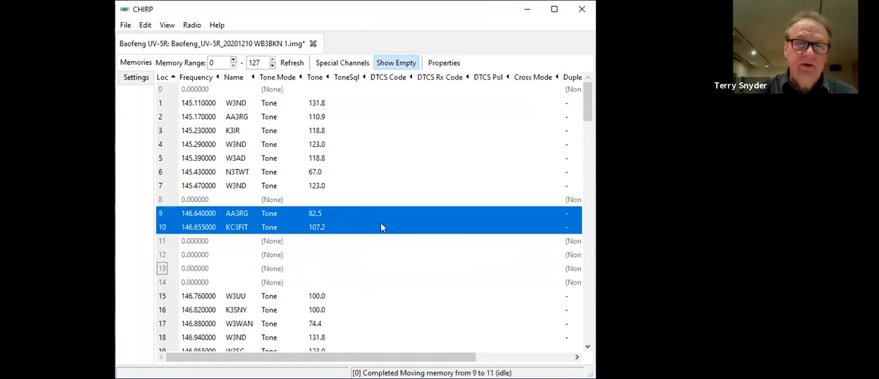
right_click(381, 228)
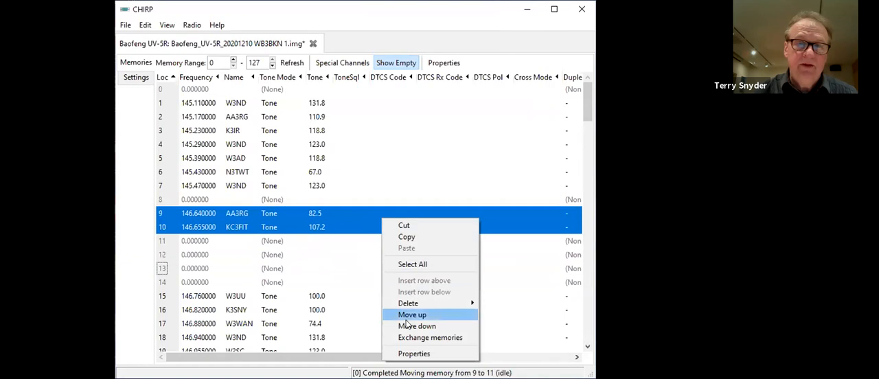
left_click(412, 314)
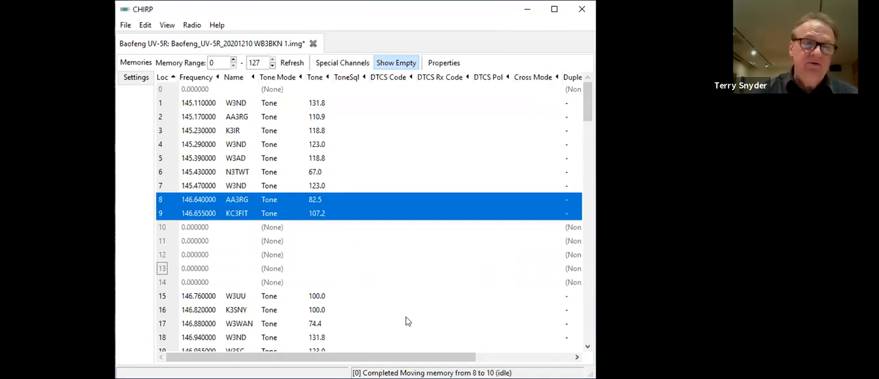
mouse_move(176, 295)
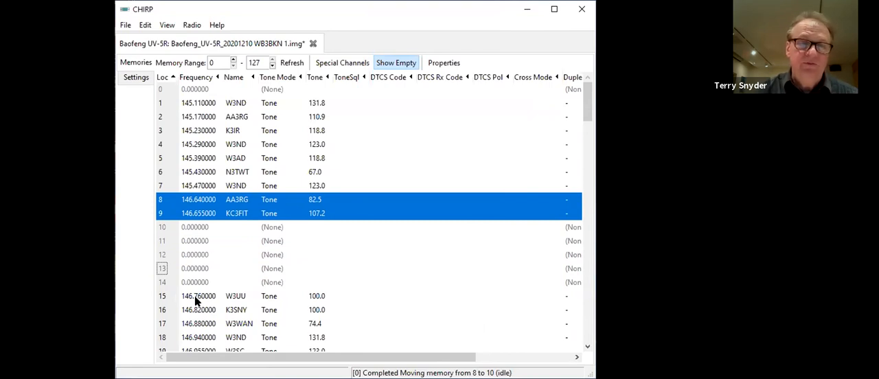
mouse_move(145, 43)
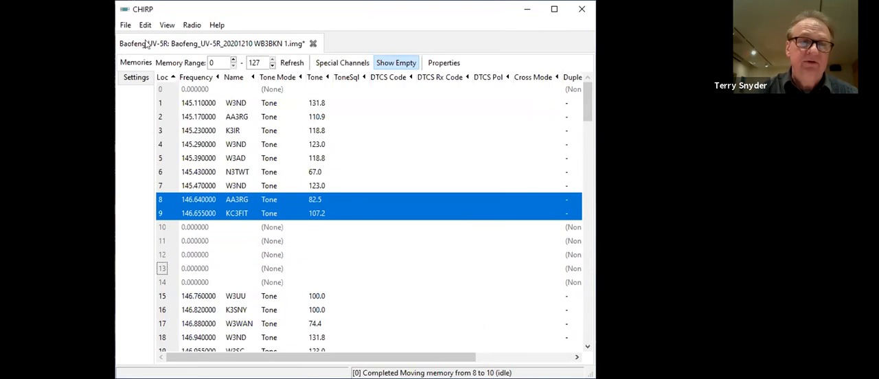
mouse_move(125, 25)
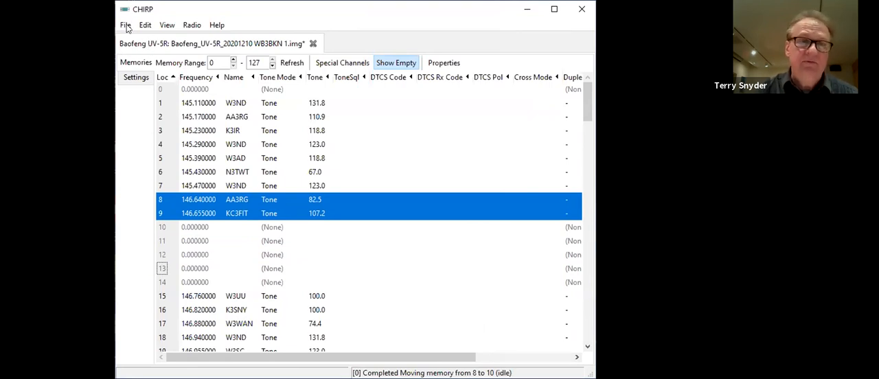
- Upload the edited image to the Baofeng UV-5R on port COM10 and acknowledge the instructions
left_click(193, 24)
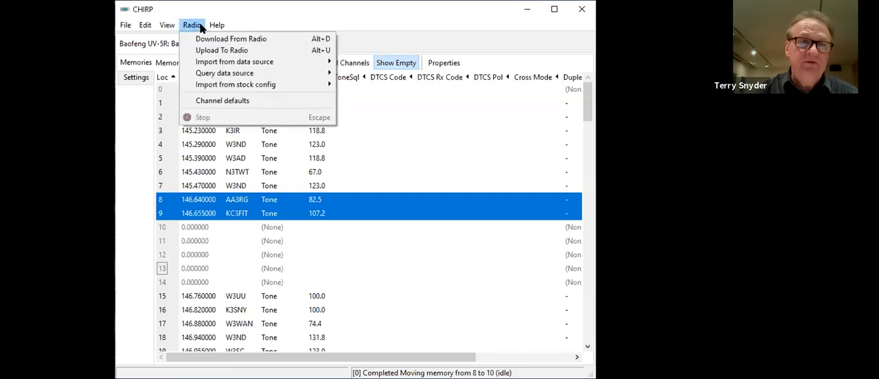
mouse_move(221, 49)
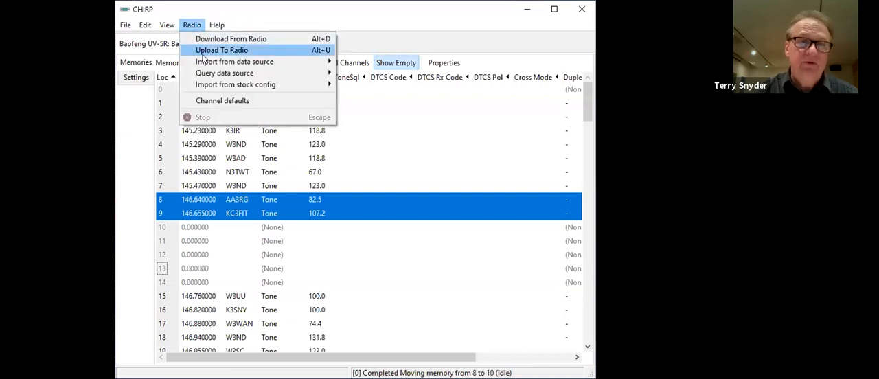
left_click(223, 49)
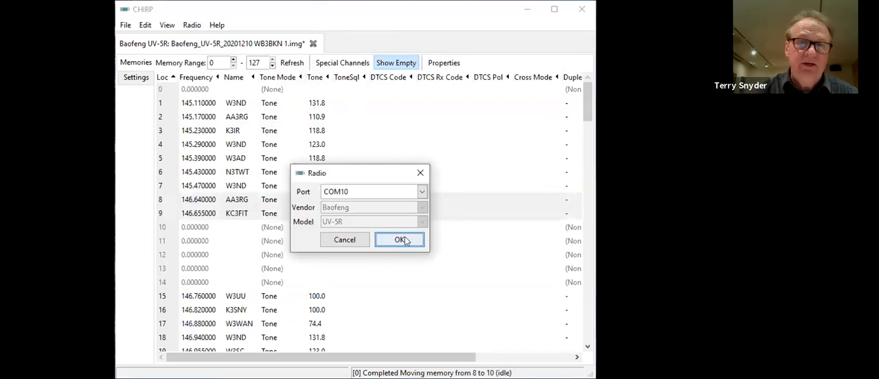
left_click(400, 239)
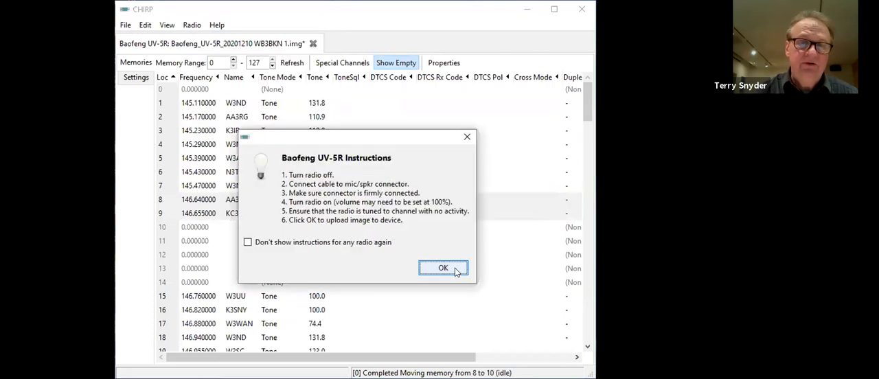
left_click(442, 267)
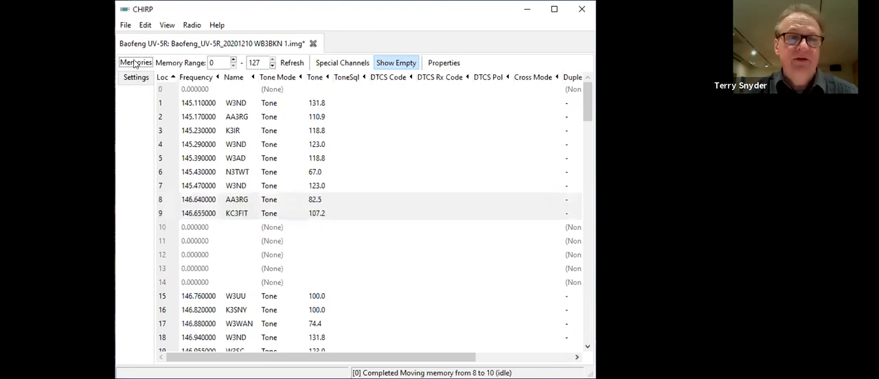
- Review the UV-5R Basic Settings: squelch 1, battery saver 1:1, backlight timeout 5, beep off
left_click(135, 77)
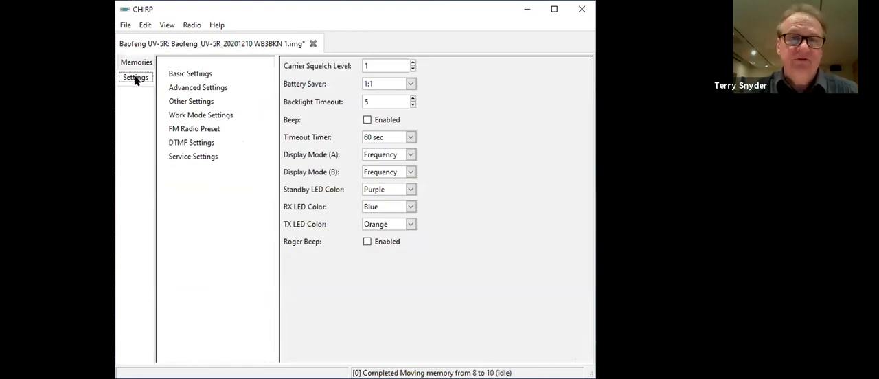
left_click(189, 74)
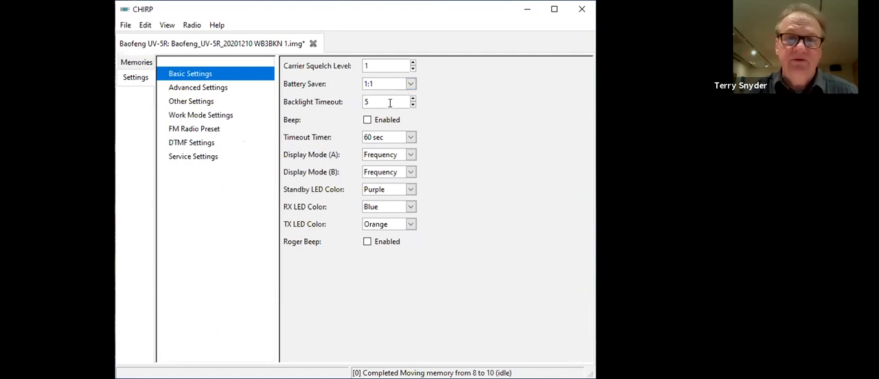
mouse_move(397, 112)
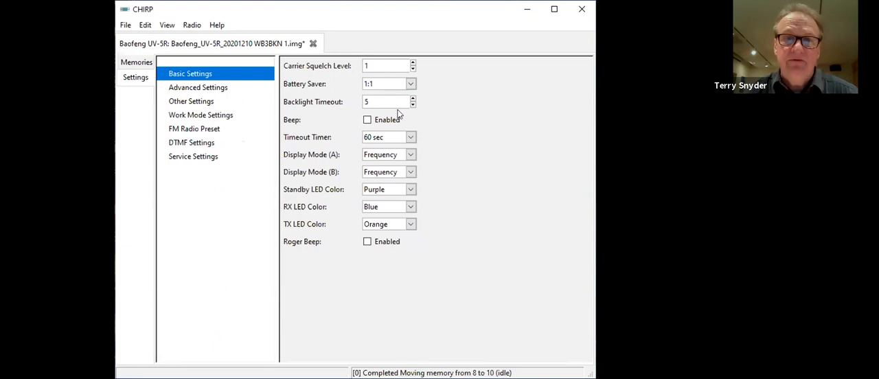
left_click(368, 119)
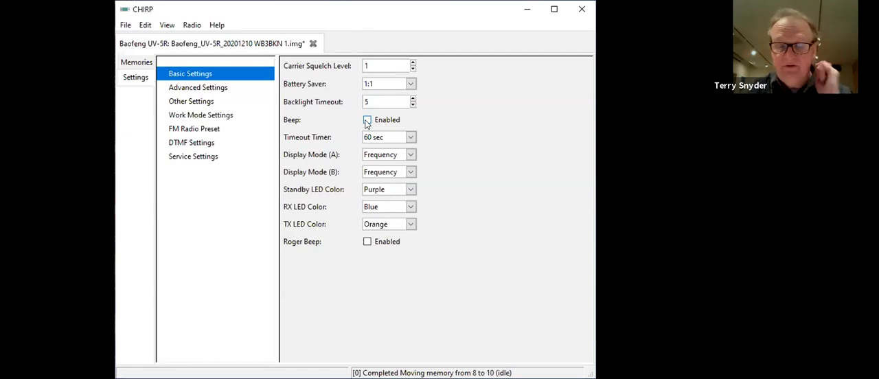
left_click(368, 120)
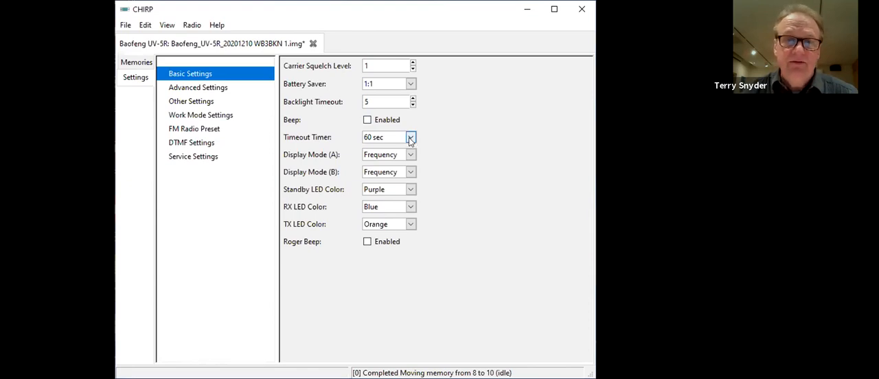
mouse_move(410, 154)
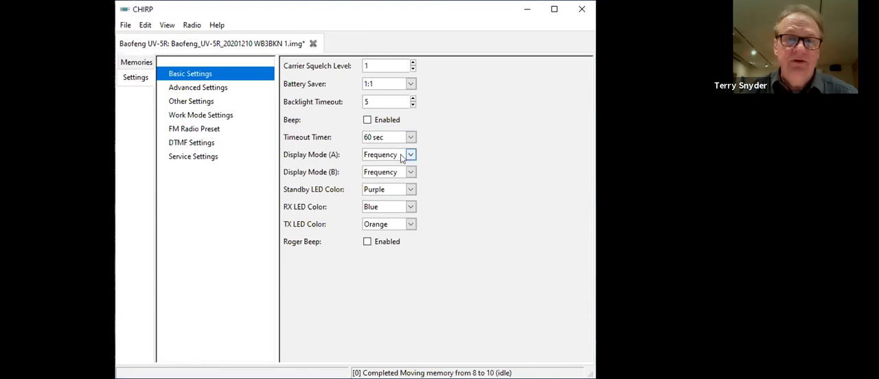
left_click(411, 153)
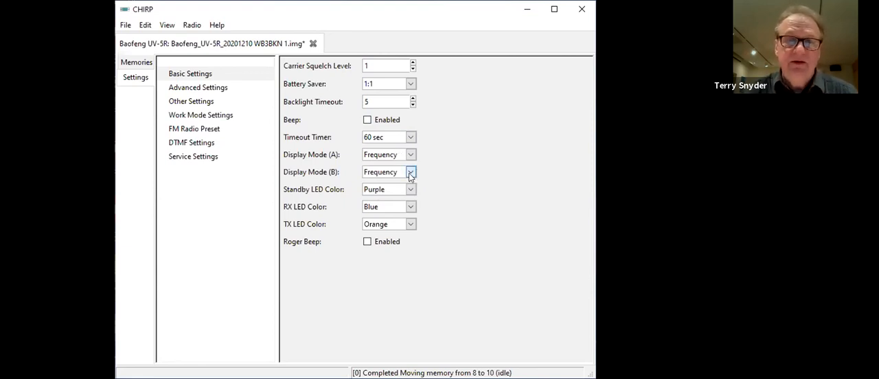
left_click(411, 171)
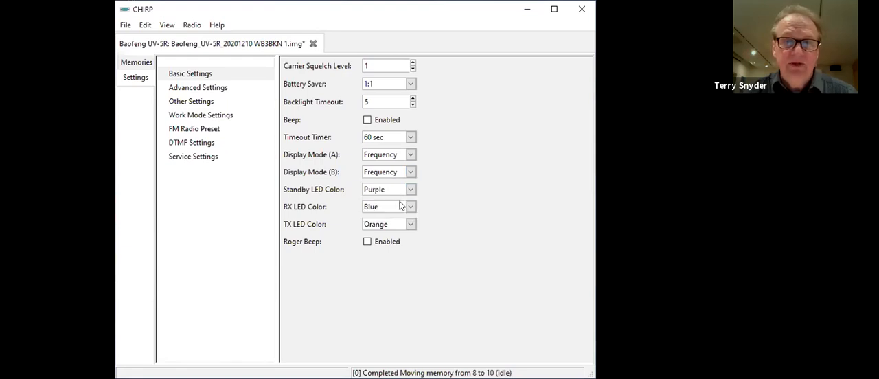
mouse_move(396, 193)
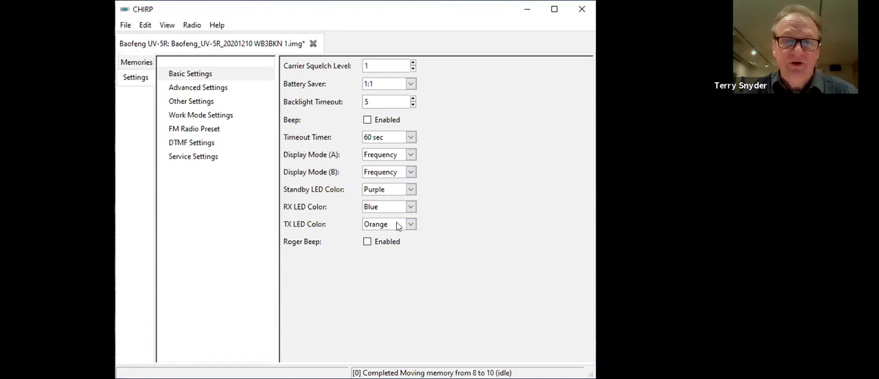
mouse_move(394, 206)
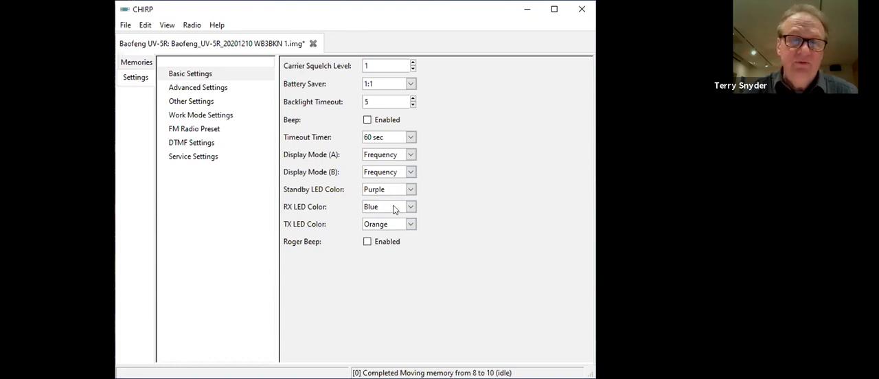
mouse_move(497, 173)
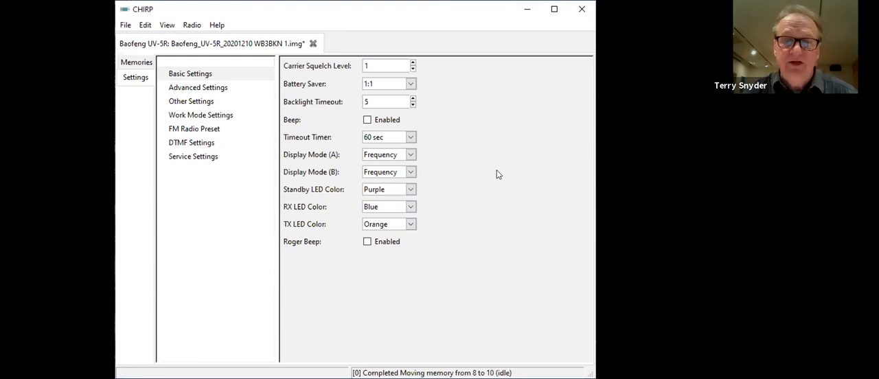
mouse_move(168, 91)
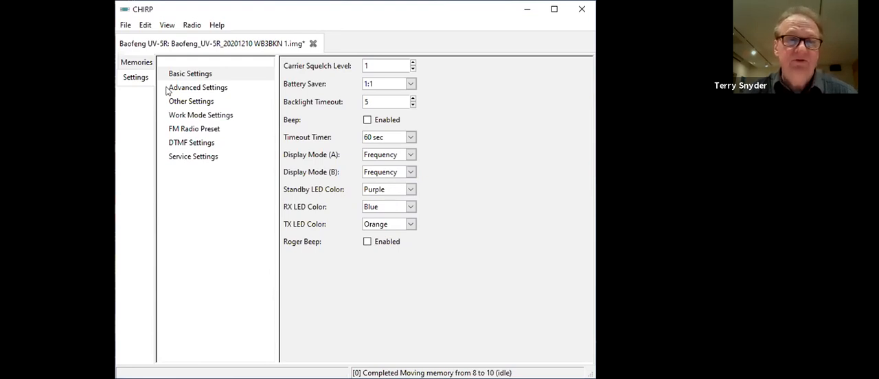
- Review the Advanced Settings, keep voice prompts in English and set squelch tail elimination OFF
left_click(198, 88)
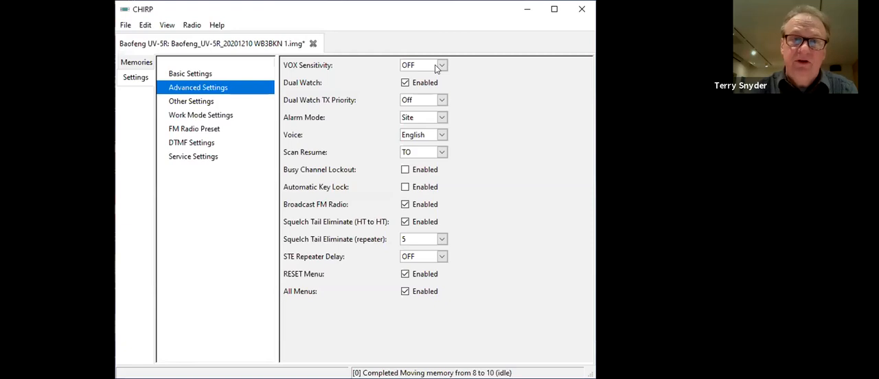
left_click(442, 66)
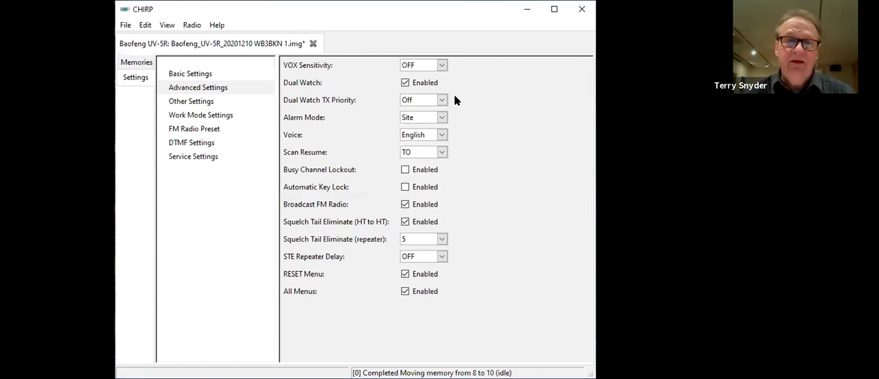
mouse_move(300, 103)
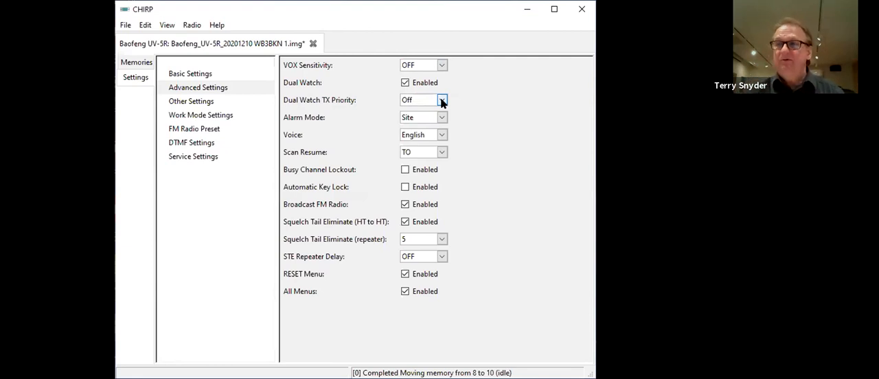
mouse_move(465, 119)
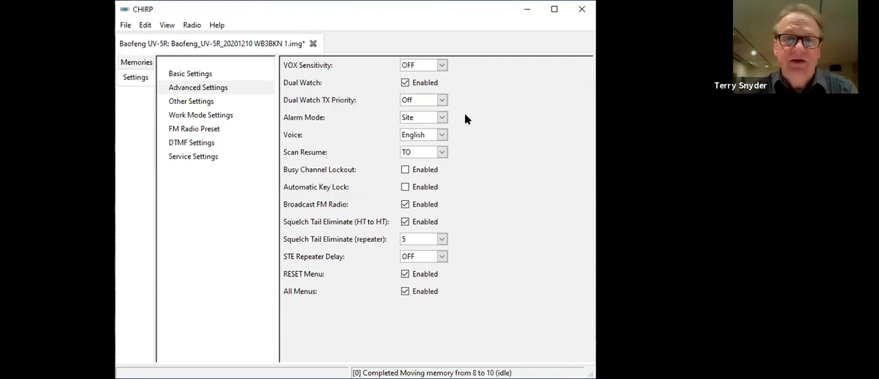
mouse_move(445, 113)
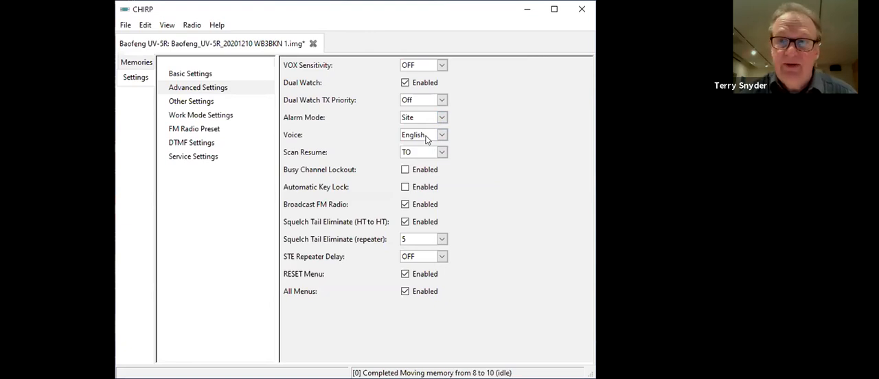
left_click(442, 135)
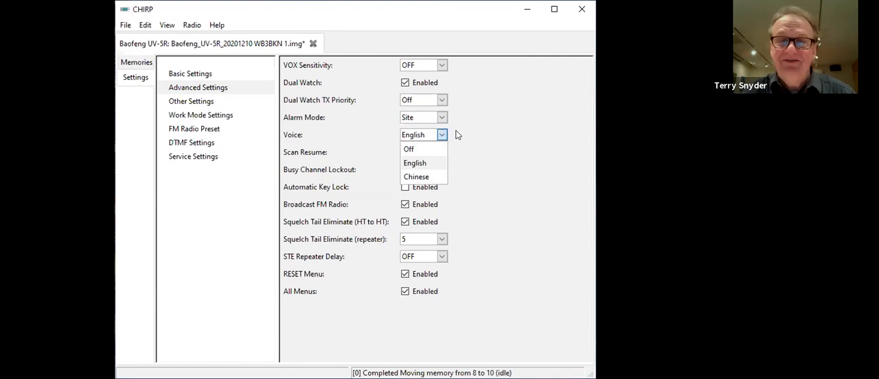
left_click(415, 162)
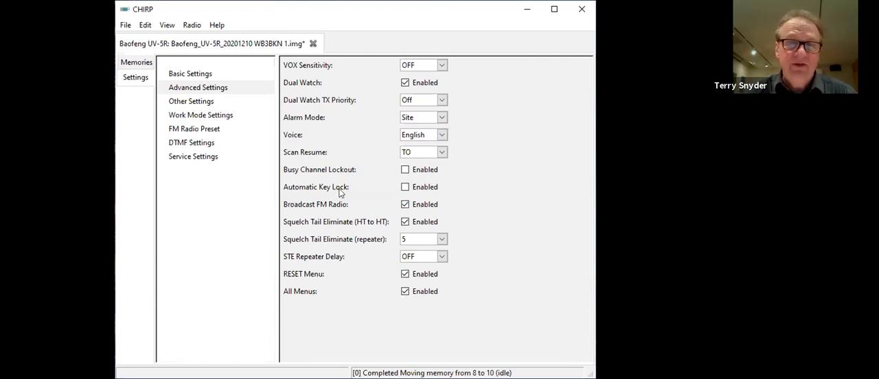
mouse_move(367, 184)
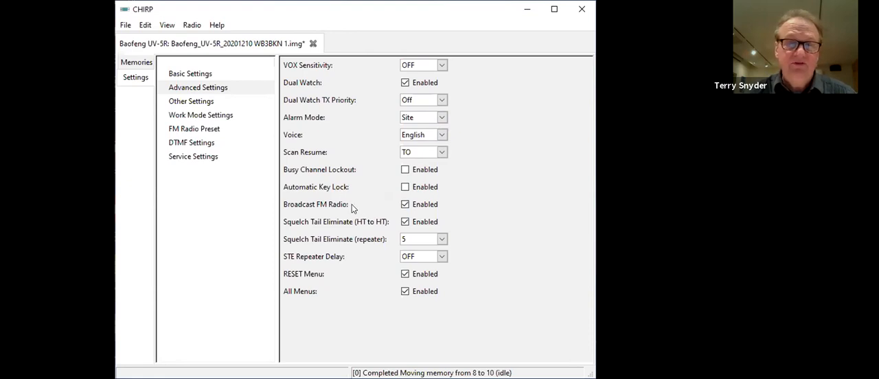
mouse_move(356, 211)
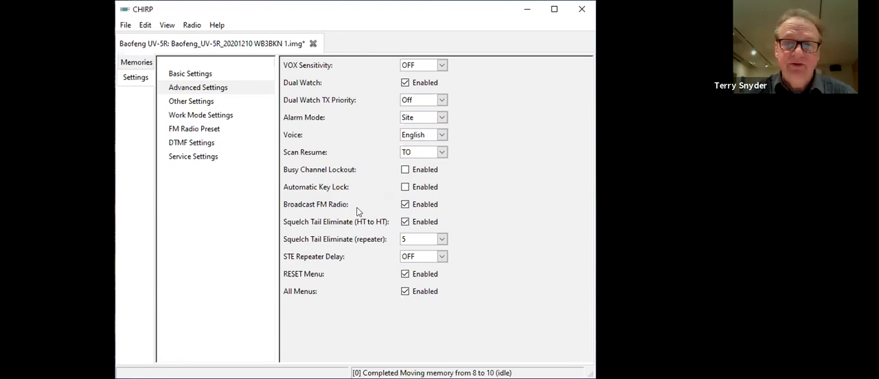
mouse_move(368, 217)
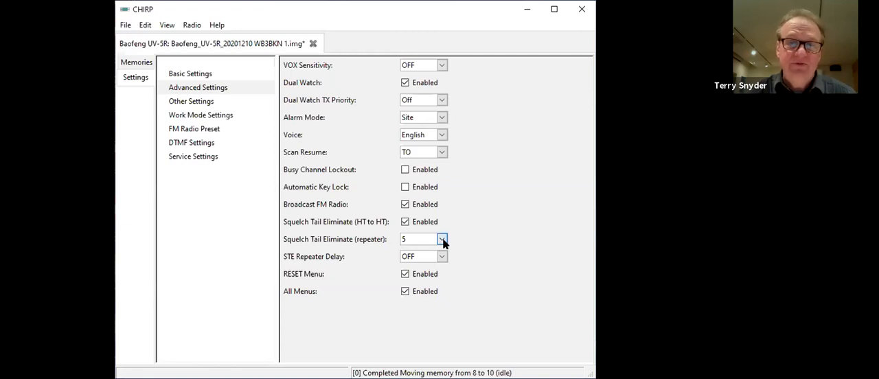
left_click(423, 239)
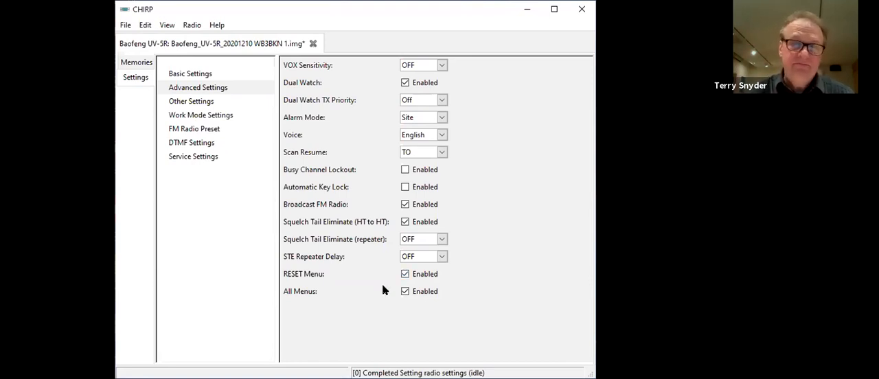
mouse_move(426, 297)
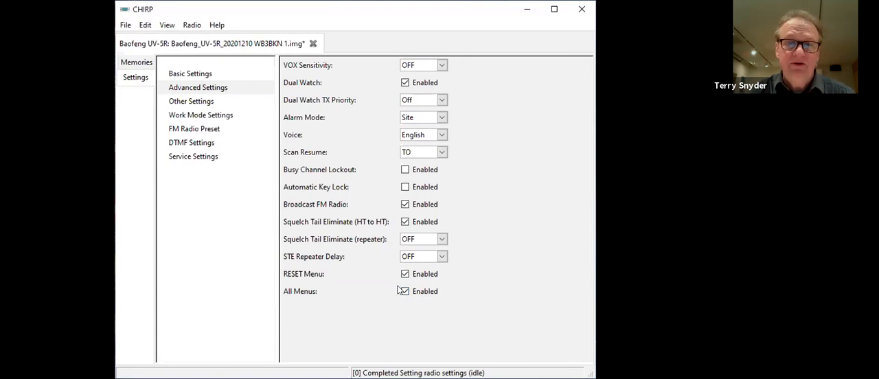
- View Other Settings with power-on message WB3BKN and VHF 136–260 / UHF 400–520 MHz limits
left_click(191, 102)
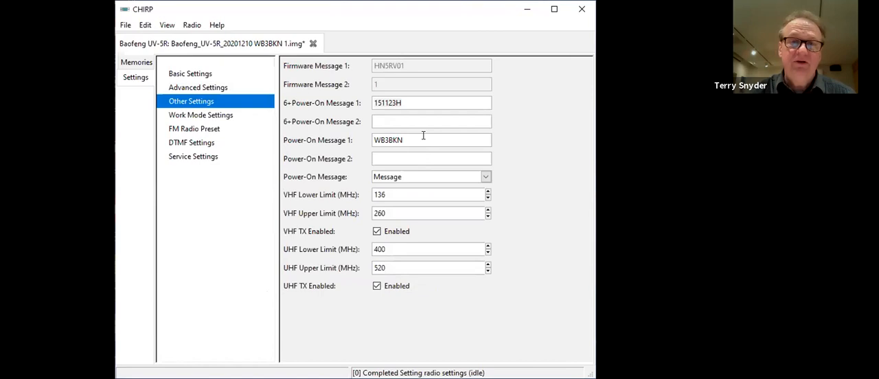
mouse_move(406, 96)
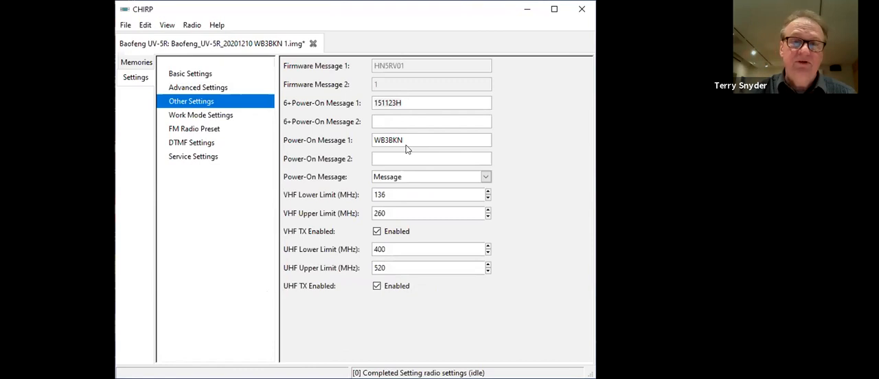
mouse_move(446, 169)
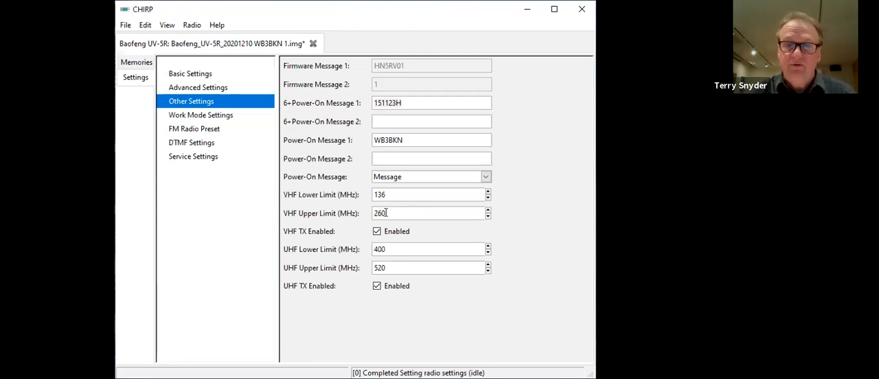
mouse_move(305, 256)
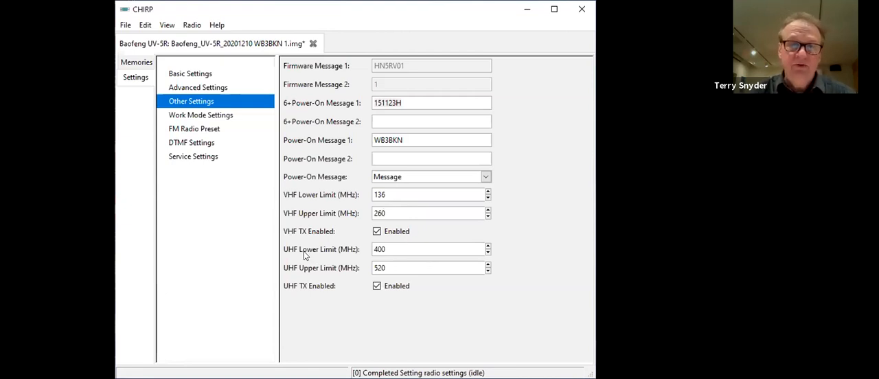
mouse_move(407, 261)
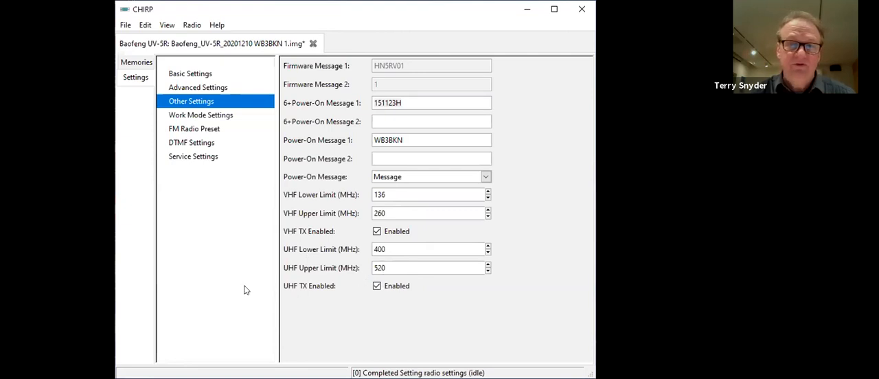
- Look over the Work Mode VFO settings, then the FM Radio Preset of 88.5 MHz
left_click(201, 116)
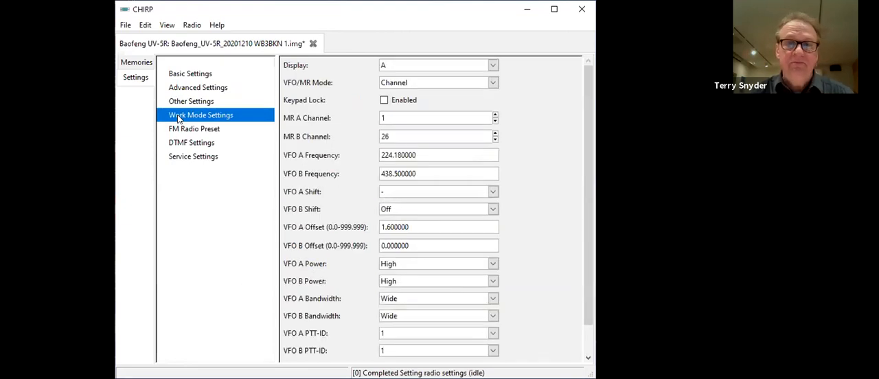
mouse_move(593, 134)
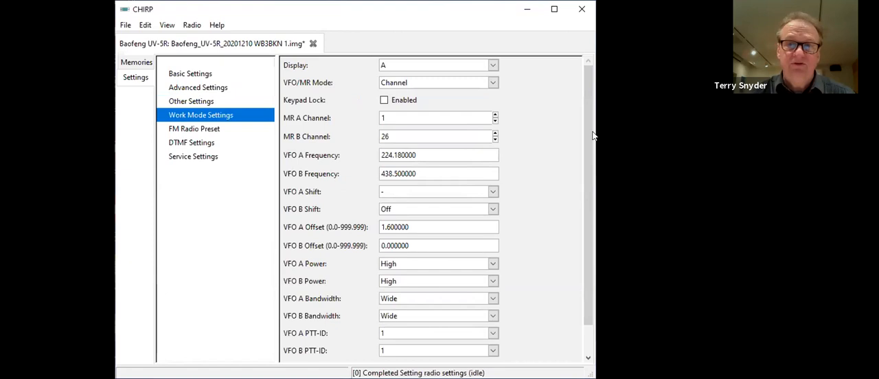
mouse_move(593, 154)
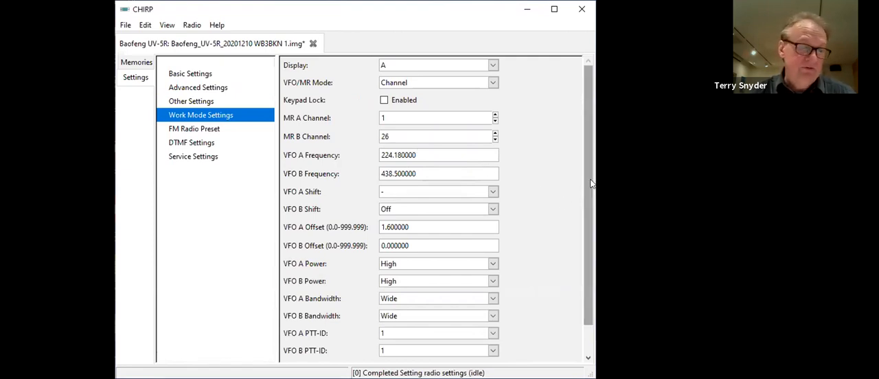
scroll("down", 3)
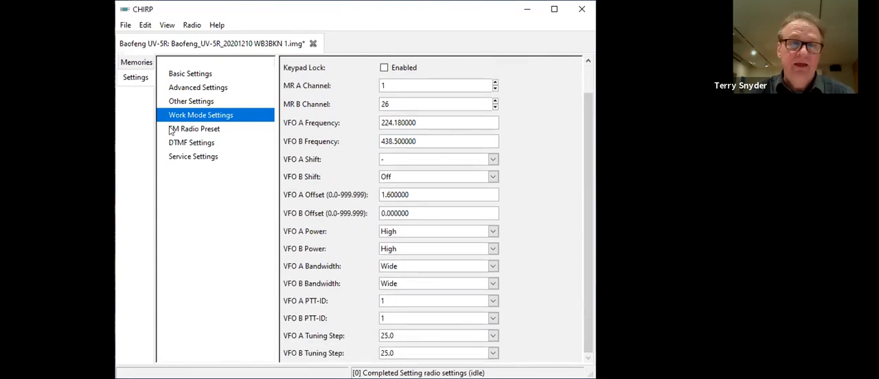
left_click(195, 129)
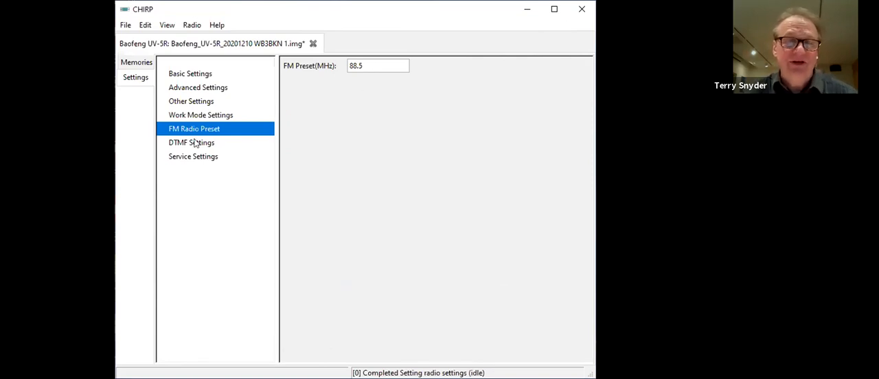
- Review the DTMF and Service Settings pages and return to the memory channel list
left_click(191, 143)
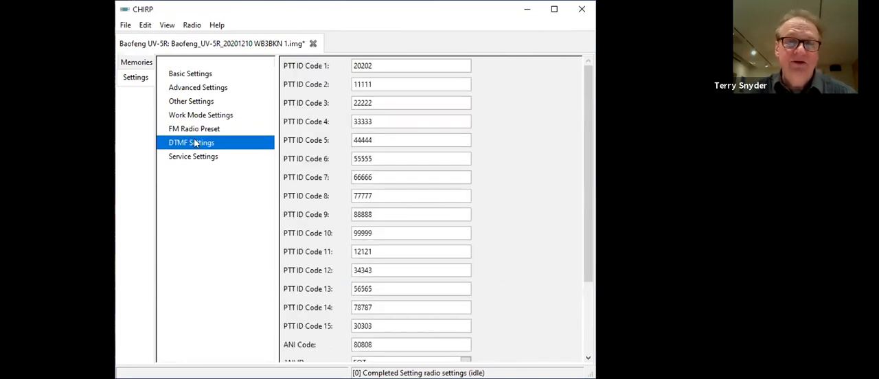
scroll("down", 3)
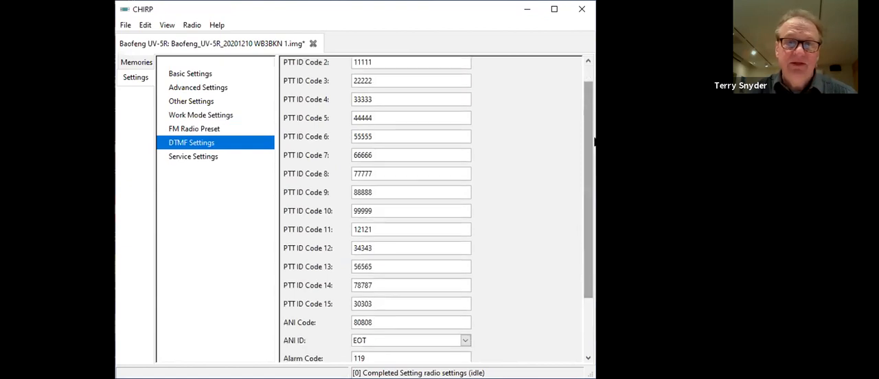
scroll("down", 3)
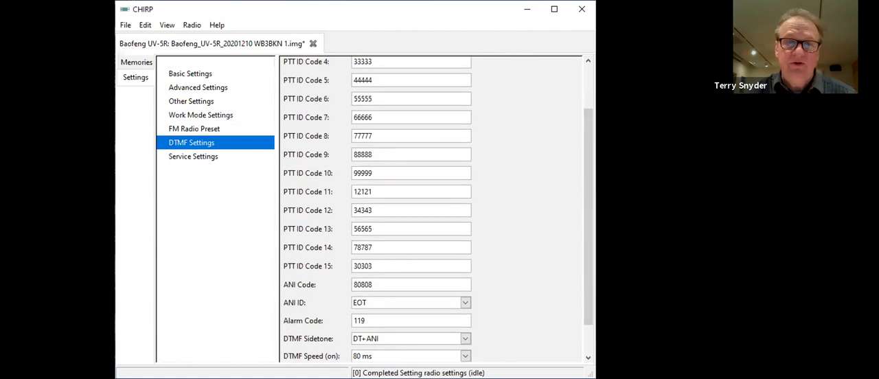
left_click(193, 157)
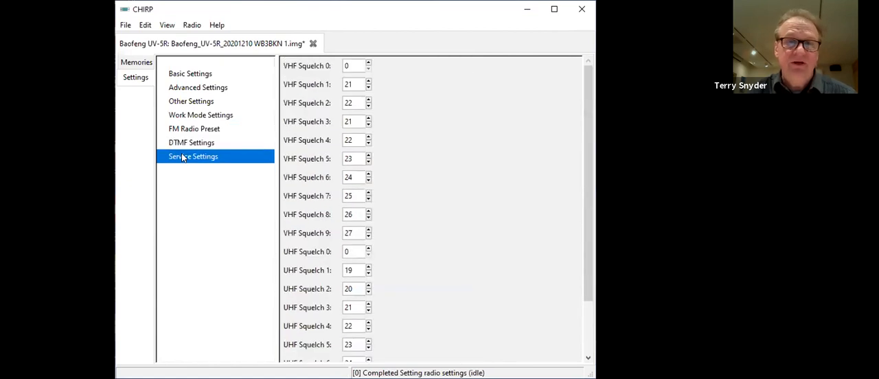
mouse_move(369, 62)
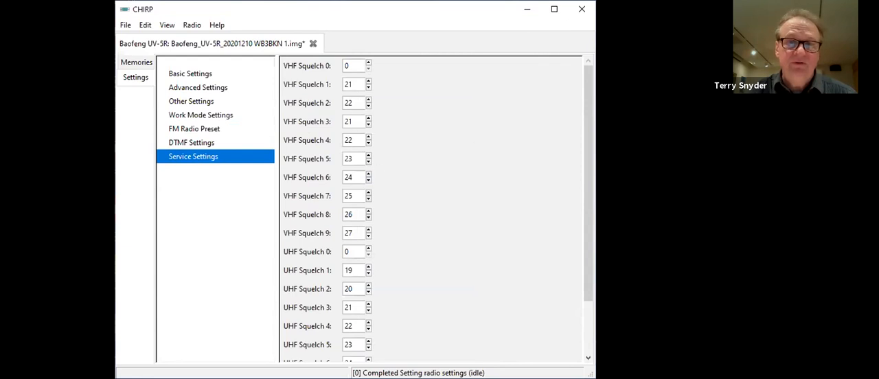
scroll("down", 3)
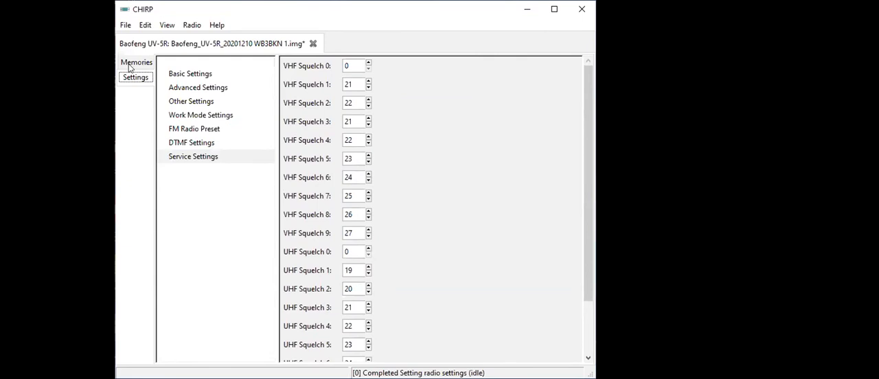
mouse_move(236, 77)
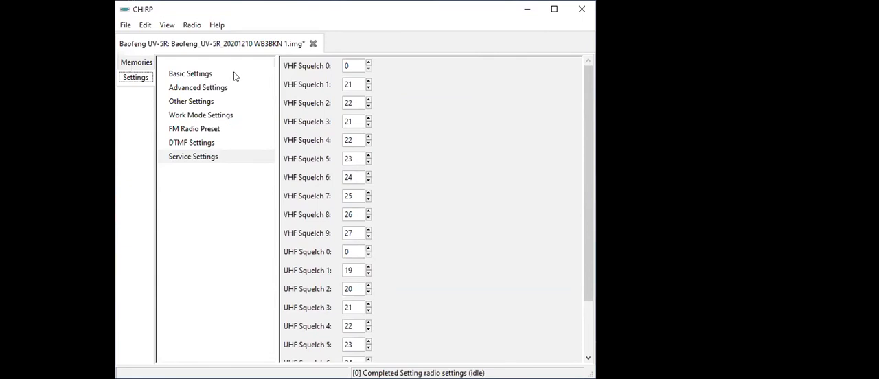
left_click(198, 88)
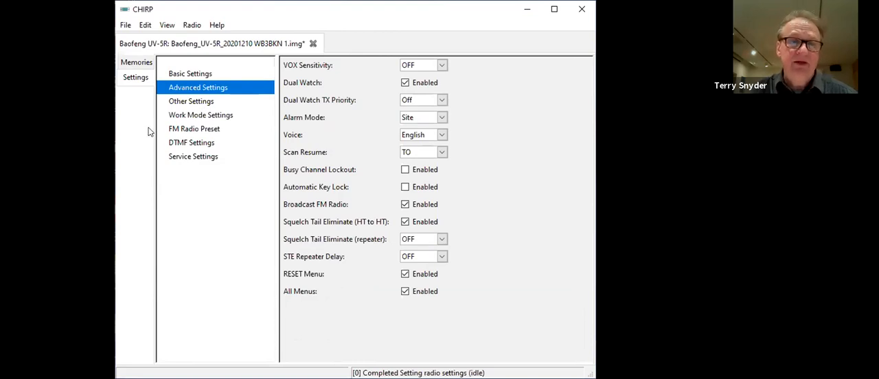
left_click(136, 61)
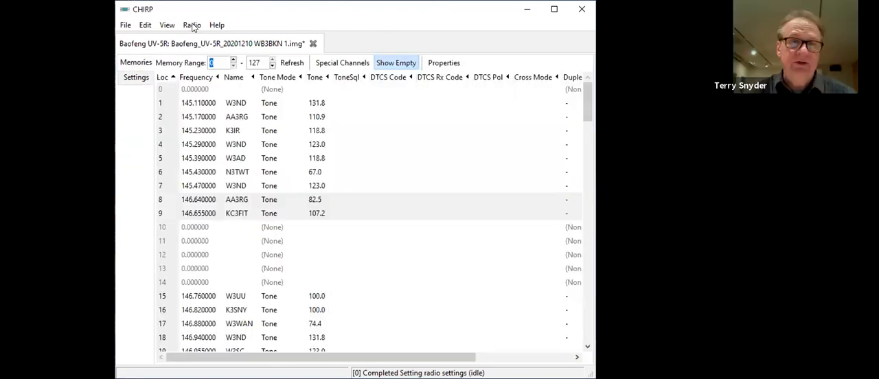
- Upload the image to the radio on port COM10, acknowledging the Baofeng UV-5R instructions to begin cloning
left_click(193, 24)
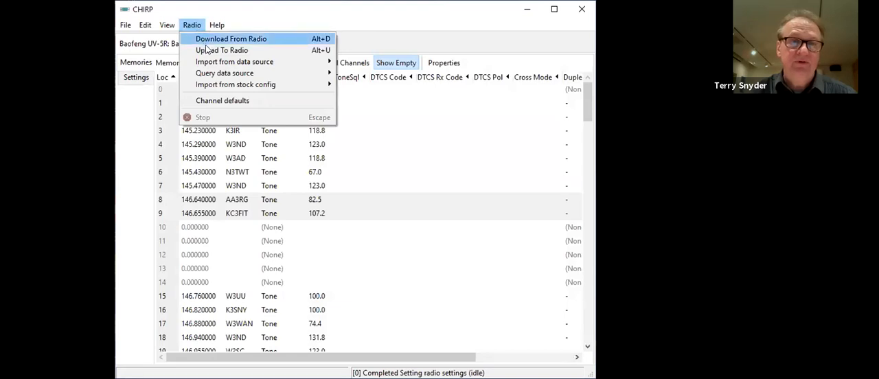
mouse_move(221, 49)
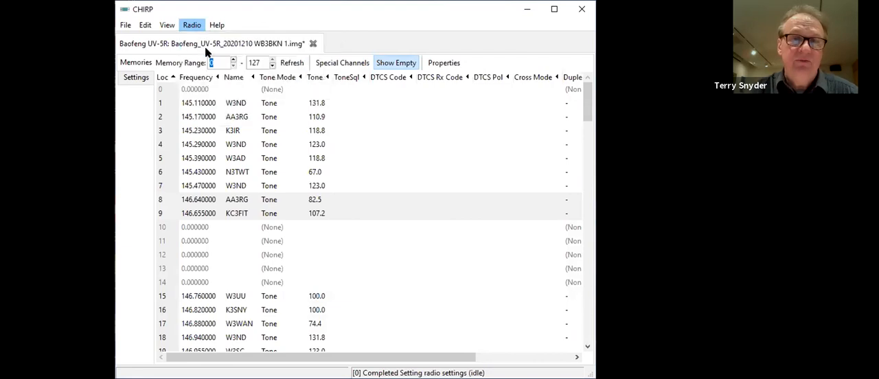
left_click(192, 24)
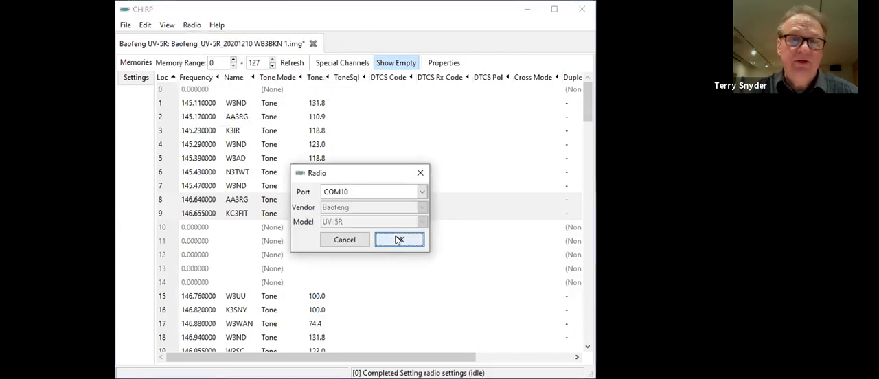
left_click(398, 239)
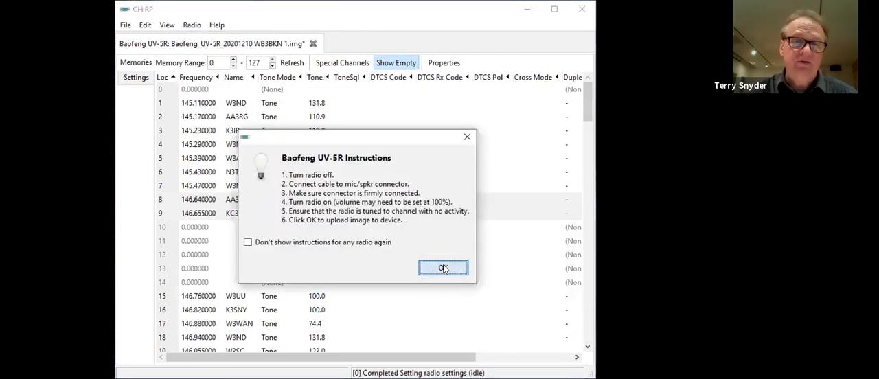
left_click(443, 268)
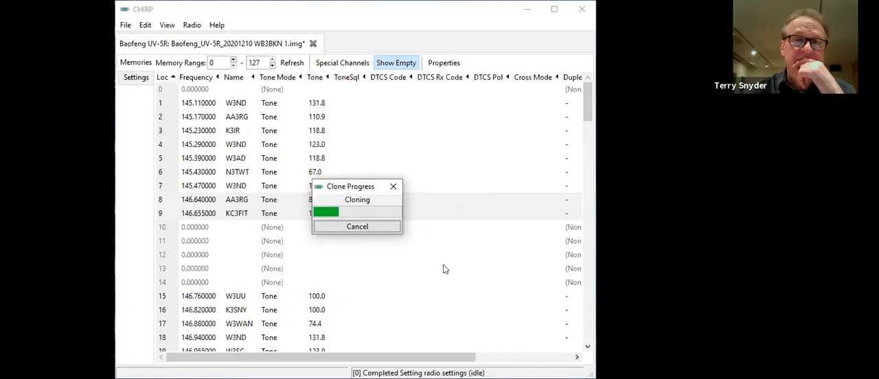
mouse_move(294, 107)
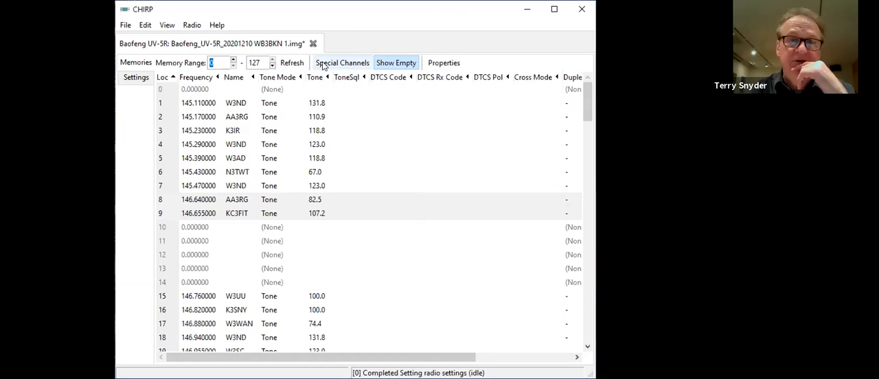
left_click(342, 63)
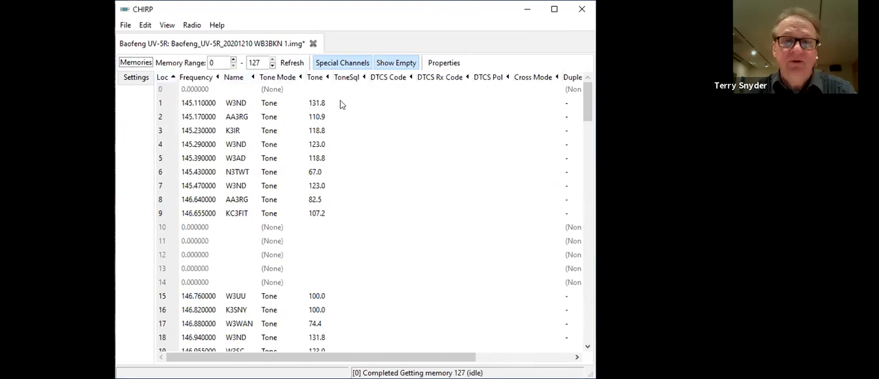
mouse_move(394, 129)
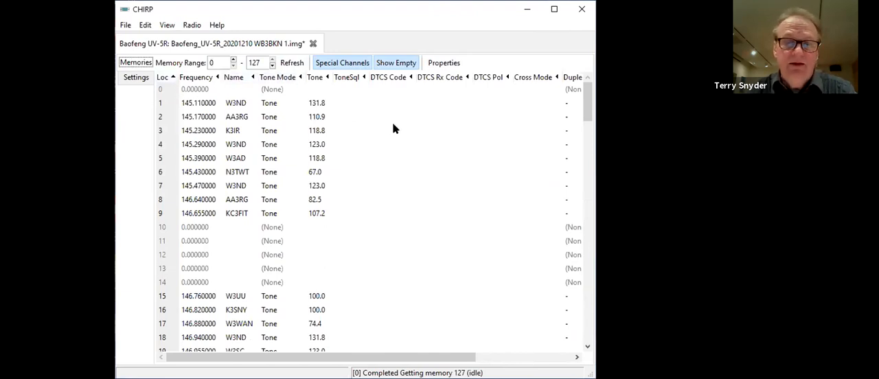
mouse_move(415, 123)
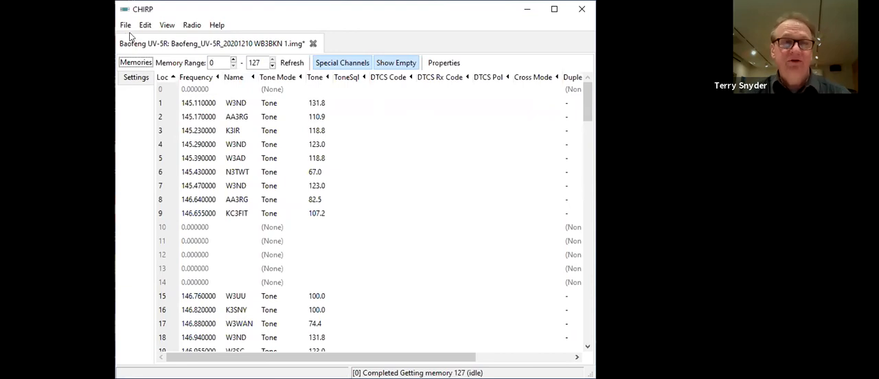
mouse_move(126, 29)
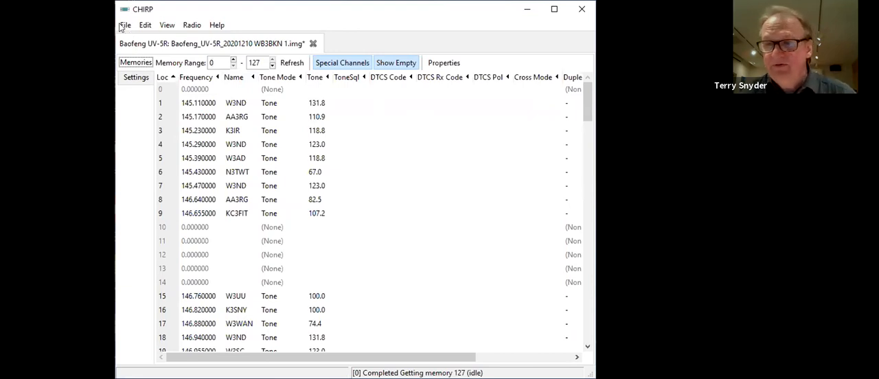
- Bring up the File commands over the unchanged UV-5R memory table, ready to open another image
left_click(125, 25)
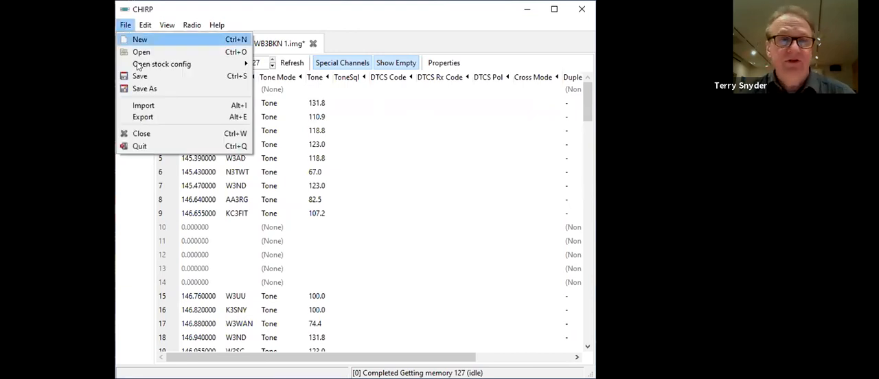
mouse_move(143, 105)
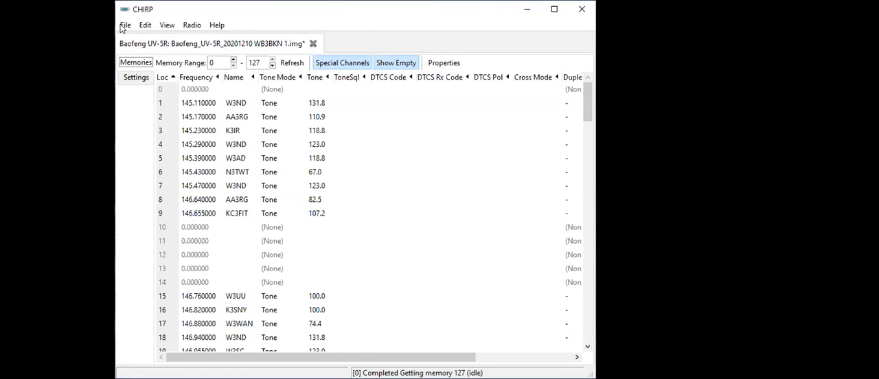
left_click(124, 25)
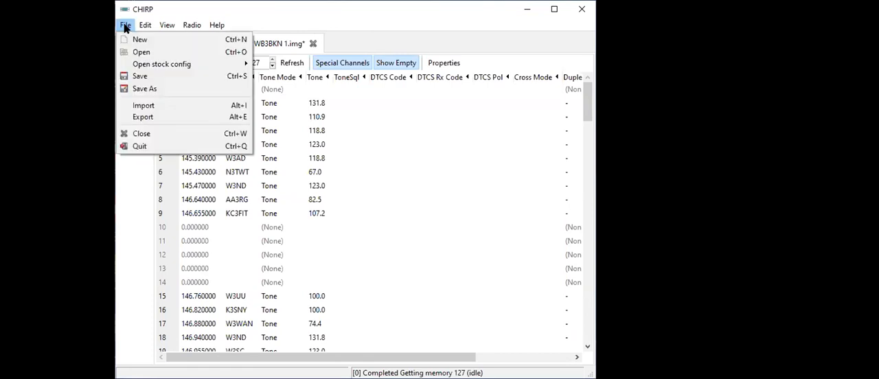
mouse_move(141, 52)
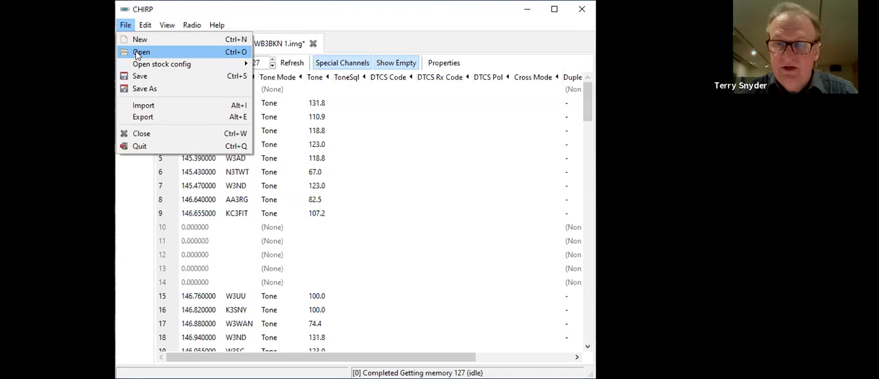
mouse_move(162, 63)
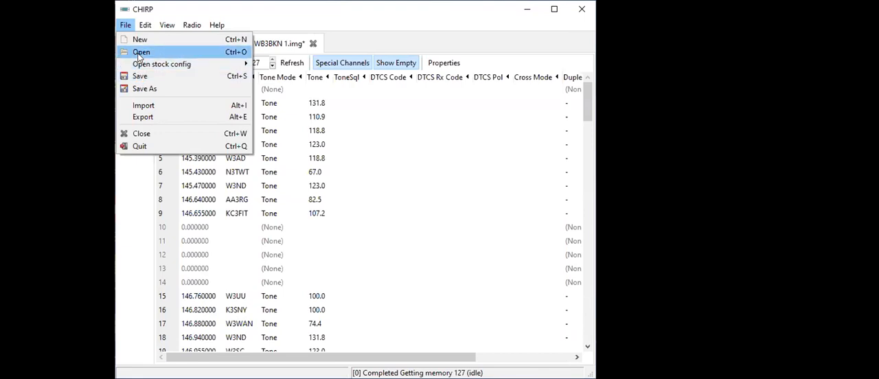
left_click(141, 52)
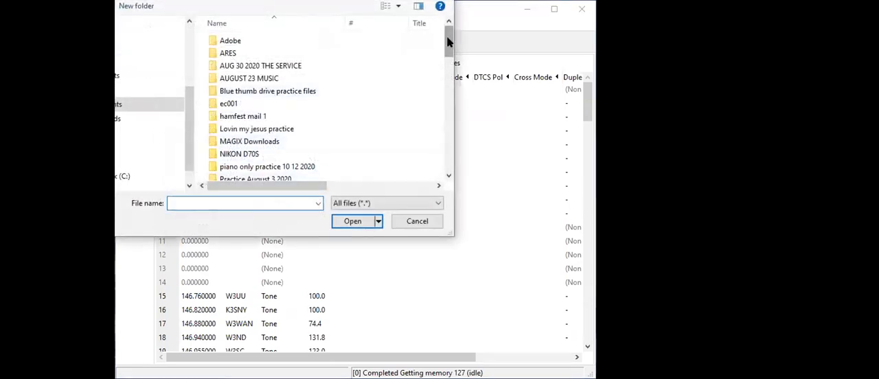
scroll("down", 3)
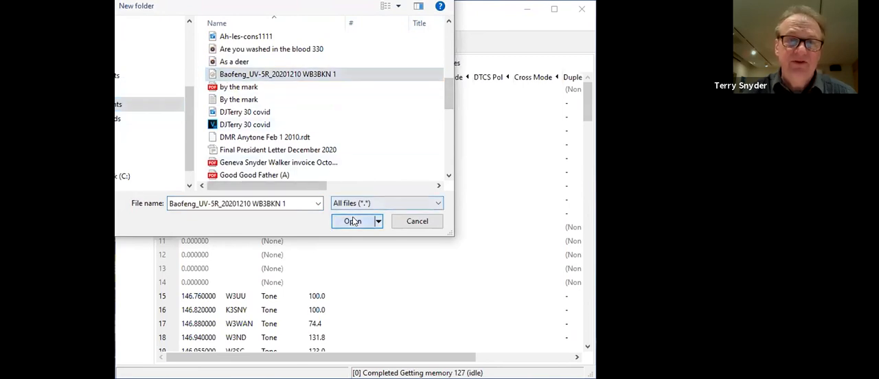
left_click(353, 220)
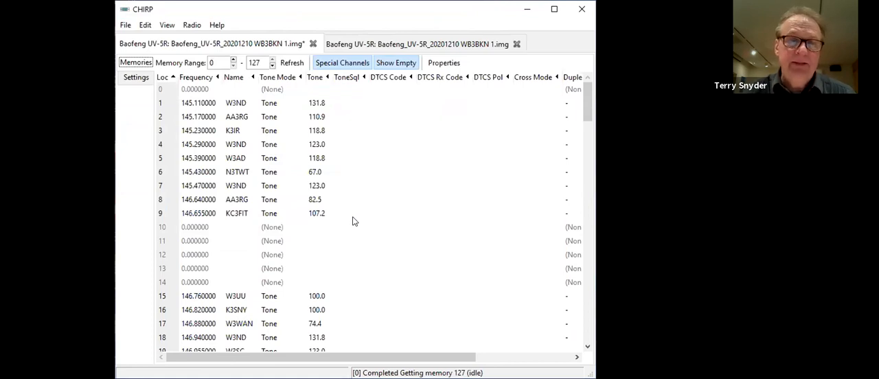
mouse_move(294, 181)
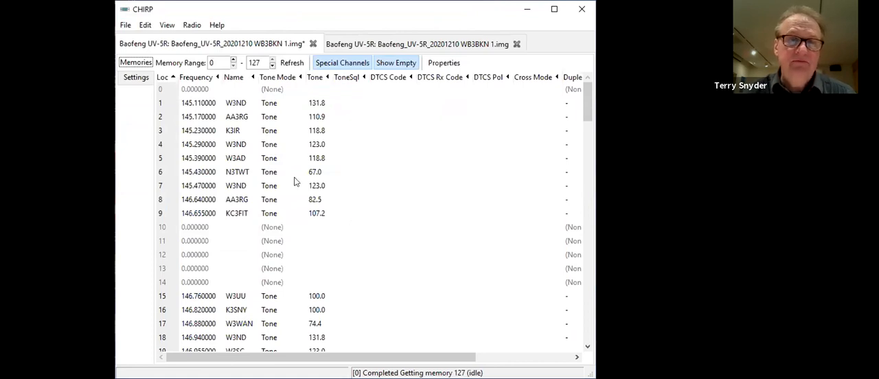
- Browse the Radio, View and File menus and start a File > Open, scrolling the file list
left_click(195, 89)
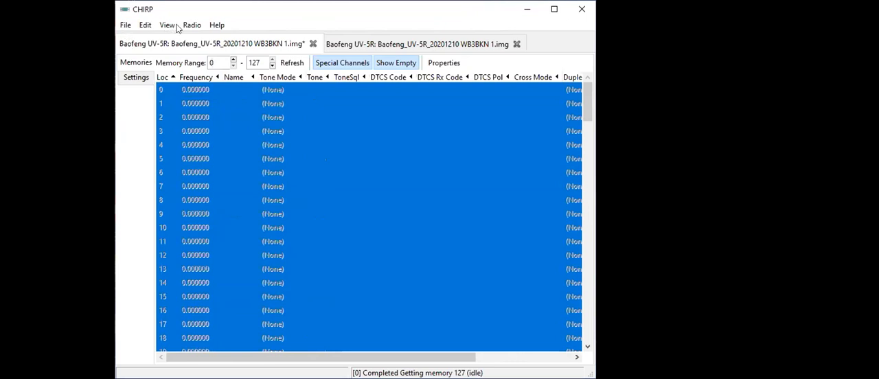
left_click(192, 25)
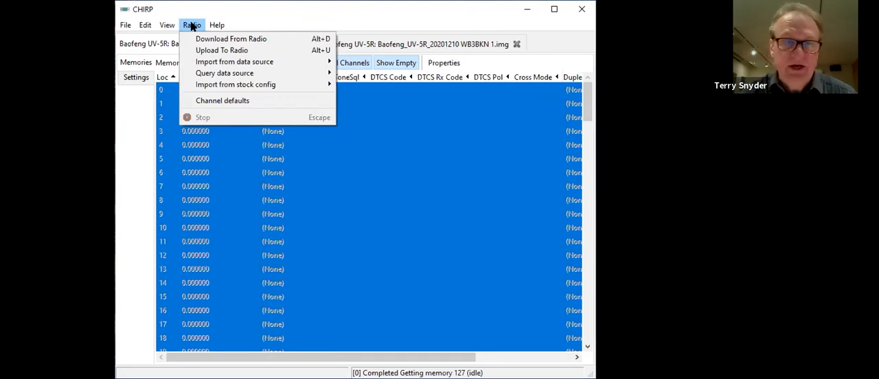
left_click(168, 24)
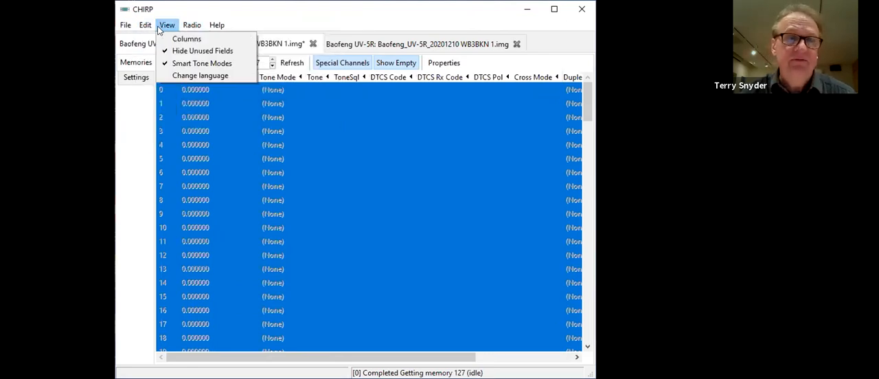
left_click(126, 25)
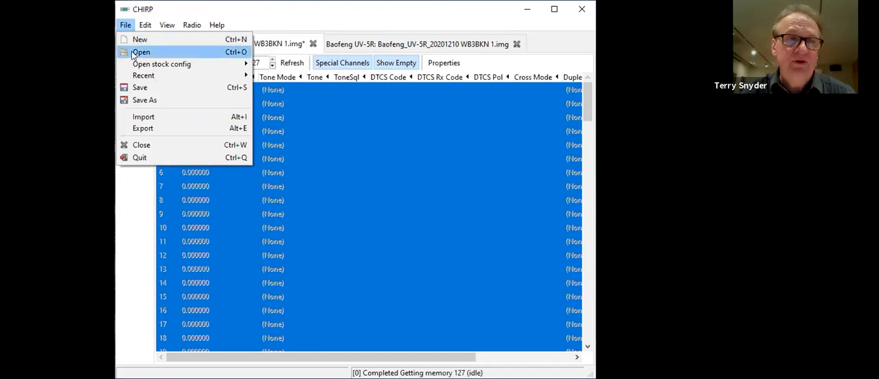
left_click(141, 52)
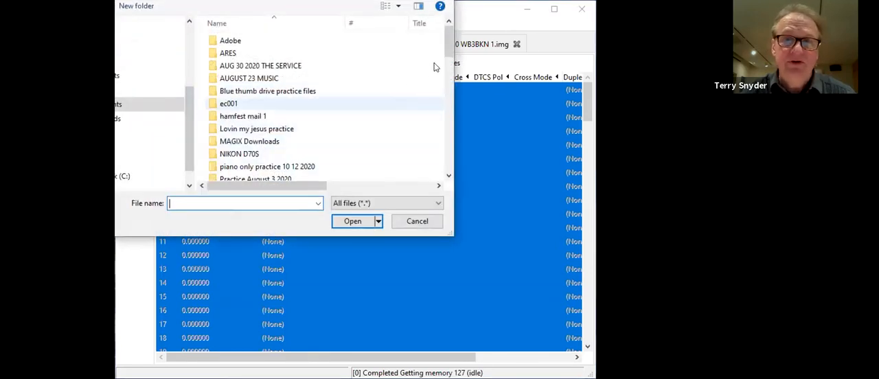
scroll("down", 3)
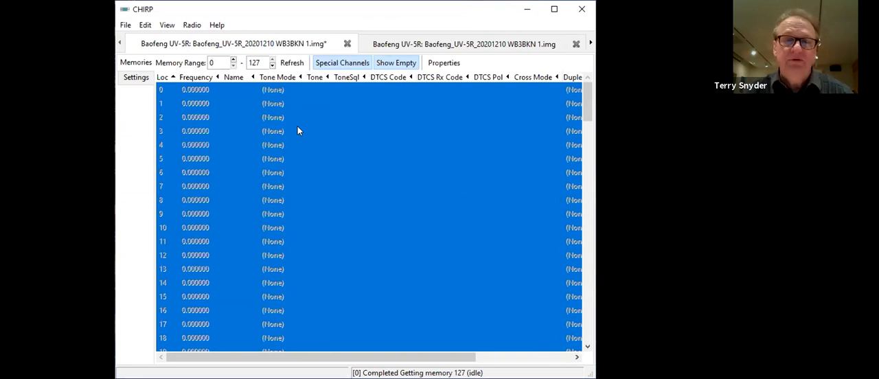
scroll("down", 3)
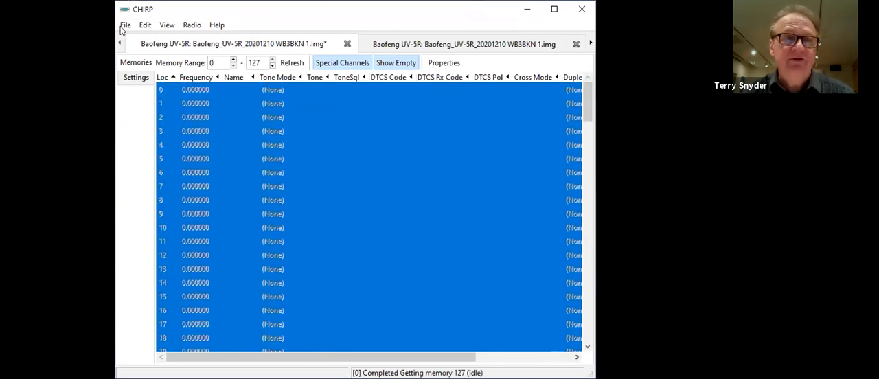
- Reopen Baofeng_UV-5R_20201210 WB3BKN 1.img from the File > Open dialog
left_click(127, 25)
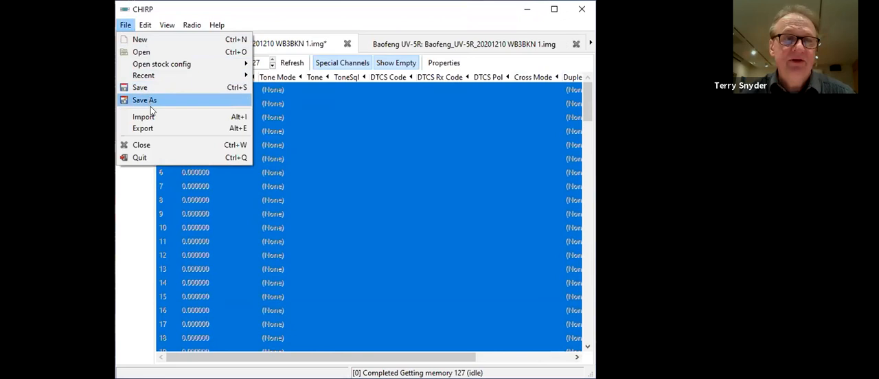
left_click(125, 24)
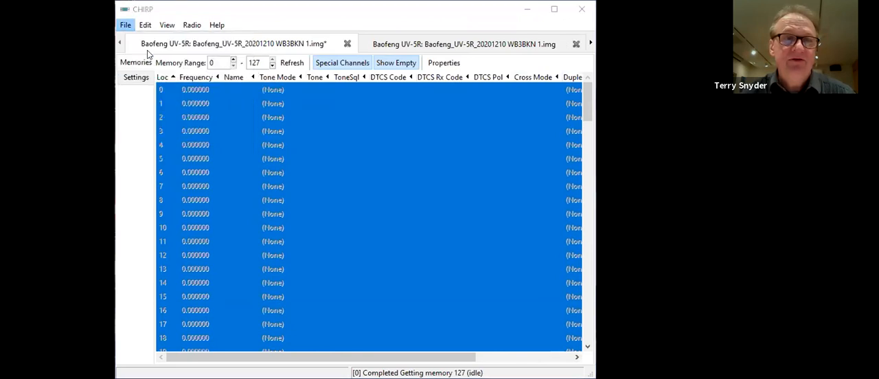
left_click(125, 25)
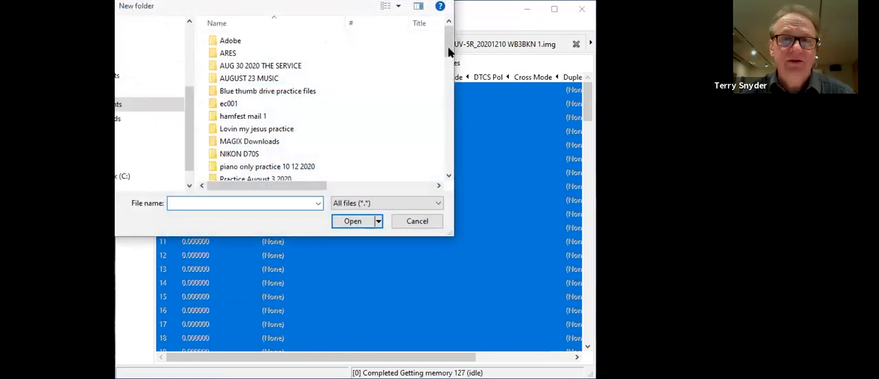
scroll("down", 3)
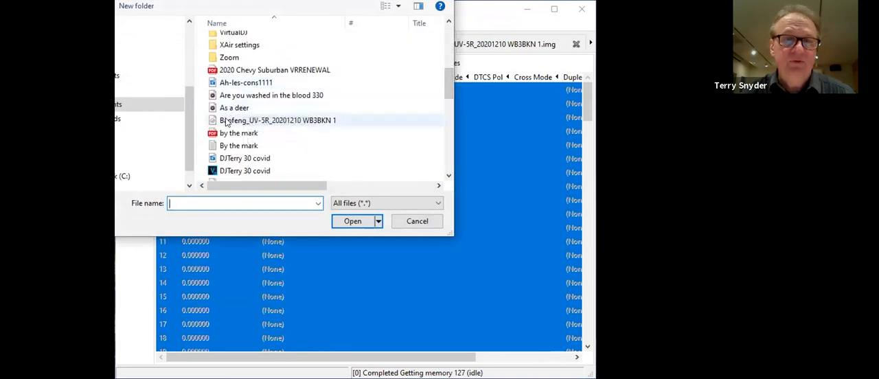
left_click(278, 121)
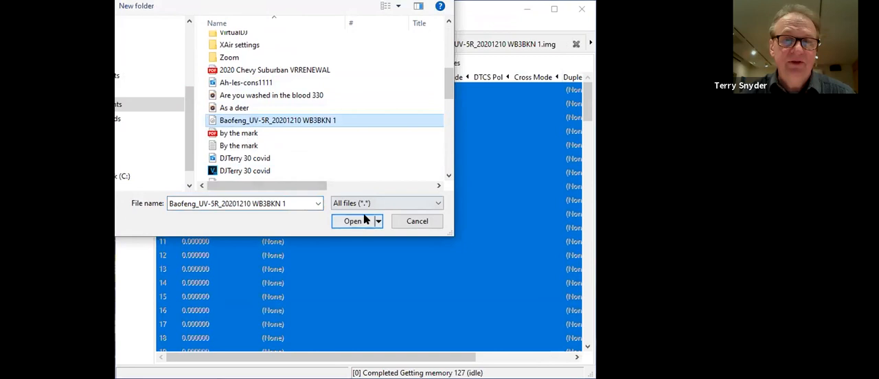
left_click(351, 220)
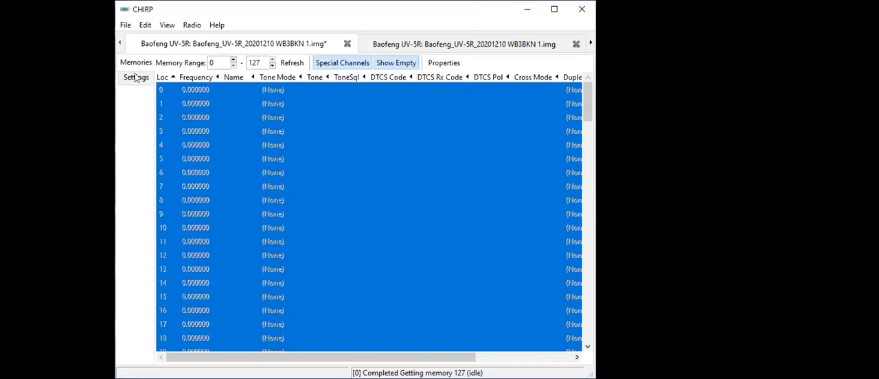
- Deselect all memory rows and switch to the second Baofeng image tab showing K3RKW and W3ND
left_click(135, 63)
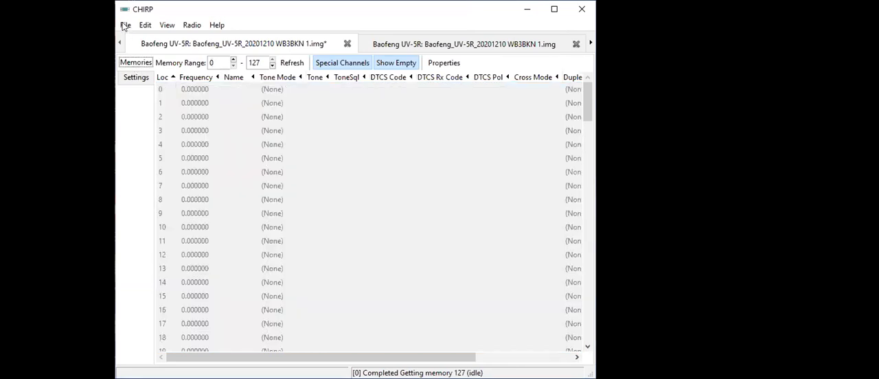
left_click(126, 25)
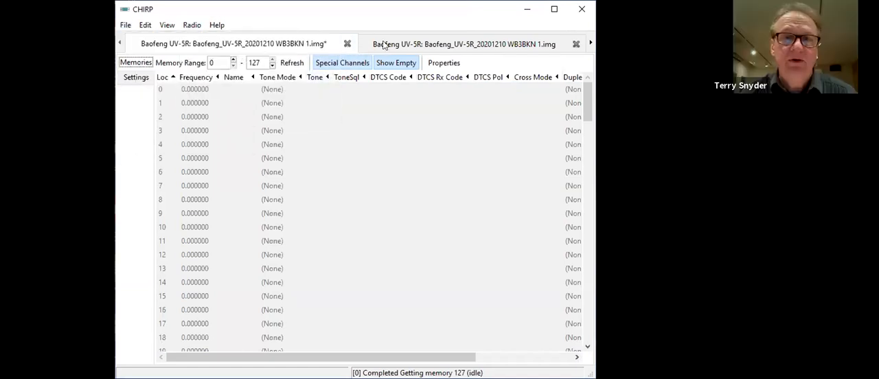
left_click(463, 42)
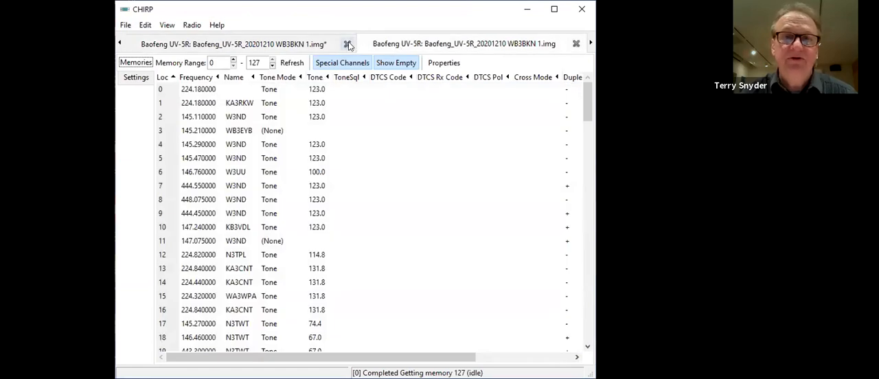
- Close the modified first image tab, choosing No to discard its changes
left_click(349, 42)
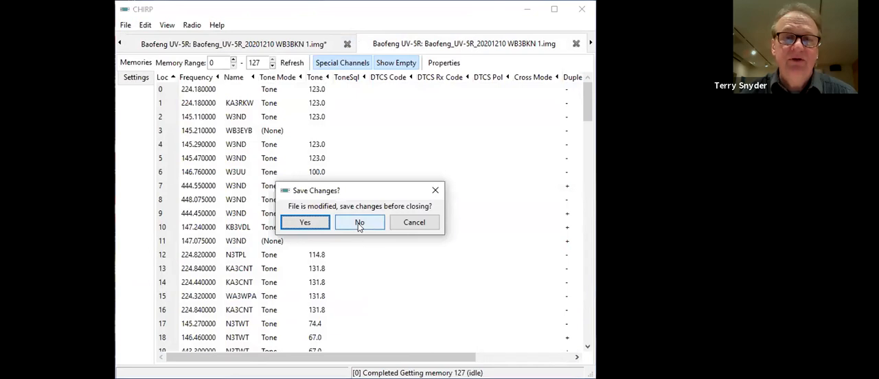
left_click(360, 222)
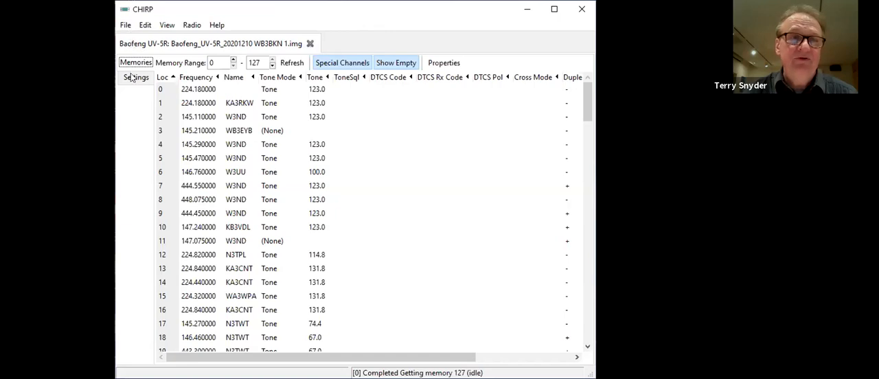
- In Advanced Settings, change Squelch Tail Eliminate (repeater) from 5 to OFF
left_click(135, 77)
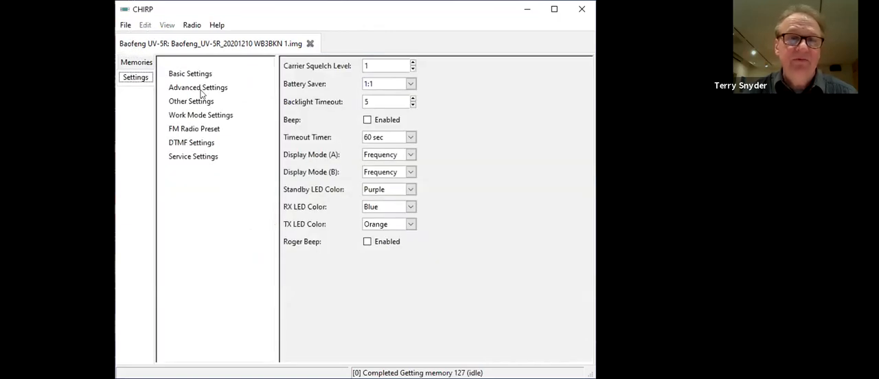
left_click(198, 88)
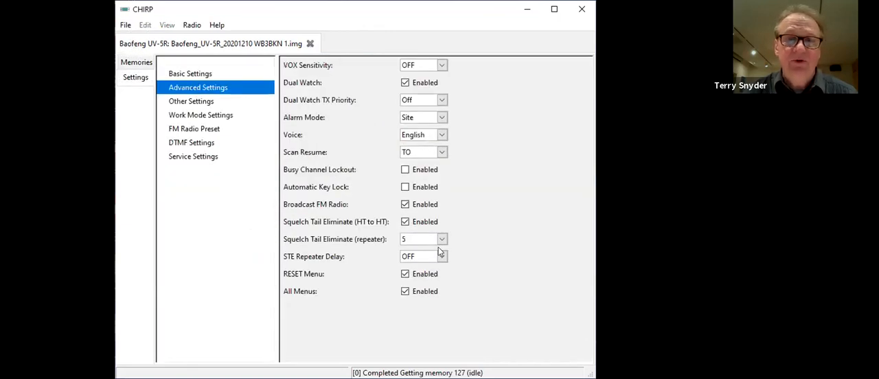
left_click(440, 239)
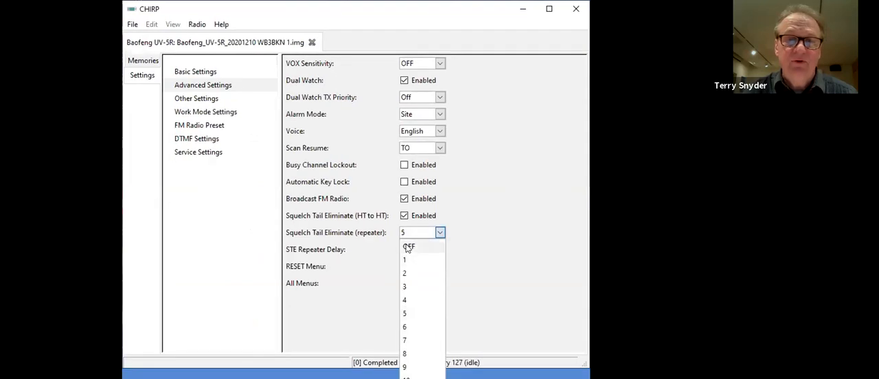
left_click(409, 247)
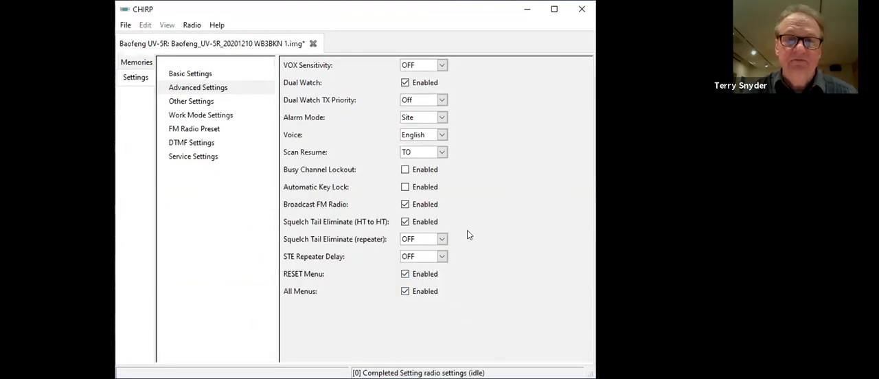
mouse_move(232, 115)
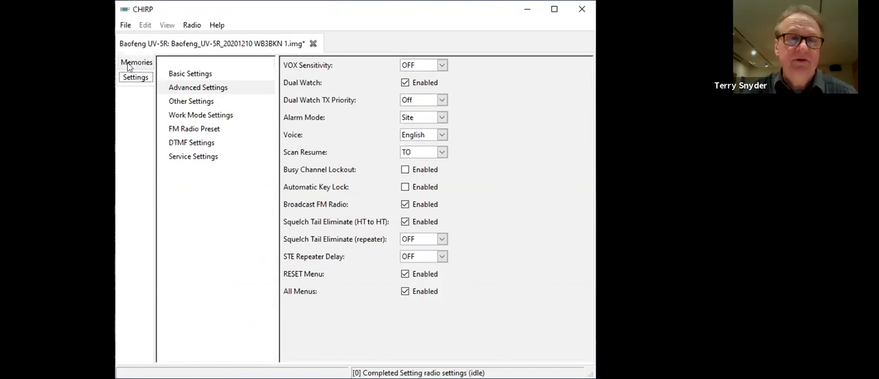
- Return to Memories and upload the image to the radio on COM10, acknowledging the instructions to start cloning
left_click(134, 62)
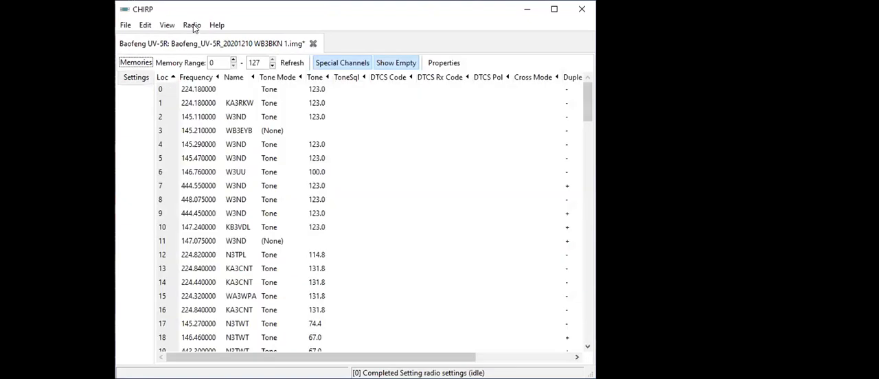
left_click(193, 25)
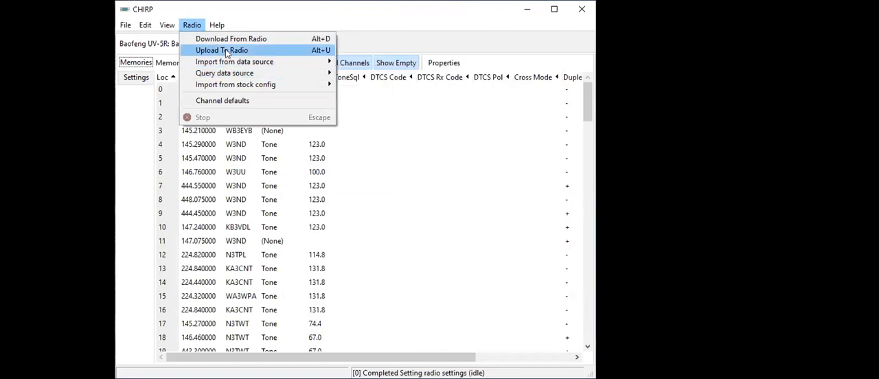
left_click(220, 49)
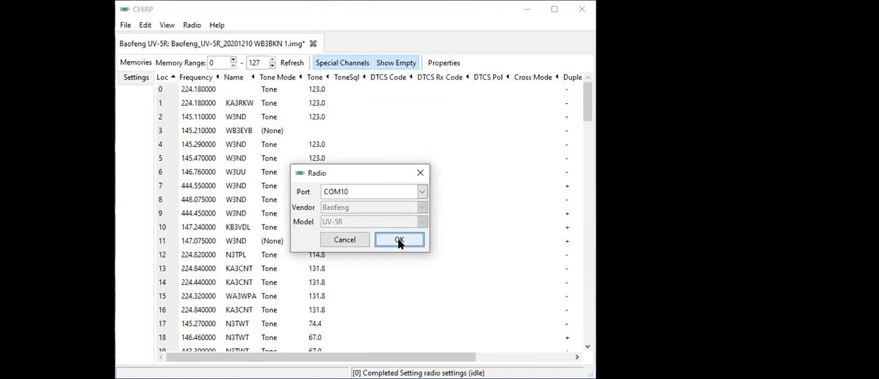
left_click(399, 239)
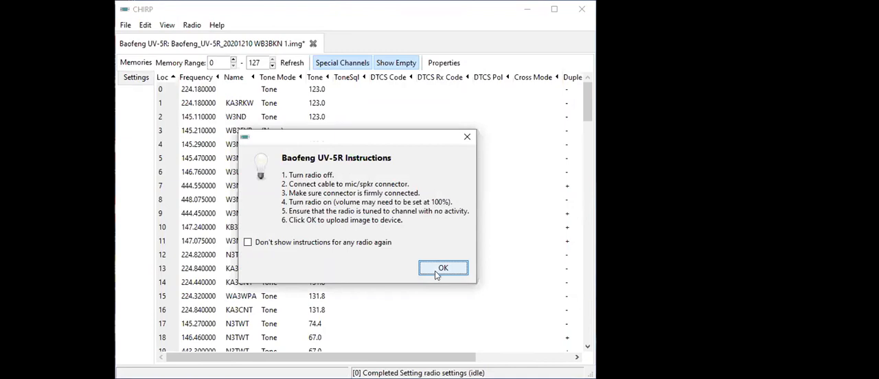
left_click(443, 267)
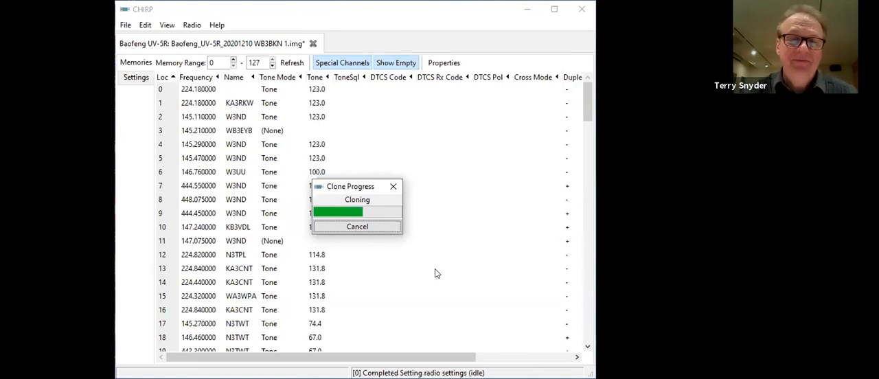
mouse_move(533, 321)
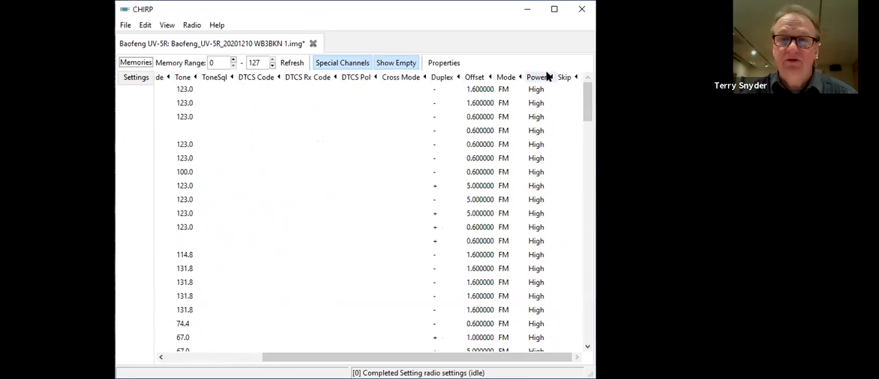
mouse_move(582, 140)
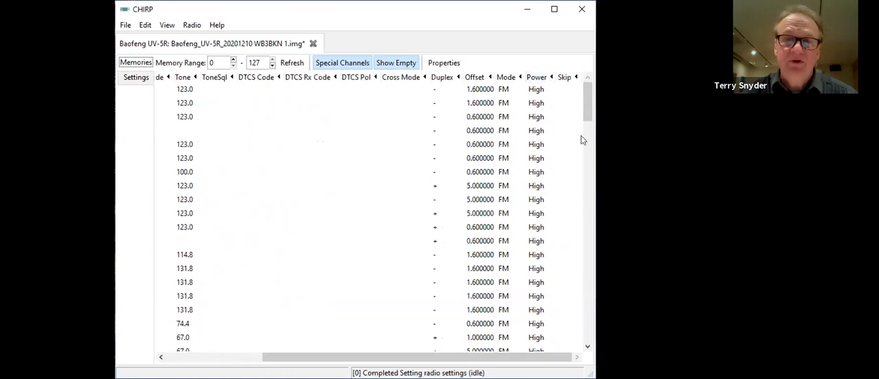
scroll("down", 3)
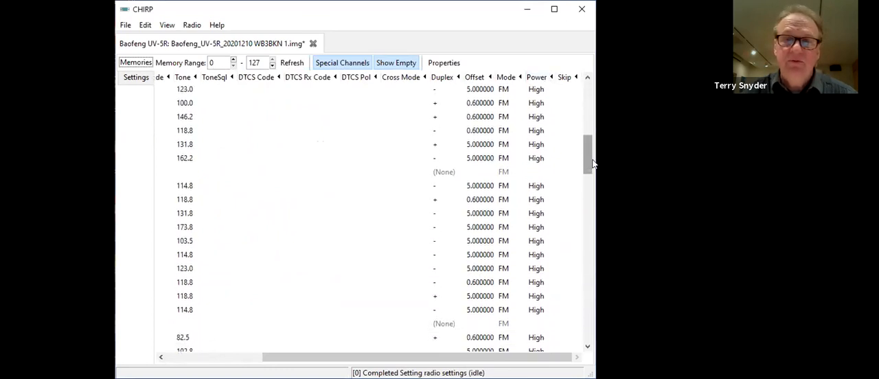
scroll("down", 3)
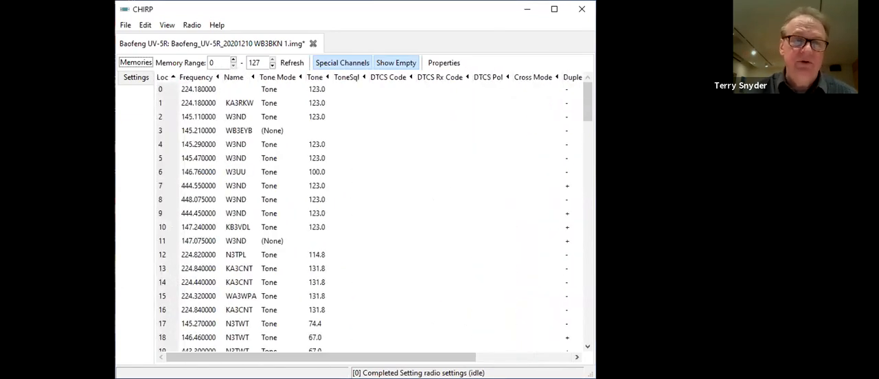
scroll("down", 3)
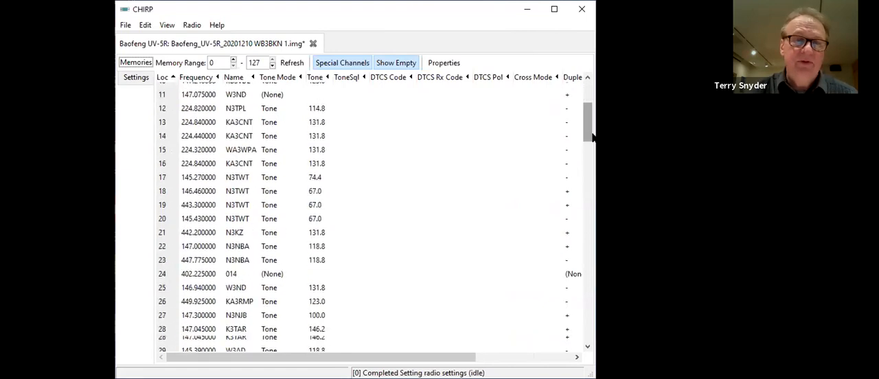
scroll("down", 3)
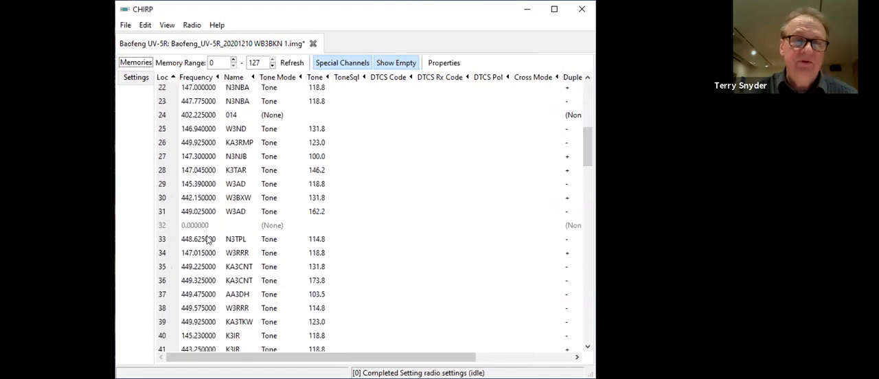
- Enter a 146 MHz frequency into the empty memory channel 32
left_click(195, 226)
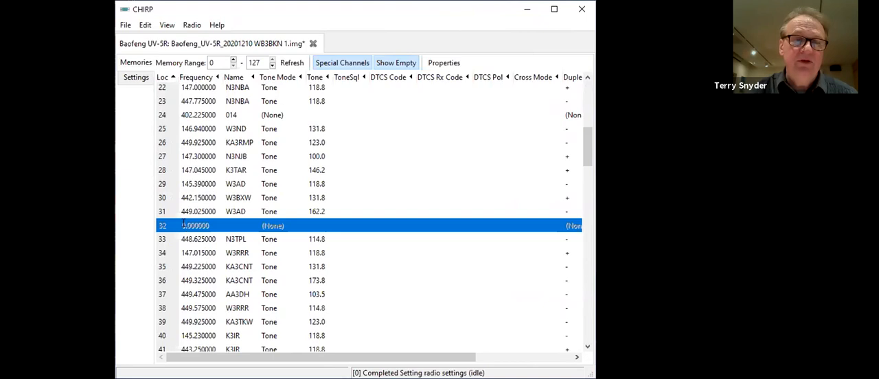
double_click(198, 226)
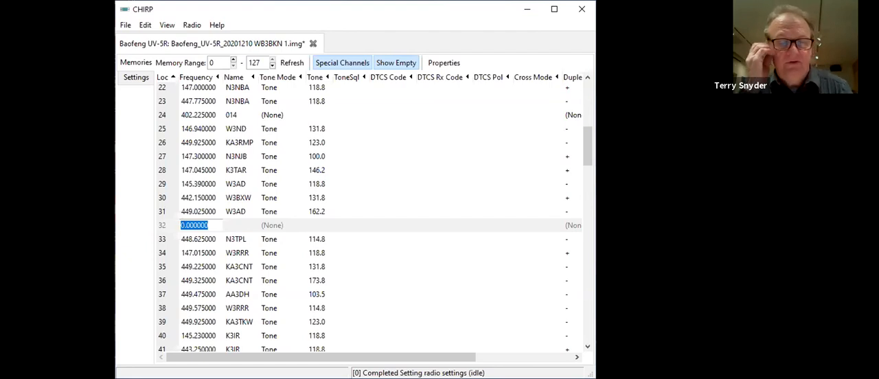
type("146")
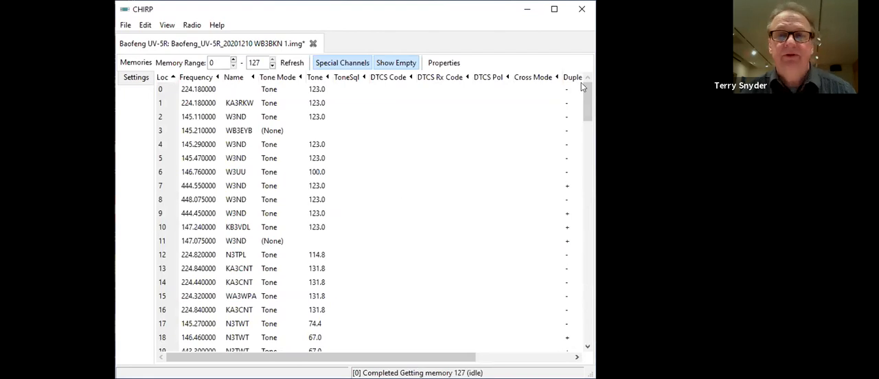
scroll("down", 3)
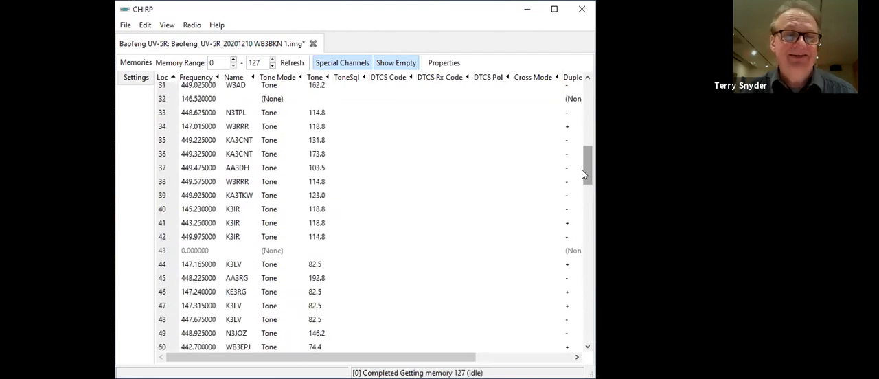
scroll("down", 3)
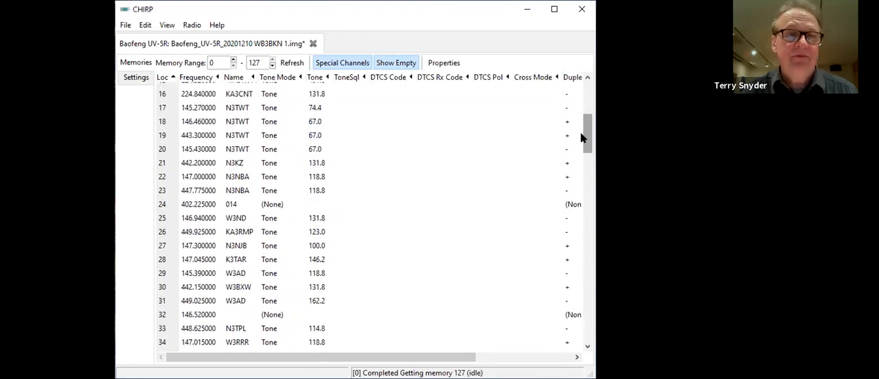
scroll("down", 3)
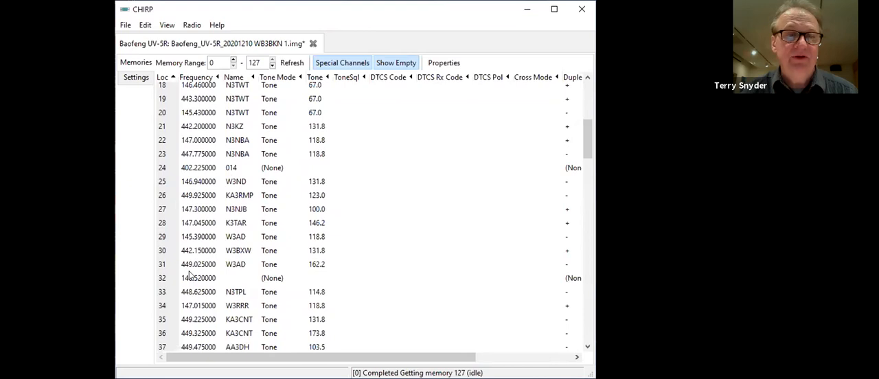
right_click(198, 278)
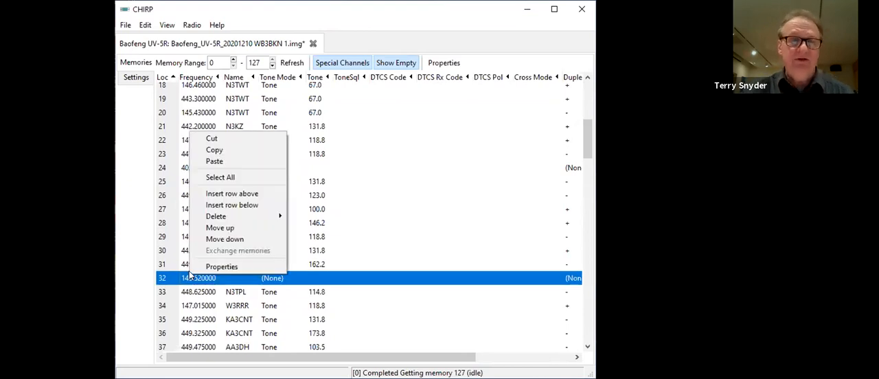
mouse_move(221, 267)
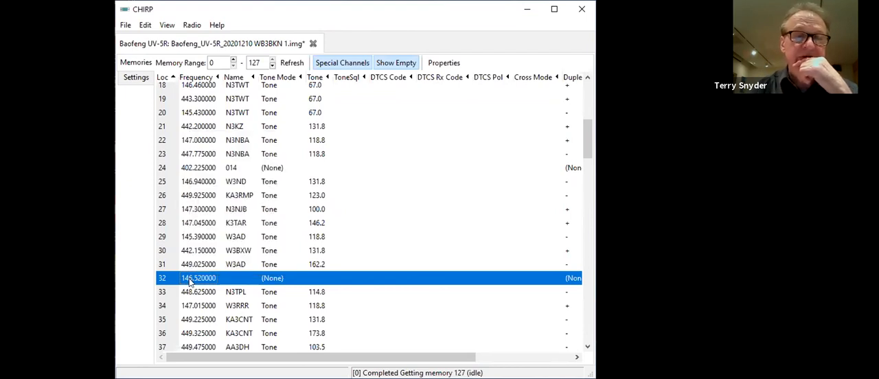
mouse_move(311, 277)
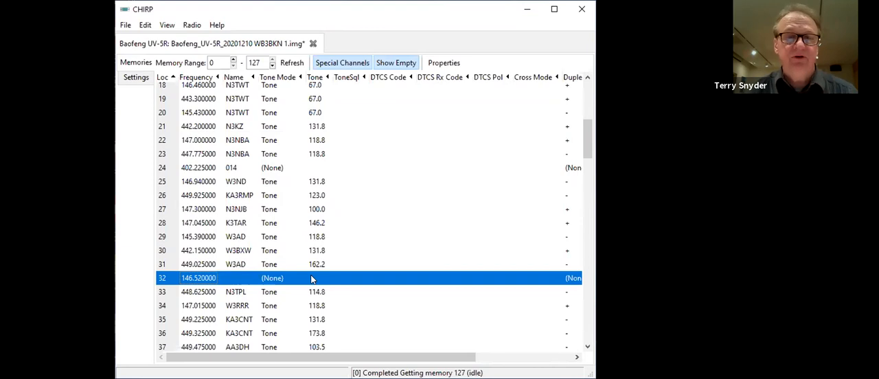
left_click(328, 277)
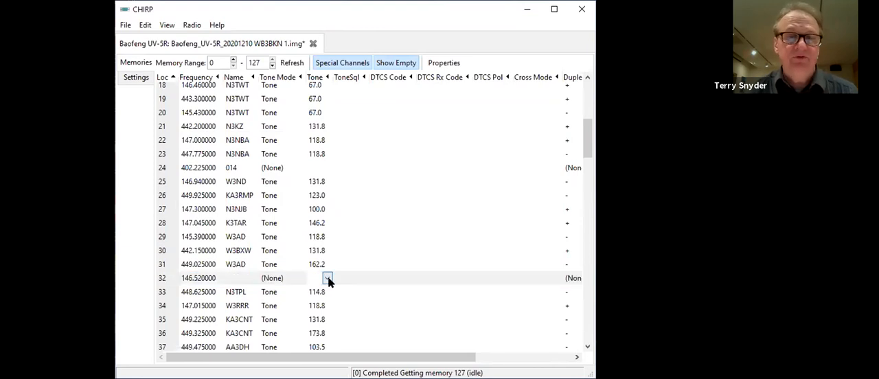
left_click(327, 278)
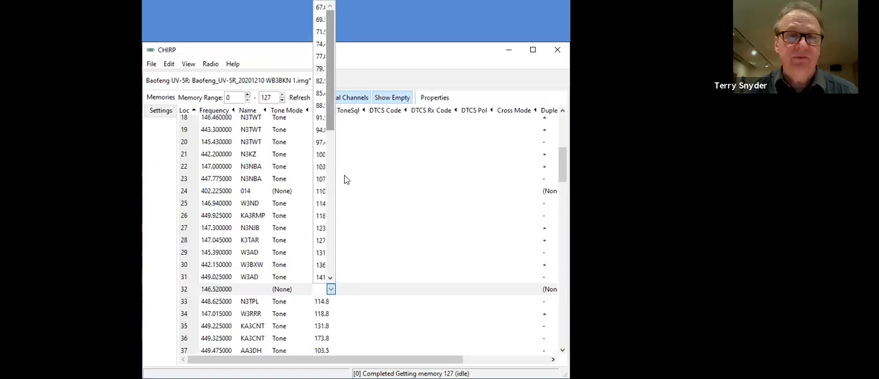
scroll("down", 3)
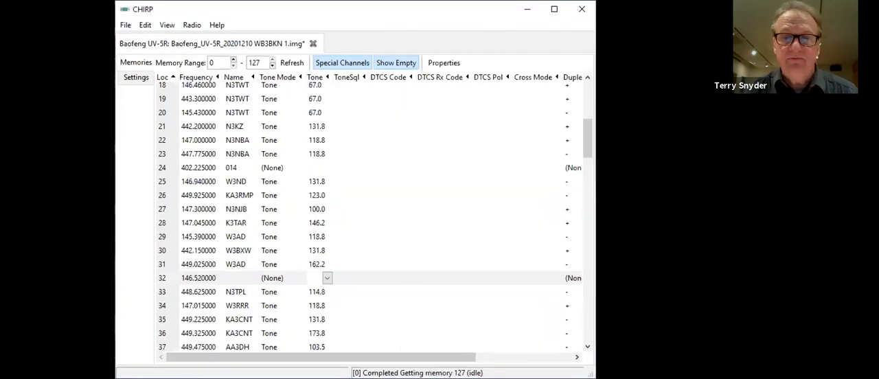
left_click(577, 357)
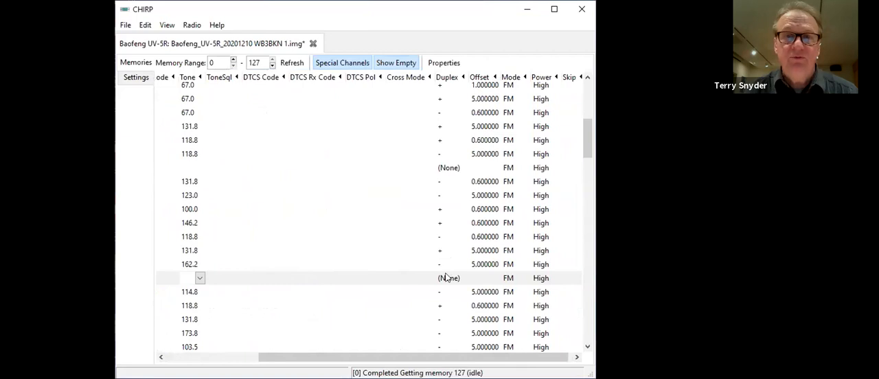
mouse_move(445, 282)
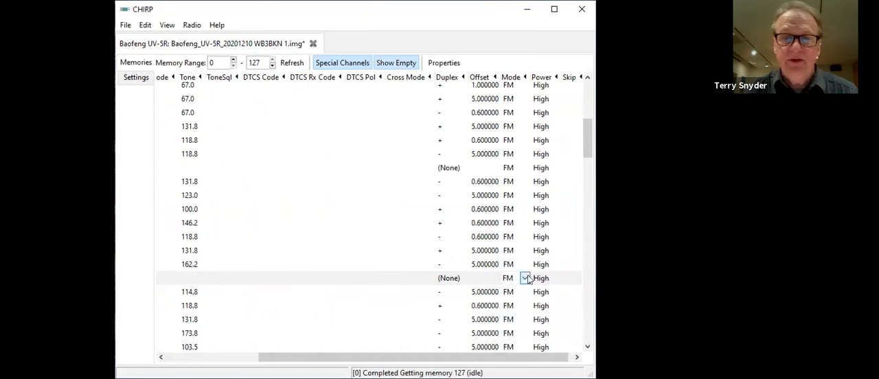
left_click(525, 277)
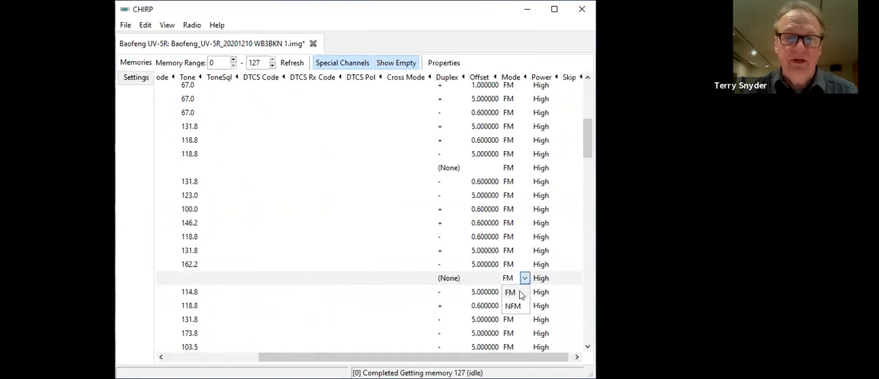
mouse_move(511, 291)
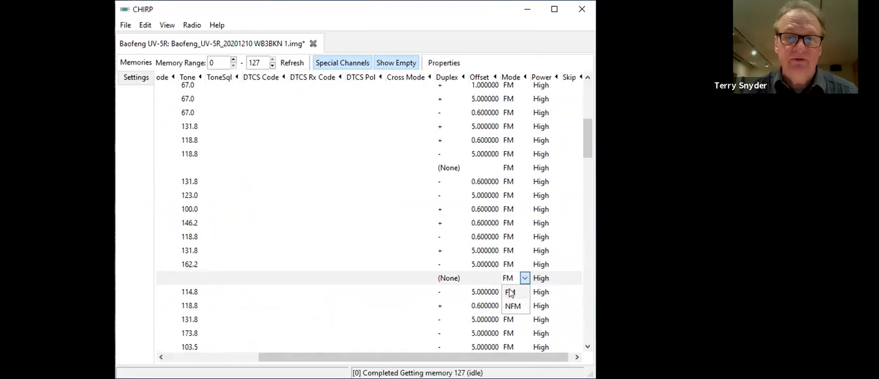
left_click(509, 278)
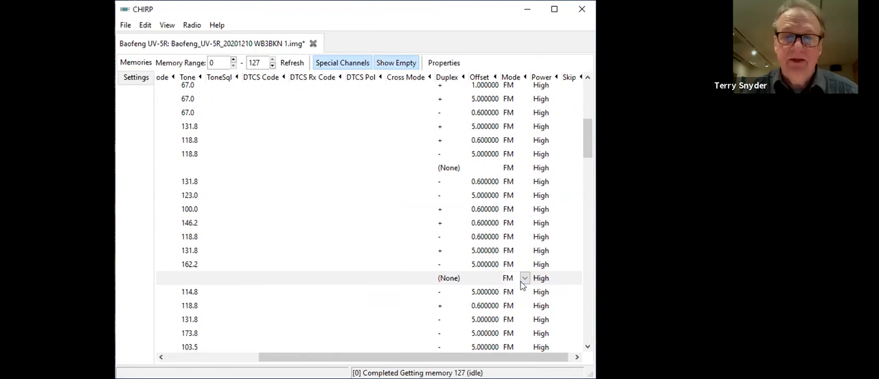
mouse_move(521, 285)
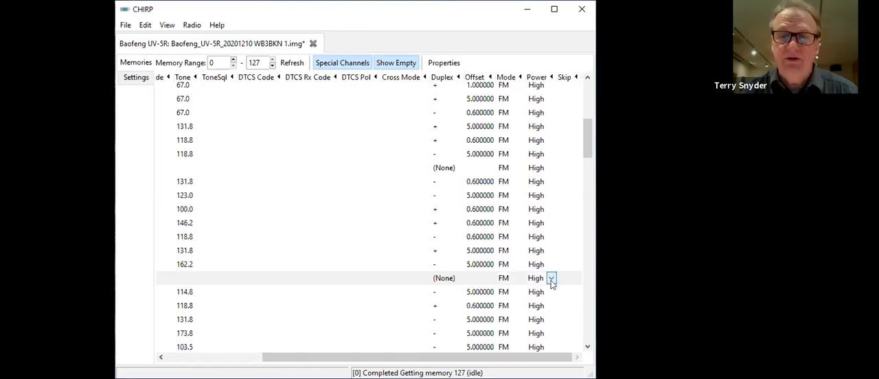
left_click(553, 277)
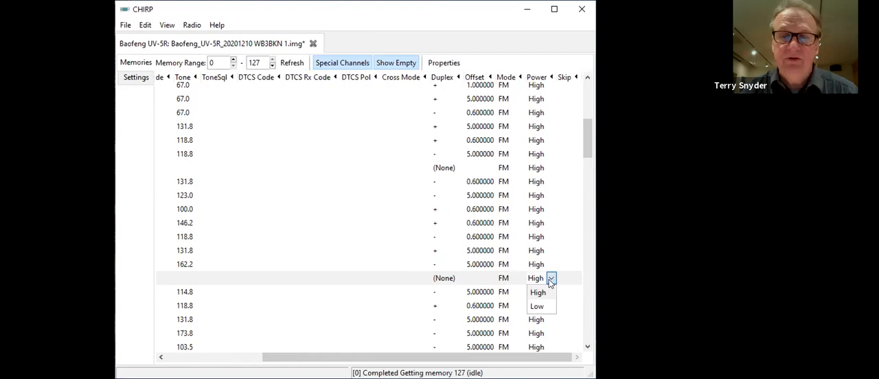
mouse_move(538, 278)
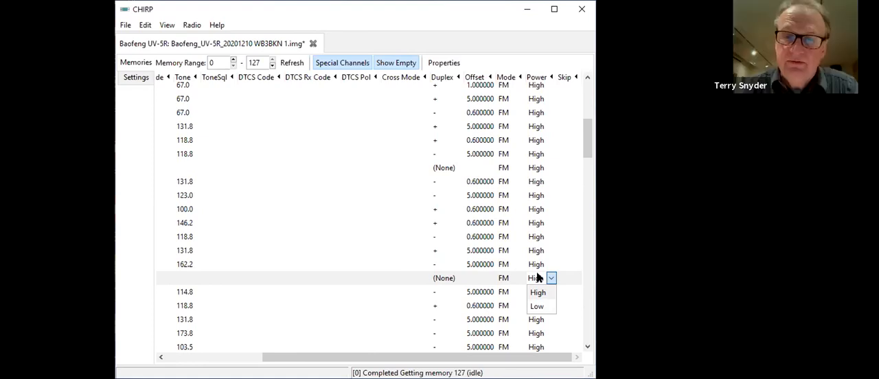
mouse_move(592, 283)
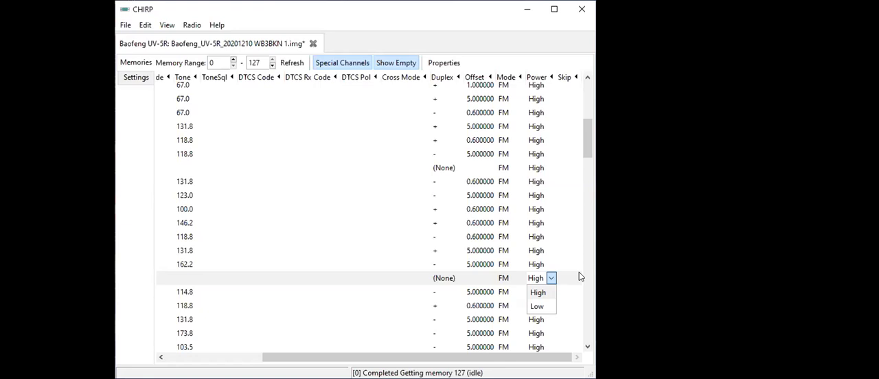
mouse_move(514, 278)
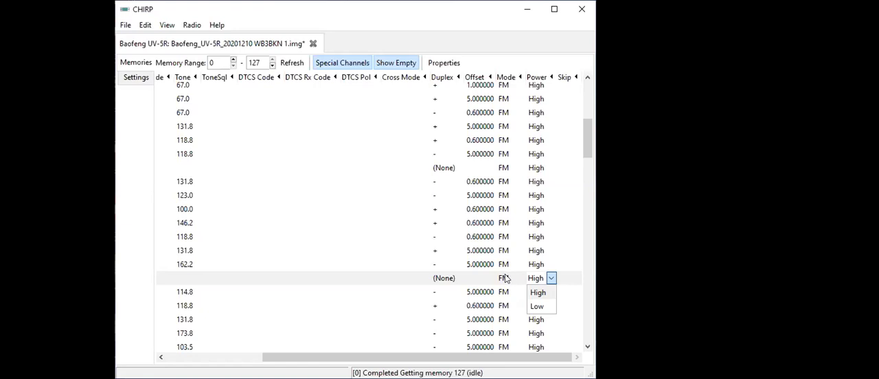
left_click(552, 277)
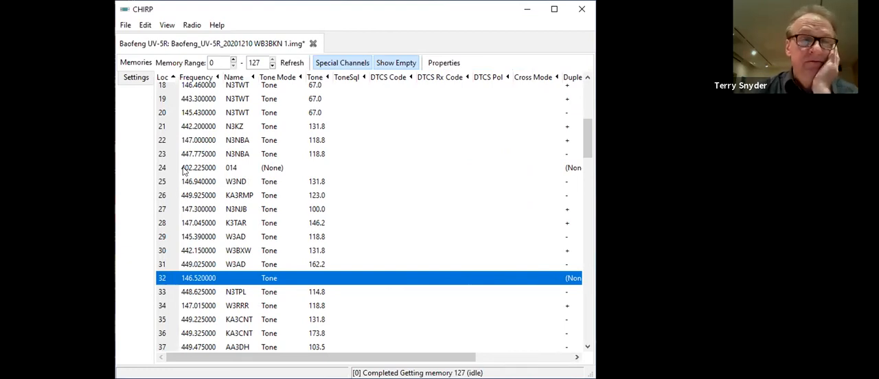
- Delete memory 24 (442.225000, named 014), then delete again shifting the block below up
left_click(199, 168)
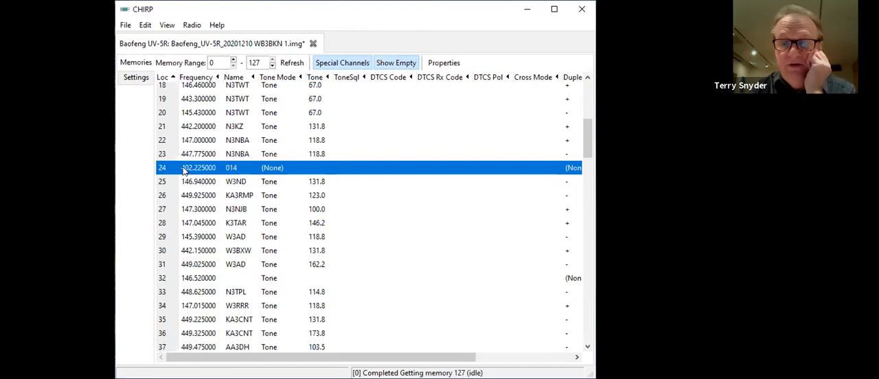
right_click(199, 167)
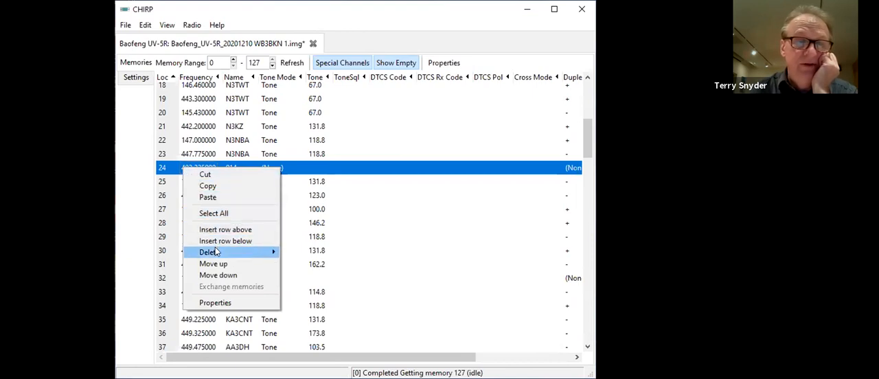
mouse_move(209, 253)
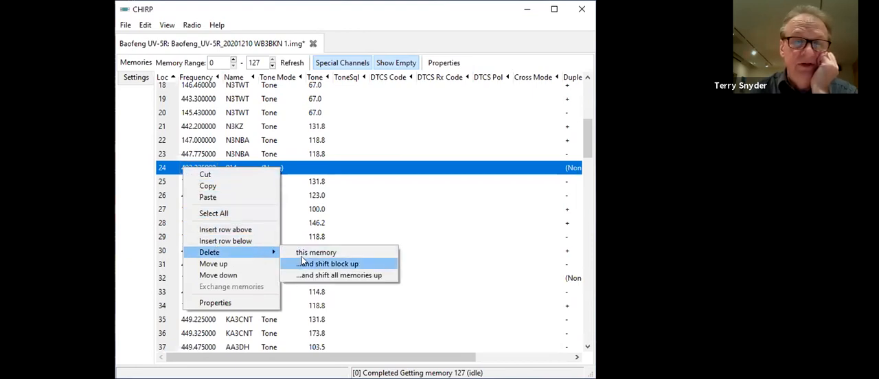
mouse_move(316, 252)
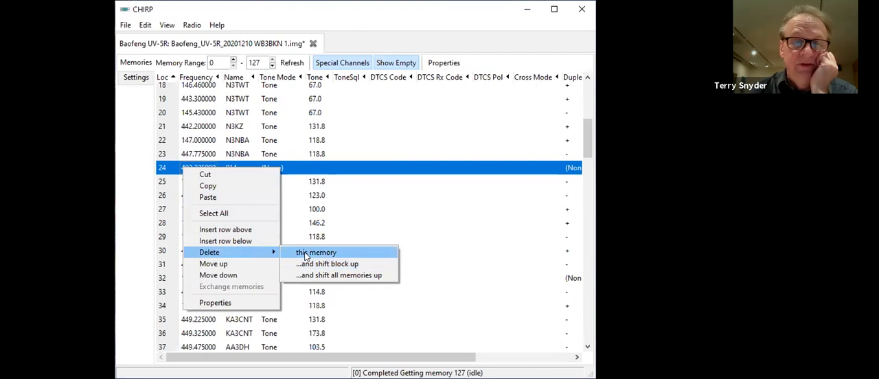
left_click(316, 253)
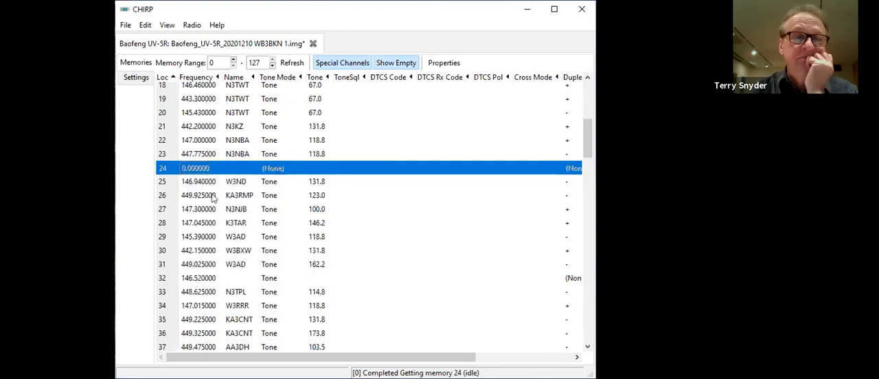
right_click(195, 168)
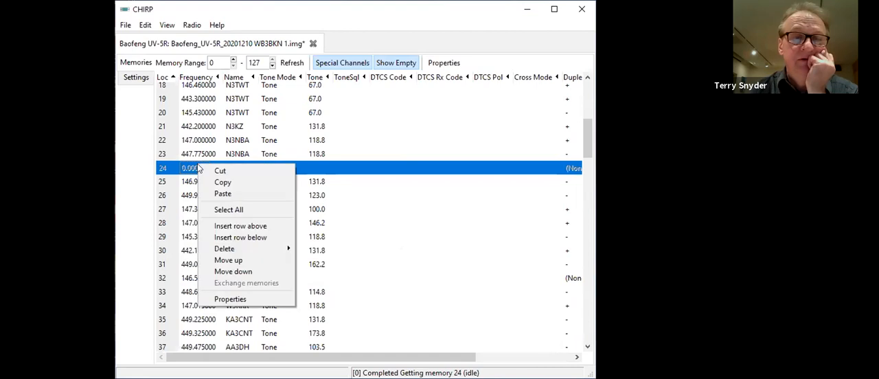
mouse_move(224, 249)
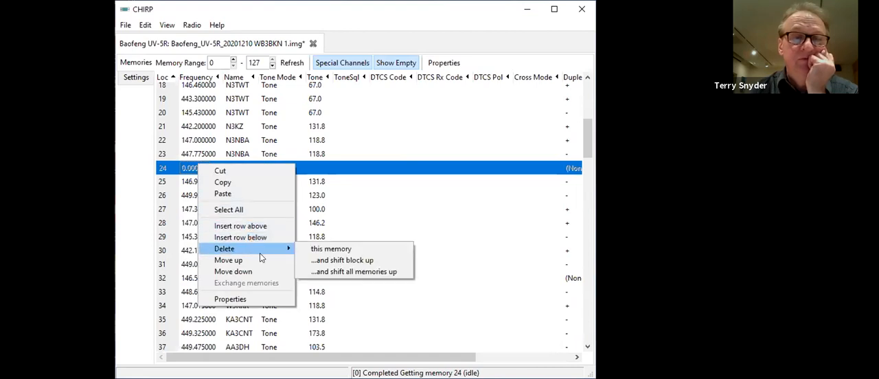
mouse_move(234, 272)
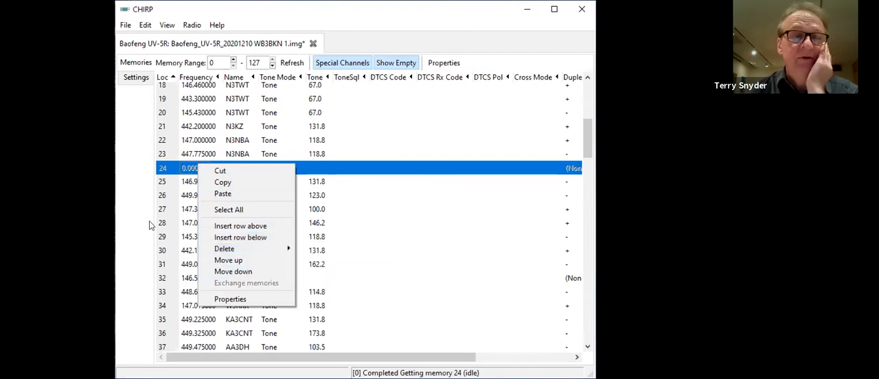
mouse_move(225, 249)
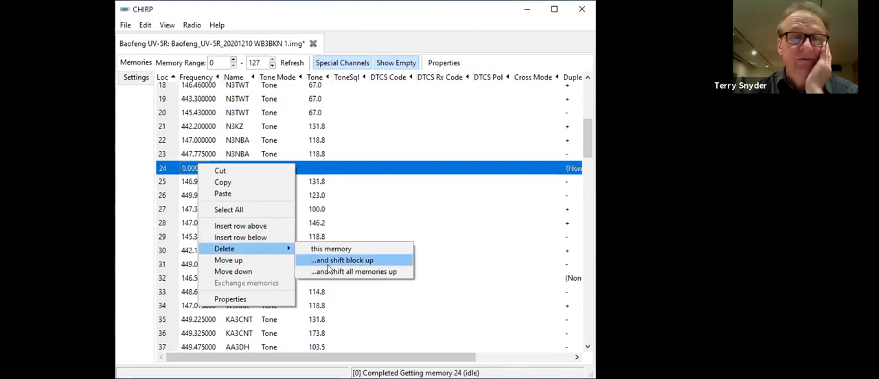
left_click(344, 260)
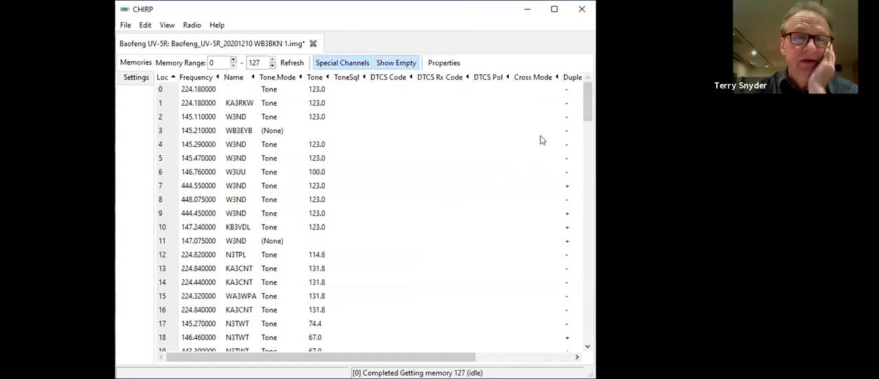
- Change the tone of memory 2 (145.110000 W3ND) from 123.0 to 131.8
scroll("down", 3)
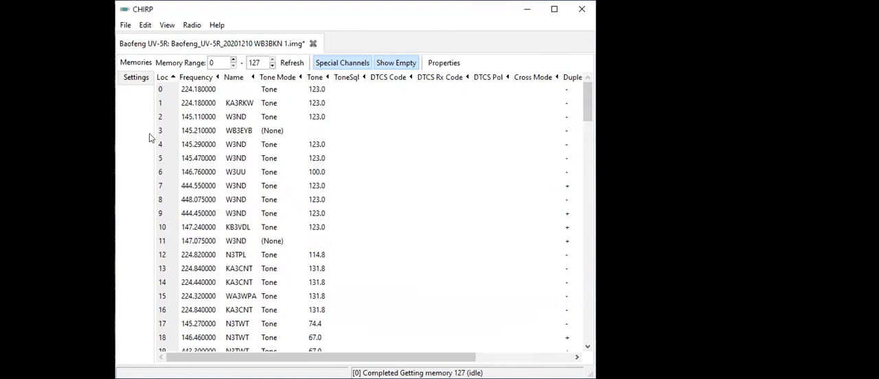
mouse_move(256, 116)
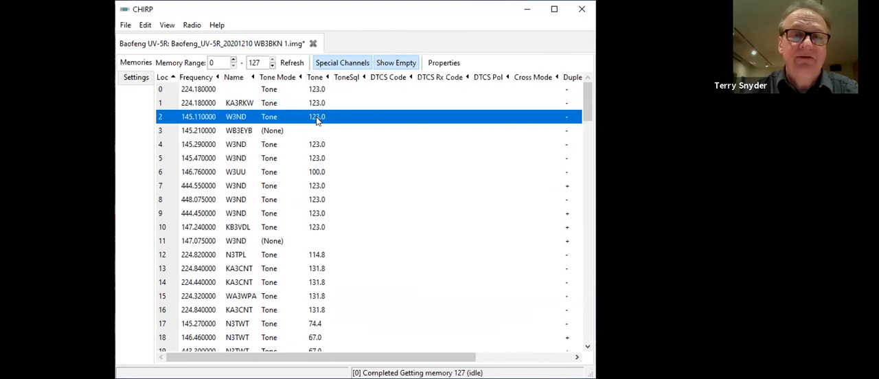
right_click(315, 117)
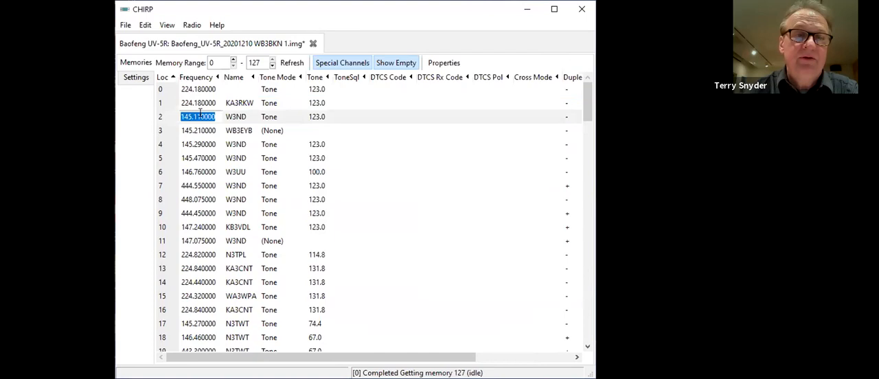
left_click(321, 117)
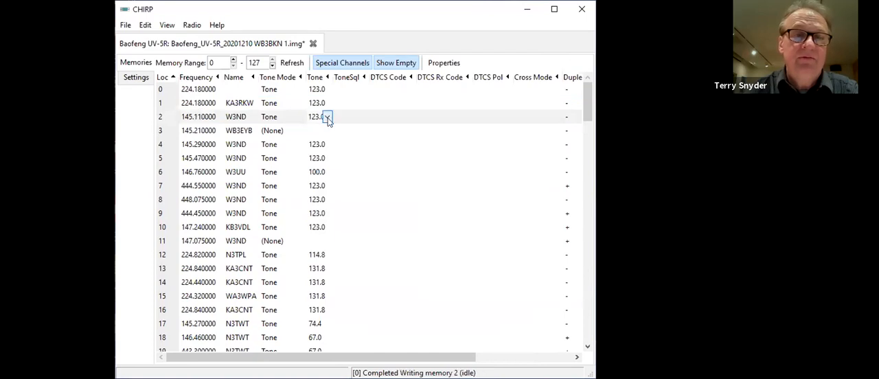
left_click(328, 117)
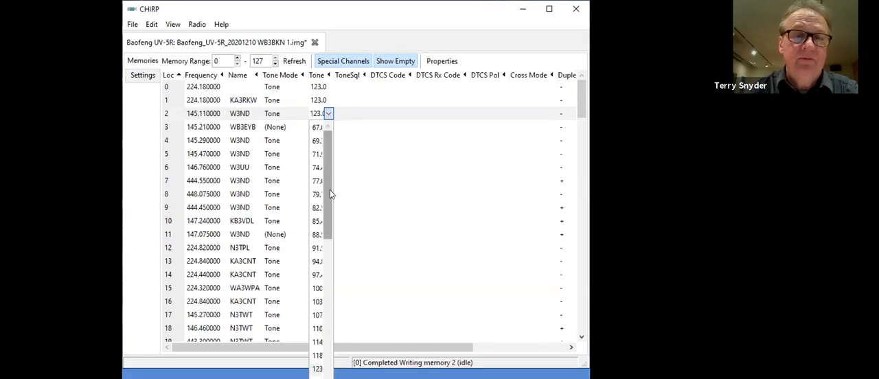
scroll("down", 3)
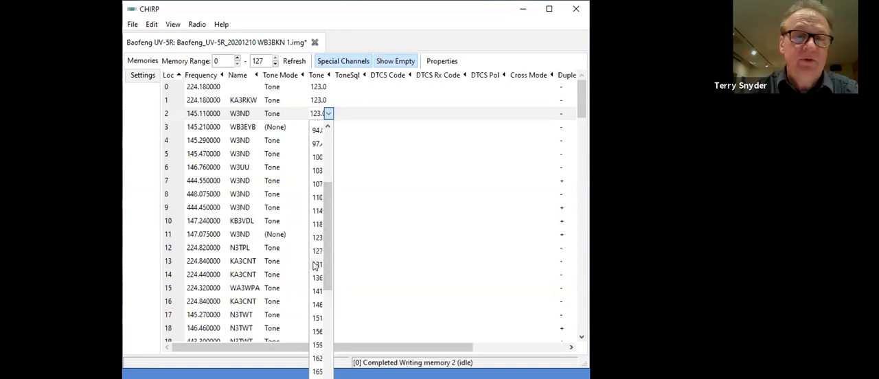
left_click(316, 264)
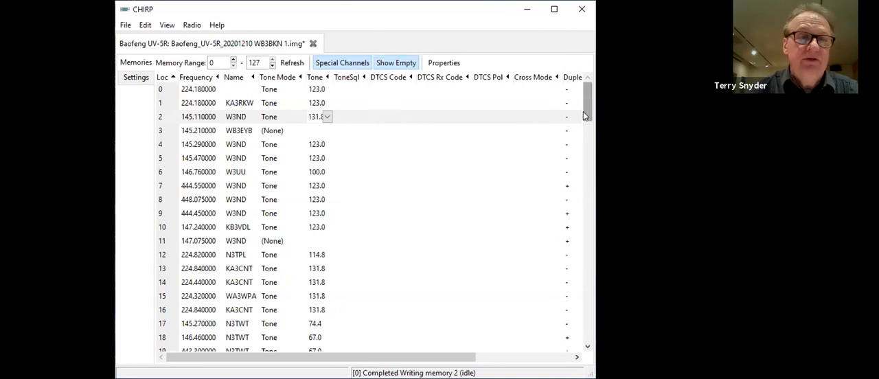
scroll("down", 3)
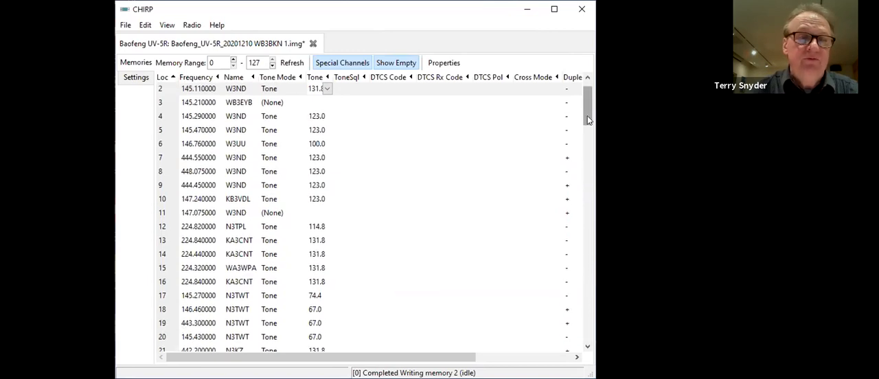
scroll("down", 3)
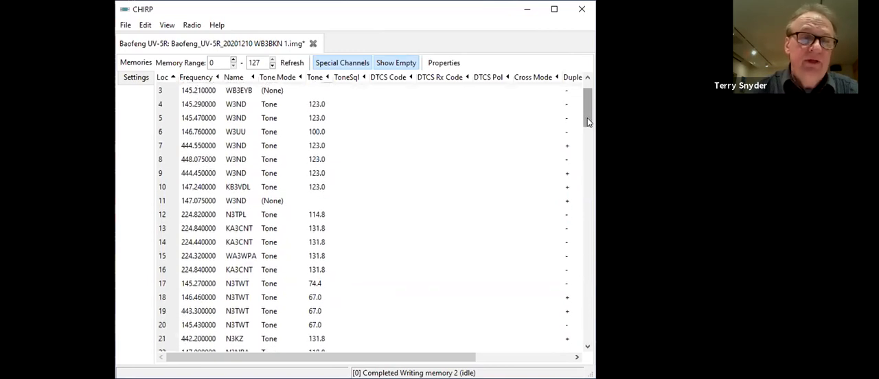
scroll("down", 3)
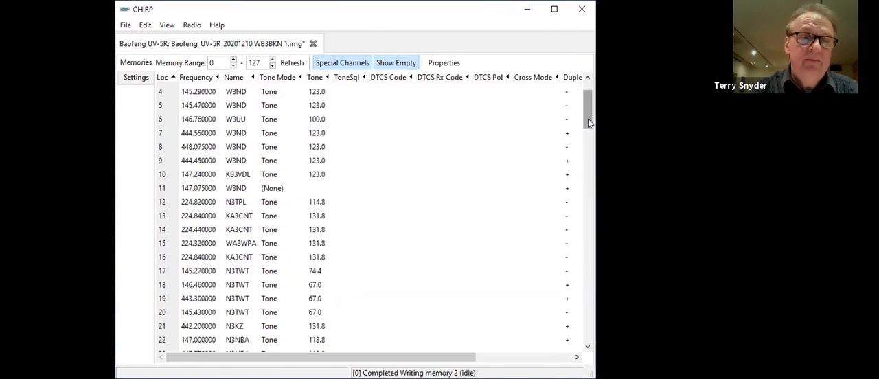
scroll("down", 3)
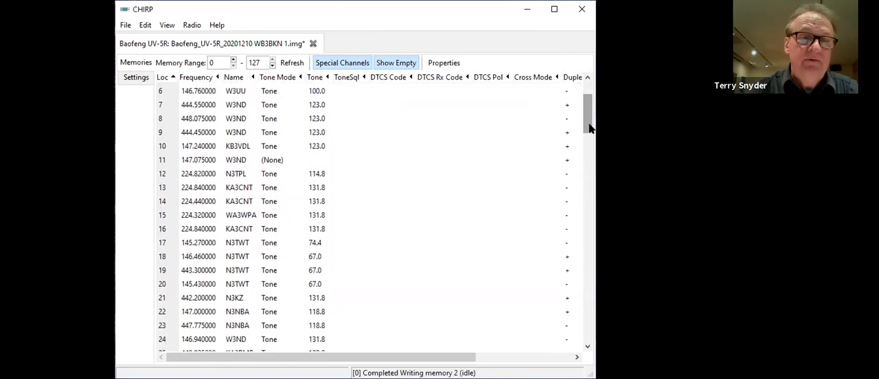
scroll("down", 3)
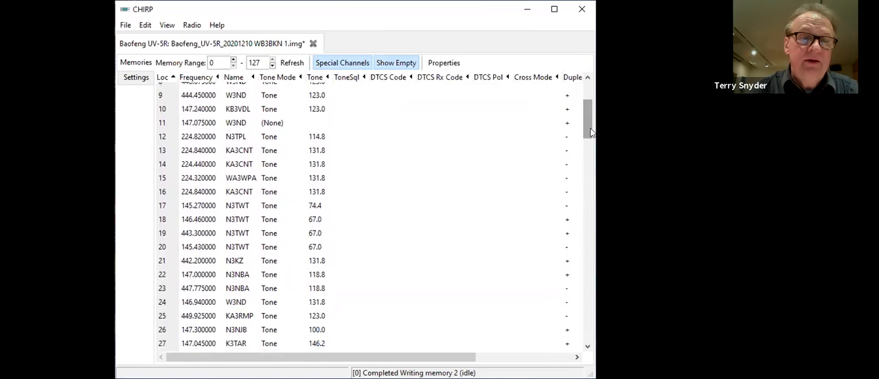
scroll("down", 3)
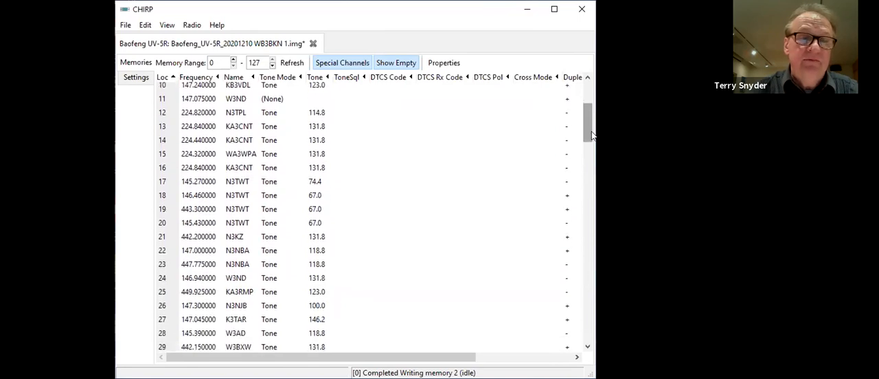
scroll("down", 3)
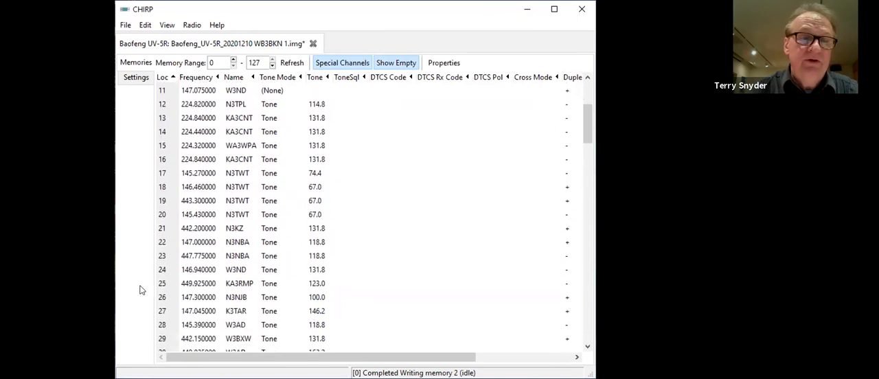
mouse_move(182, 286)
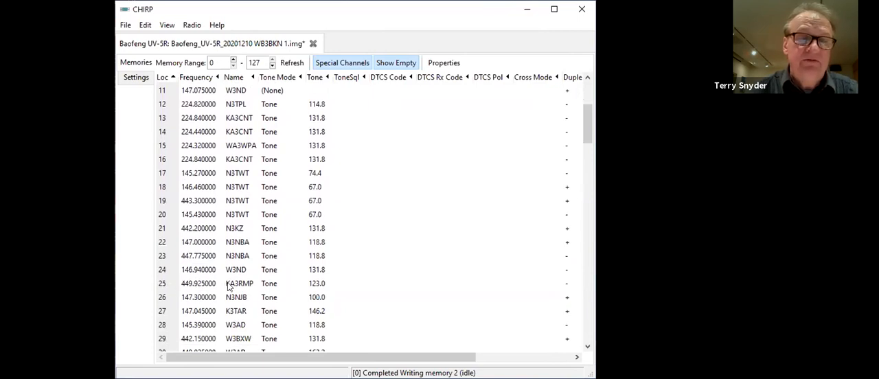
mouse_move(204, 302)
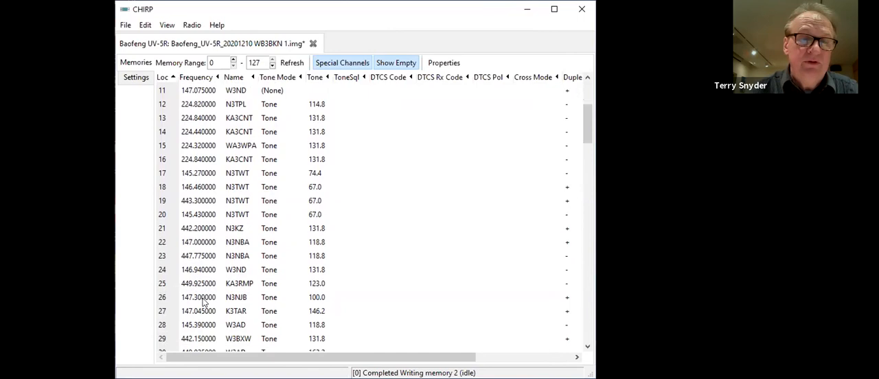
mouse_move(236, 283)
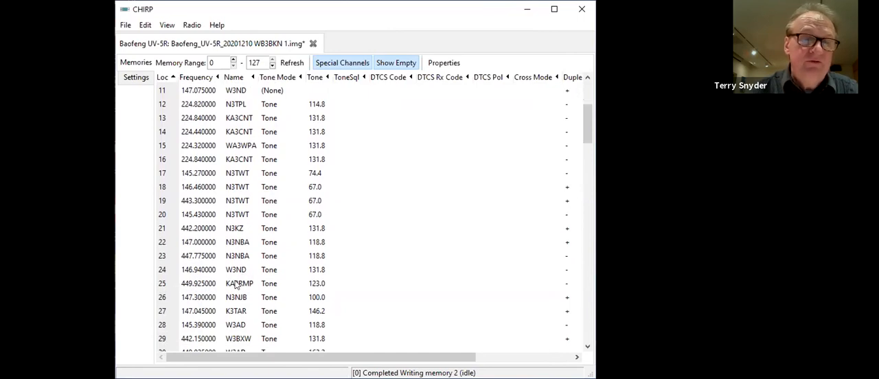
mouse_move(230, 288)
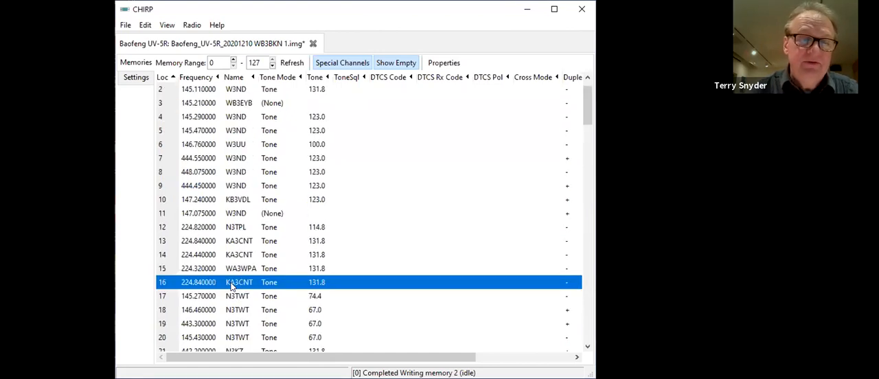
- Rename memory 16 to KA3TKW, triggering the out-of-range error for 224.840000
double_click(239, 283)
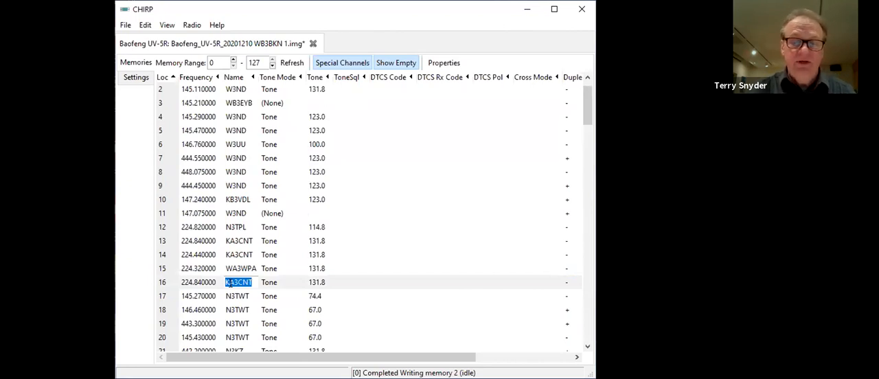
type("KA3T")
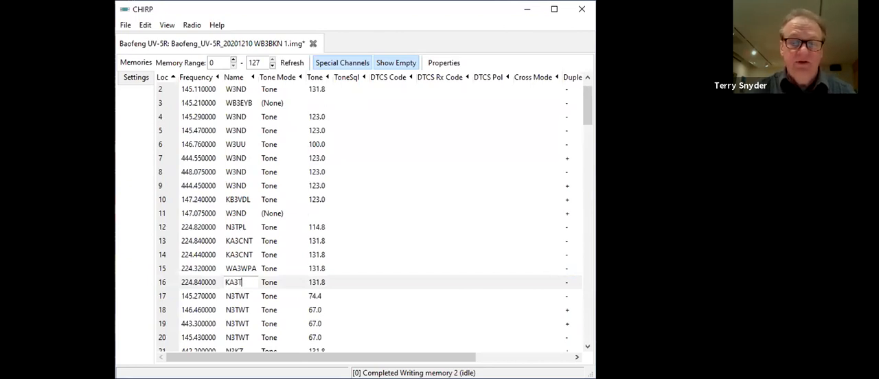
type("KW")
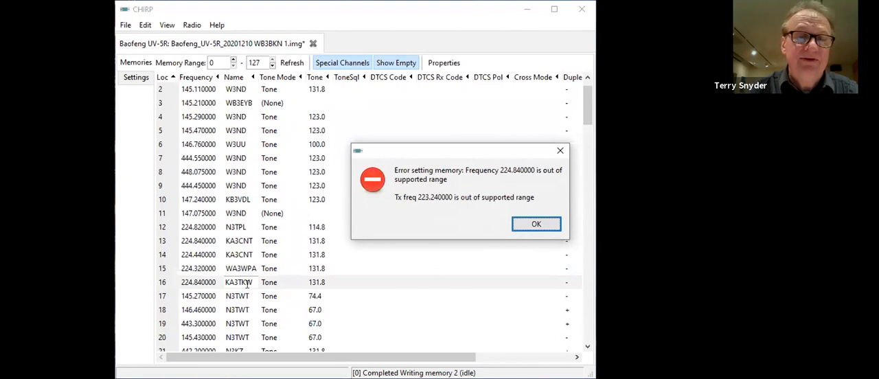
mouse_move(280, 278)
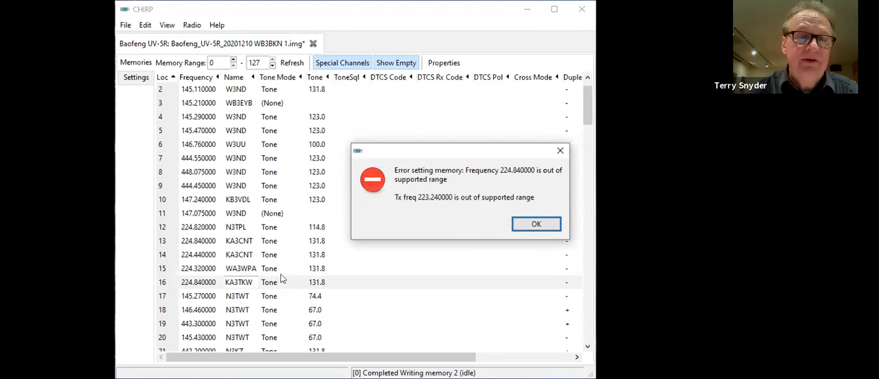
mouse_move(504, 228)
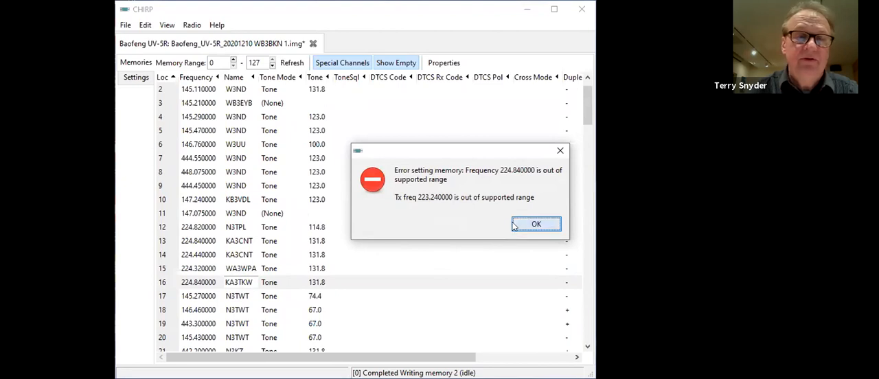
- Dismiss the range error and scroll the memory list down to channels 17–35
left_click(536, 224)
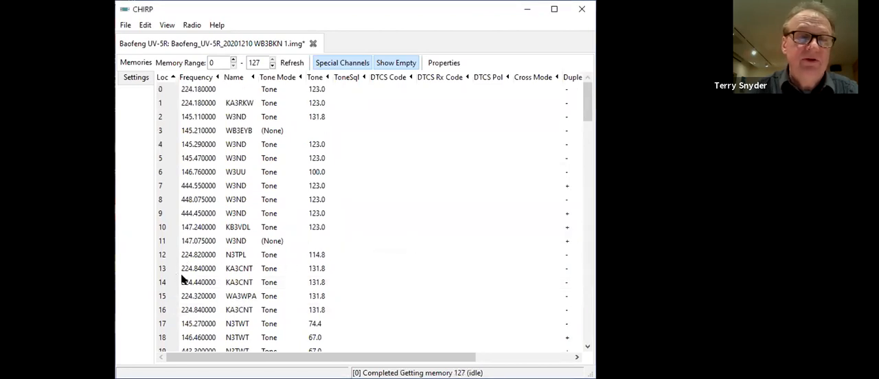
mouse_move(206, 228)
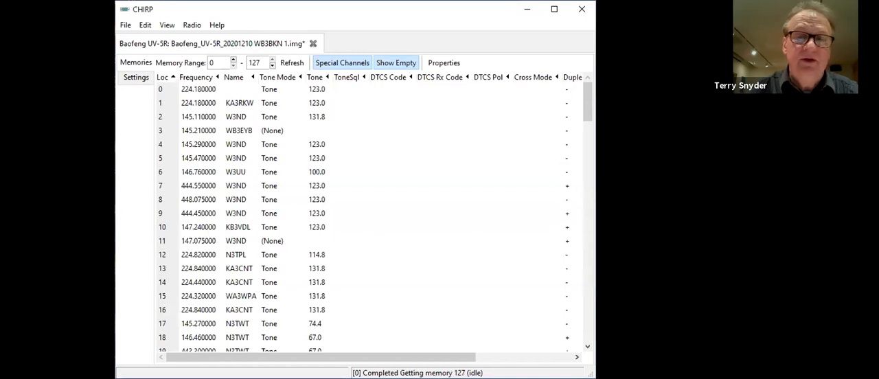
scroll("down", 3)
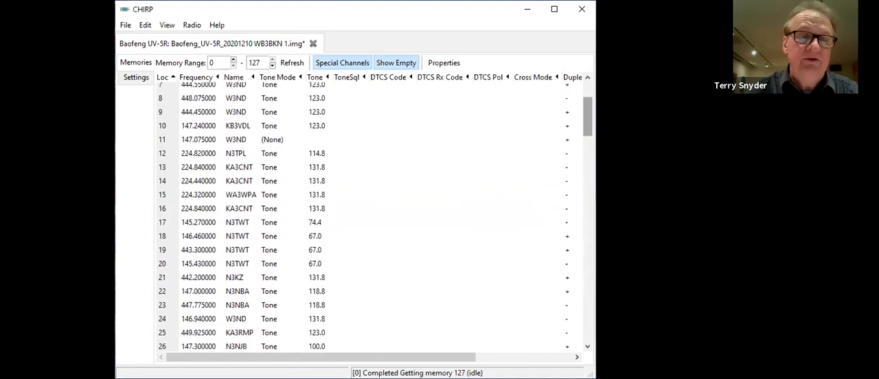
scroll("down", 3)
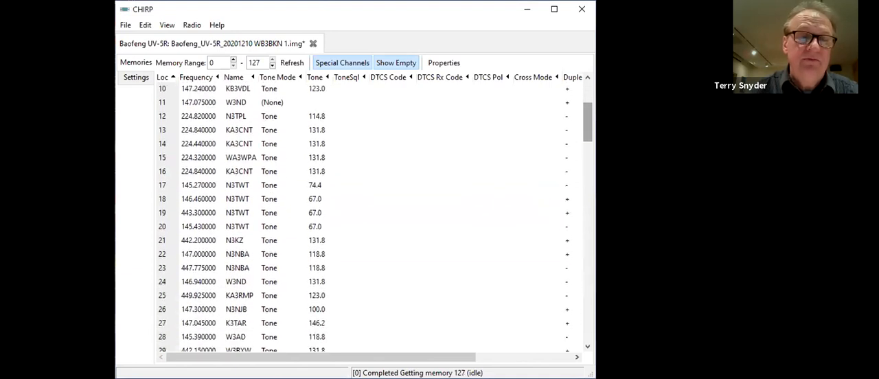
scroll("down", 3)
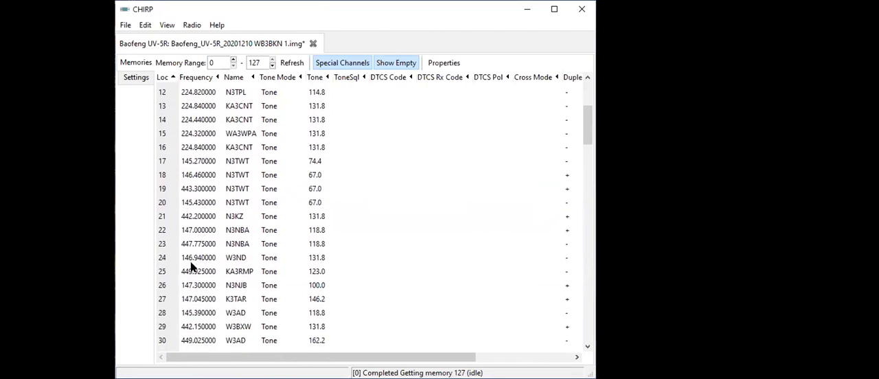
mouse_move(190, 276)
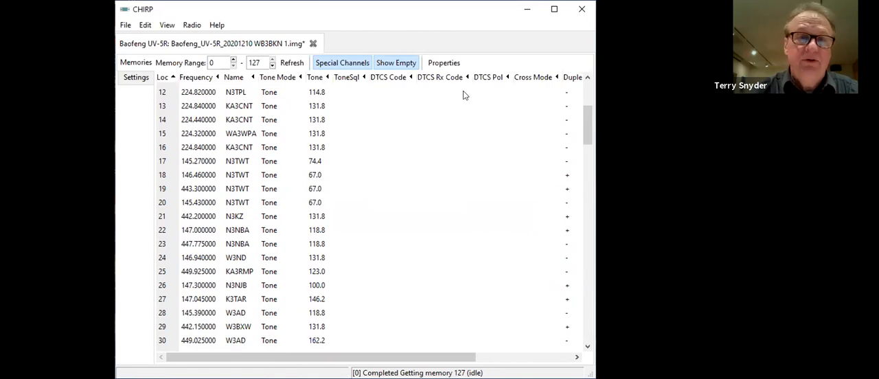
mouse_move(492, 11)
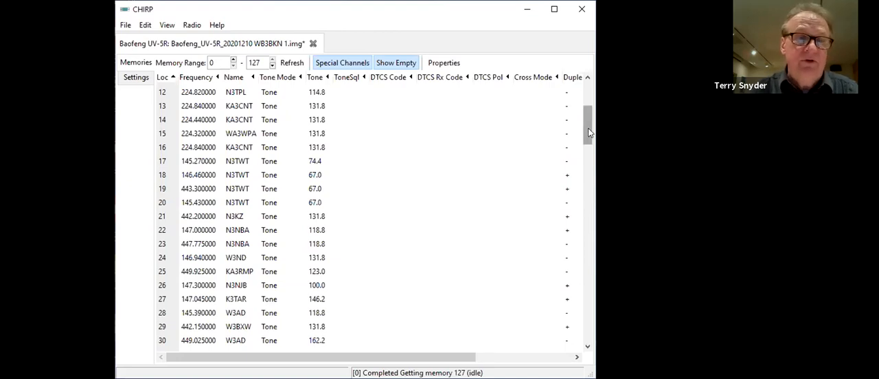
scroll("down", 3)
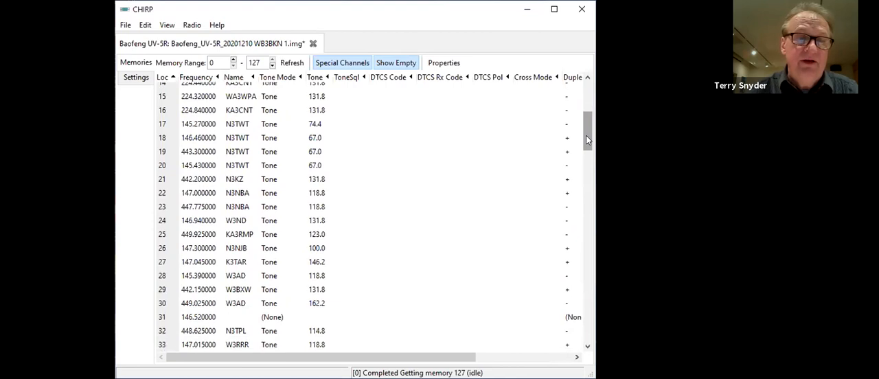
scroll("down", 3)
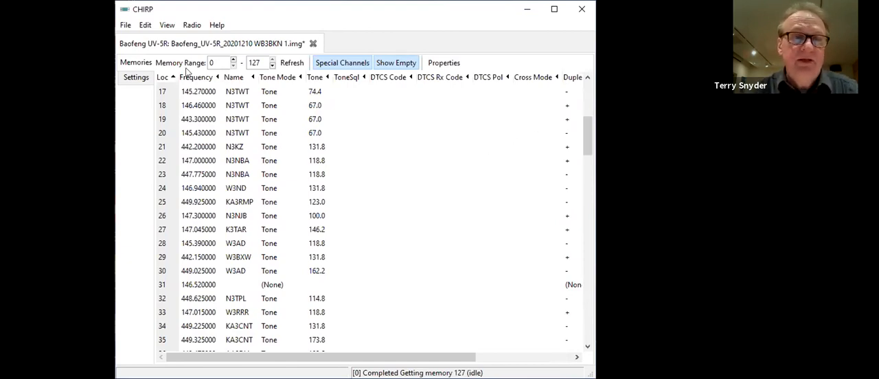
mouse_move(158, 62)
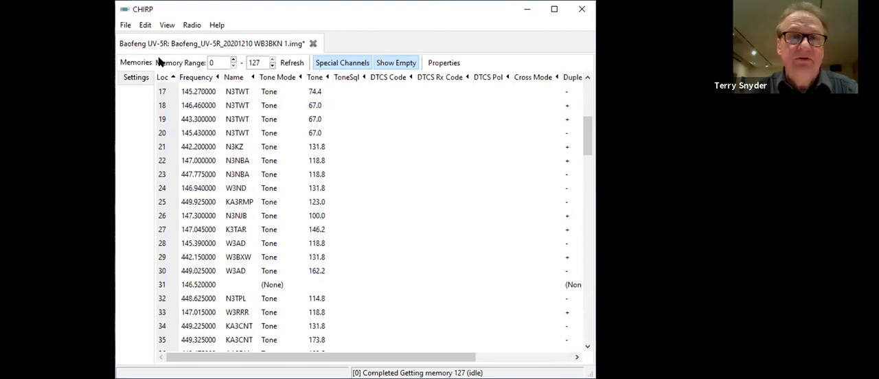
- Upload the image to the UV-5R on COM10 via Radio > Upload To Radio, accepting both dialogs
left_click(126, 25)
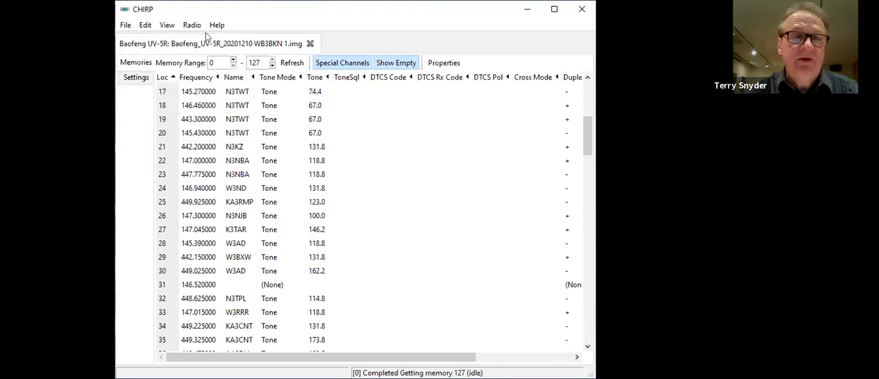
left_click(192, 25)
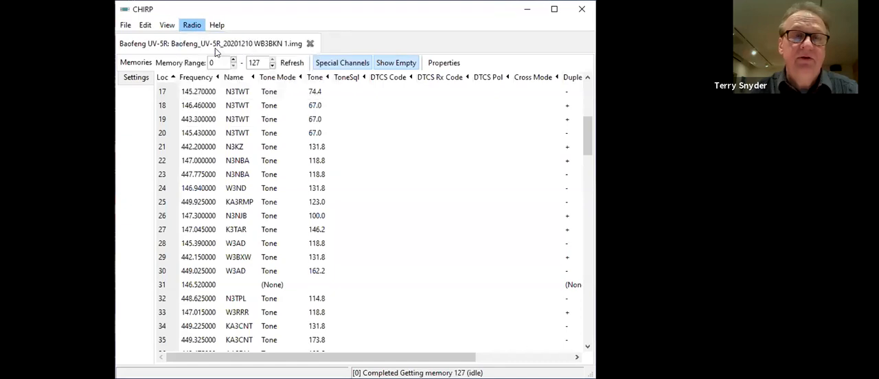
left_click(193, 25)
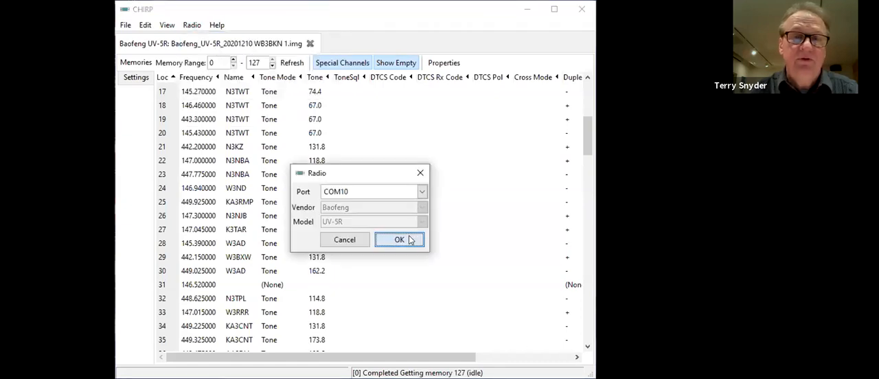
left_click(398, 239)
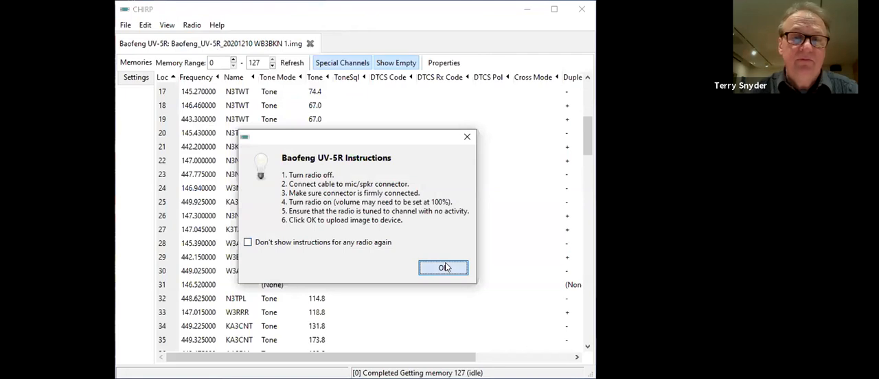
left_click(442, 267)
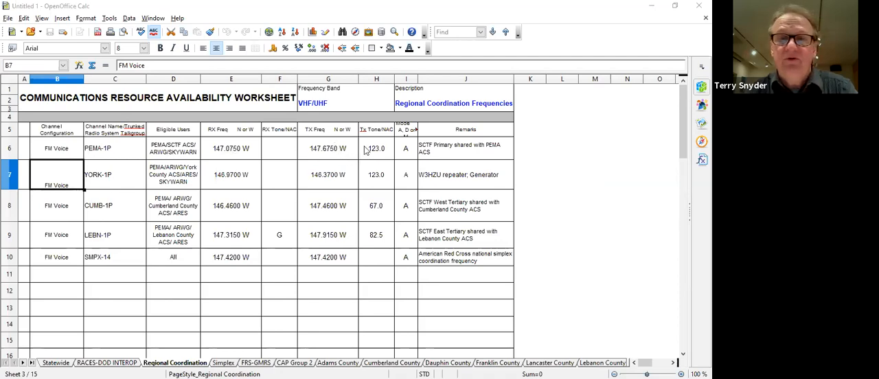
mouse_move(440, 151)
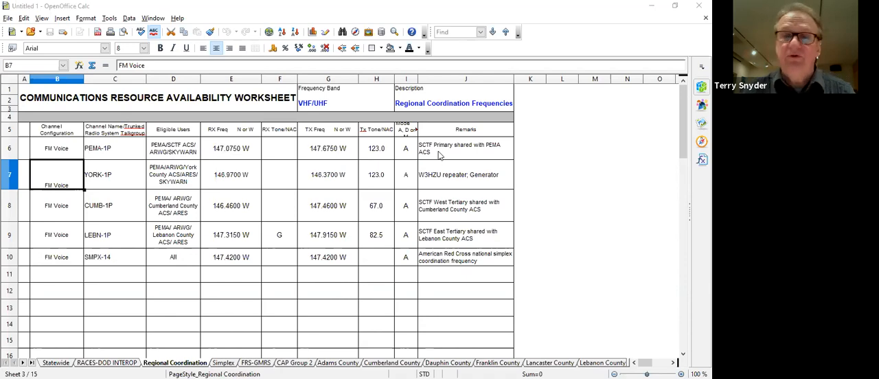
mouse_move(305, 179)
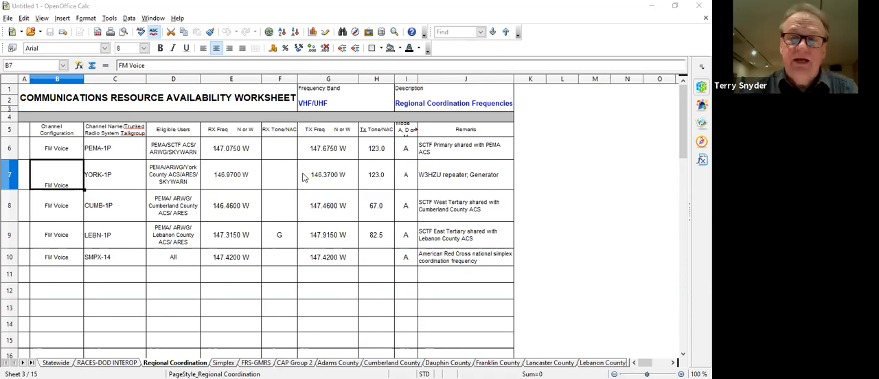
mouse_move(68, 257)
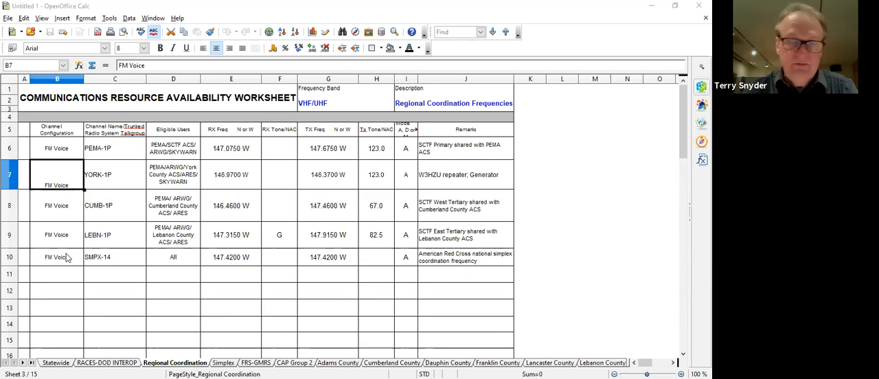
mouse_move(123, 282)
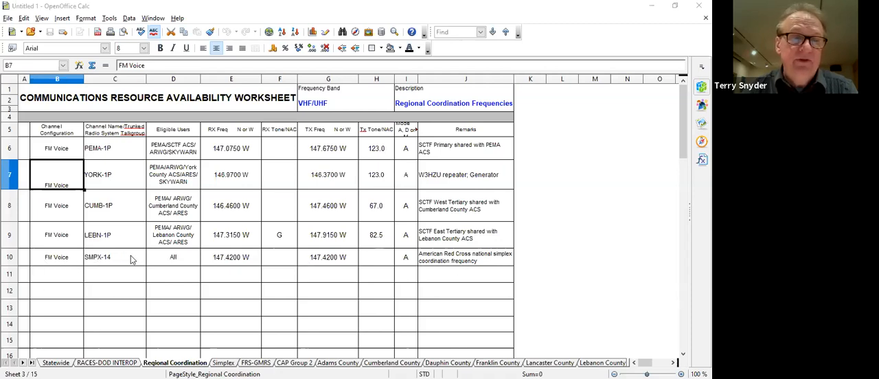
mouse_move(222, 267)
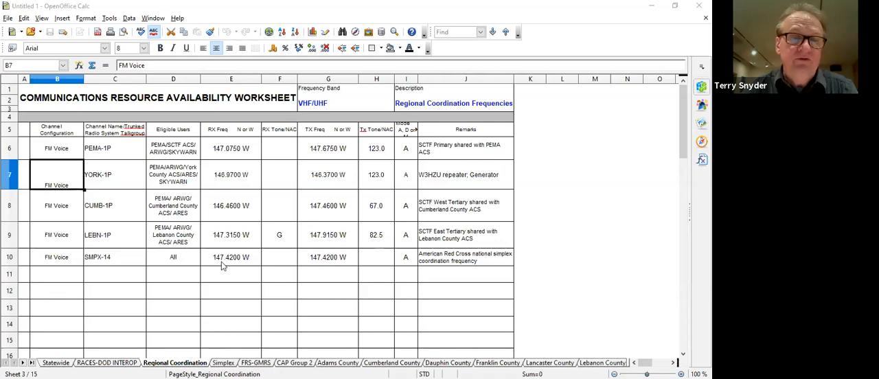
mouse_move(279, 257)
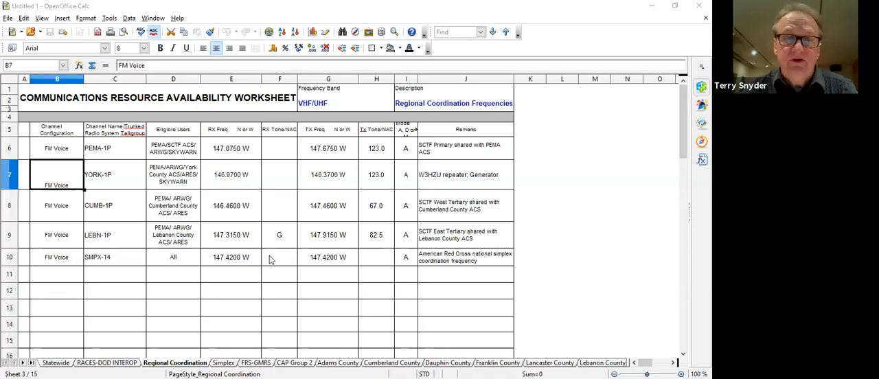
mouse_move(439, 261)
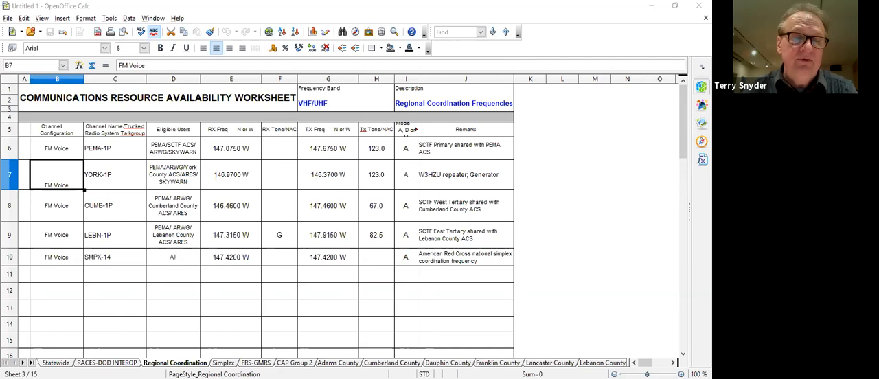
- Review the Statewide ACS Frequencies sheet down to CATN, APRS and PANBEMS, then back up
left_click(55, 363)
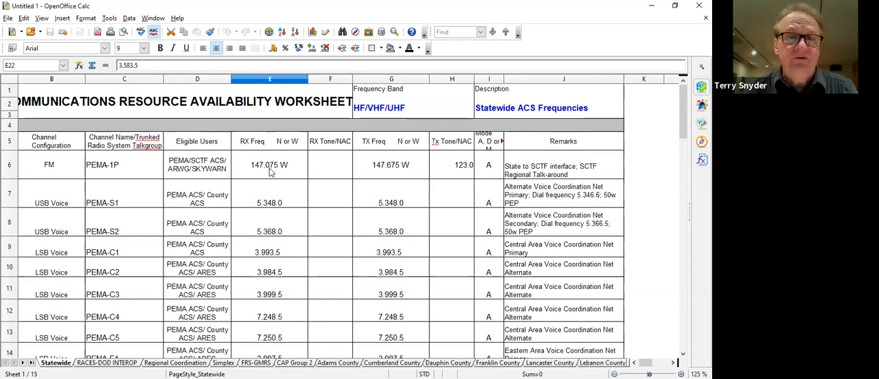
mouse_move(517, 182)
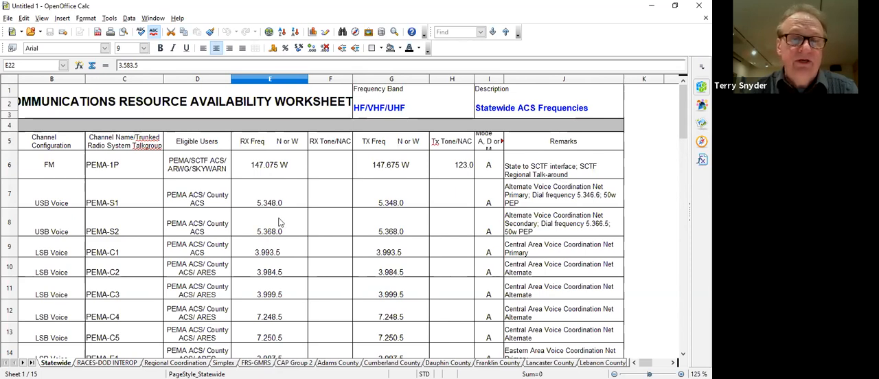
mouse_move(264, 313)
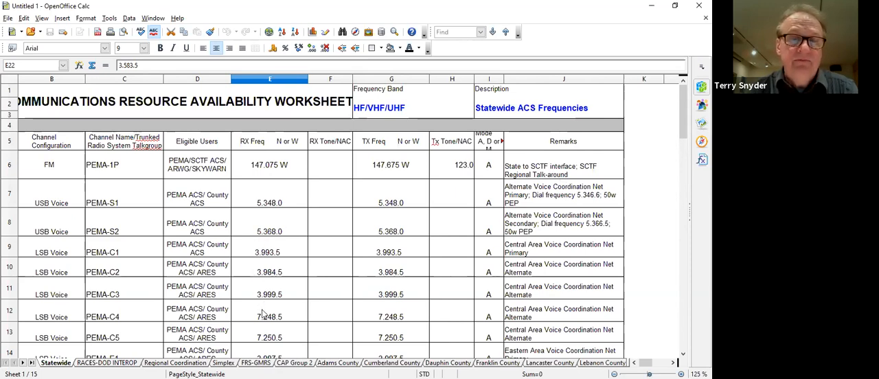
mouse_move(259, 258)
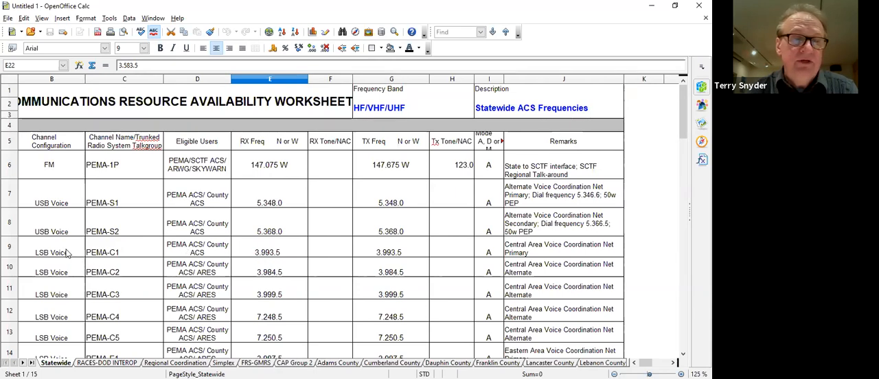
mouse_move(111, 254)
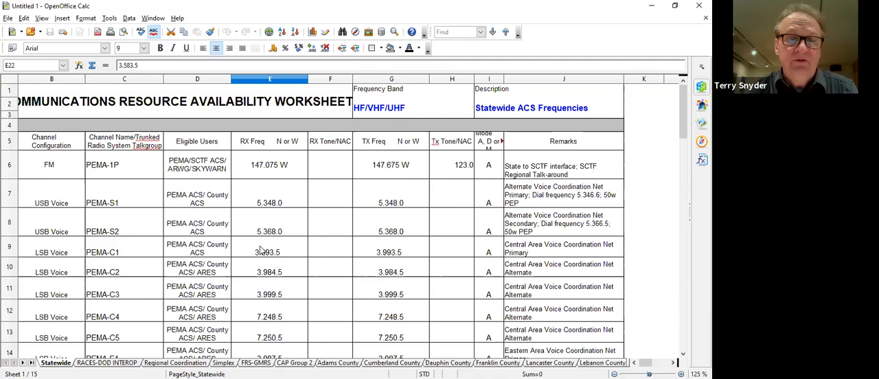
mouse_move(270, 255)
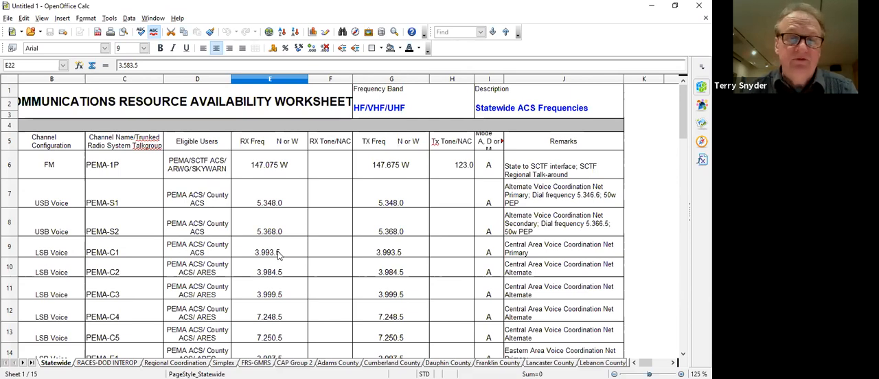
mouse_move(467, 239)
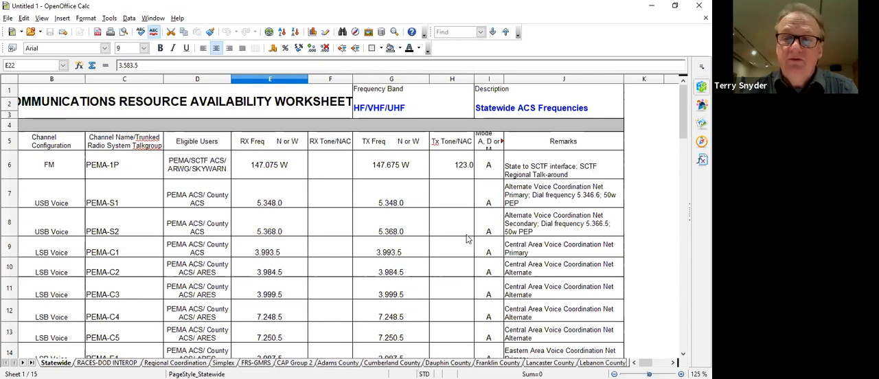
mouse_move(233, 269)
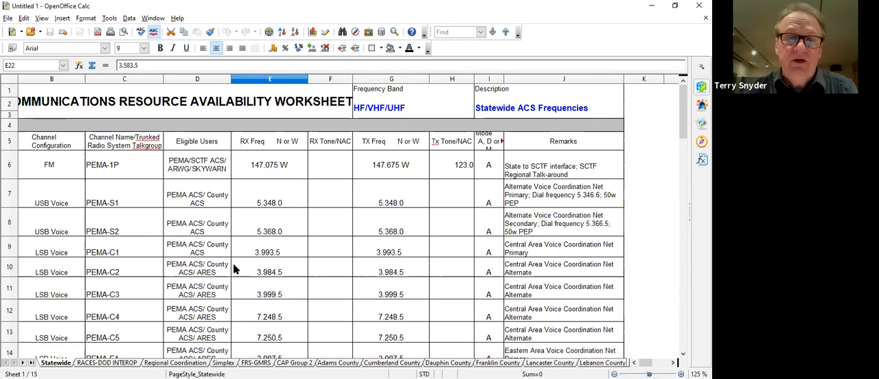
mouse_move(250, 220)
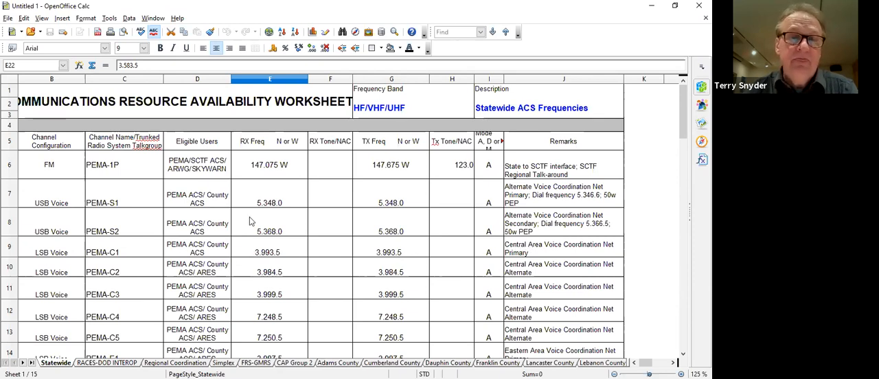
mouse_move(228, 198)
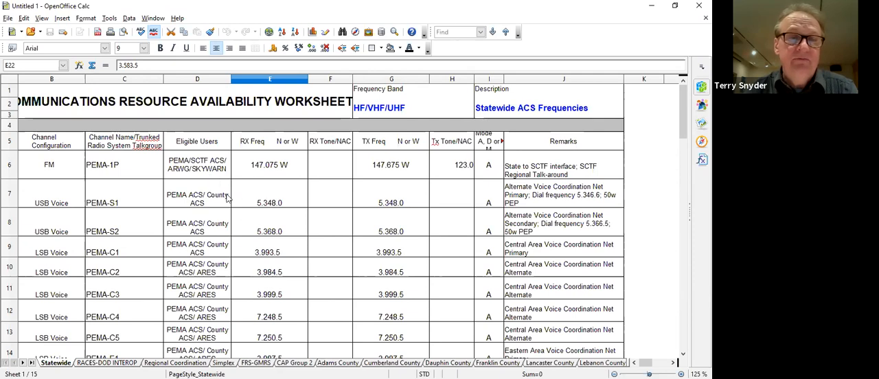
mouse_move(254, 215)
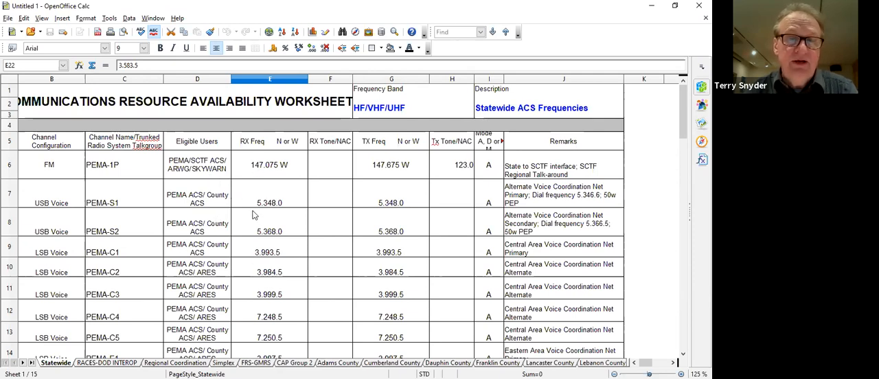
mouse_move(255, 233)
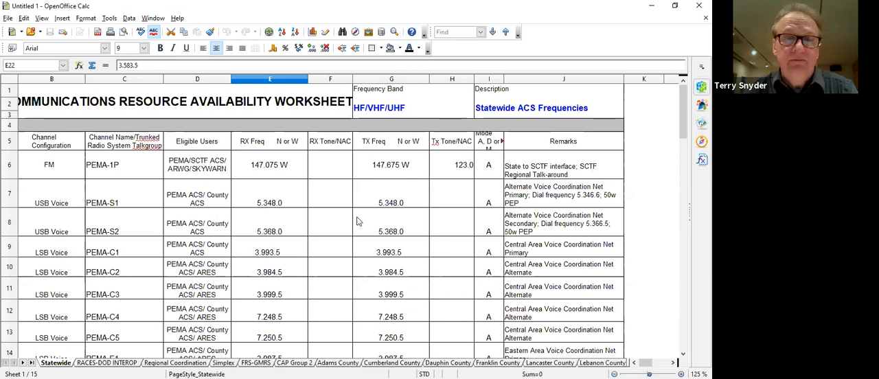
mouse_move(555, 116)
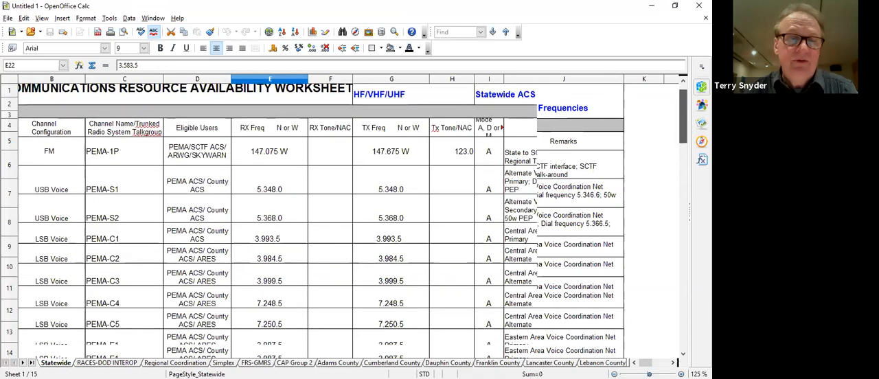
scroll("down", 3)
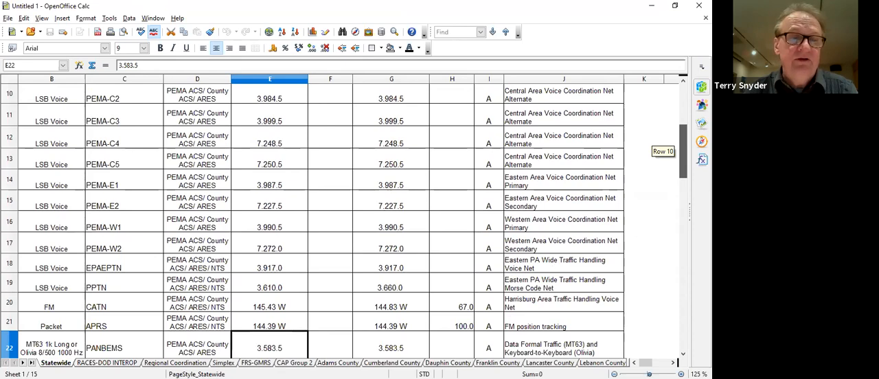
scroll("down", 3)
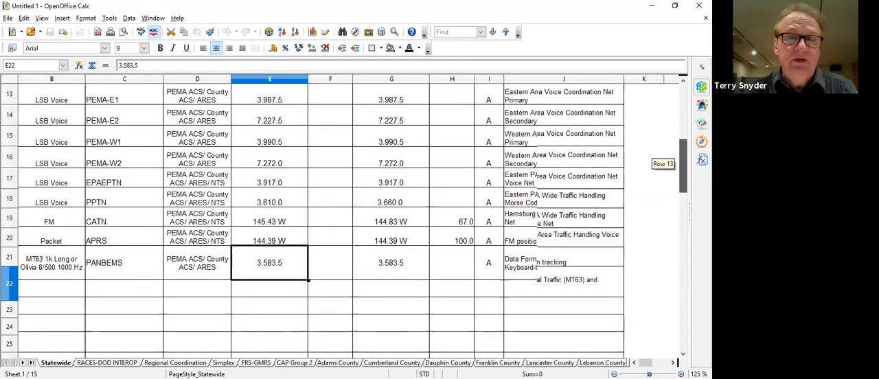
scroll("up", 3)
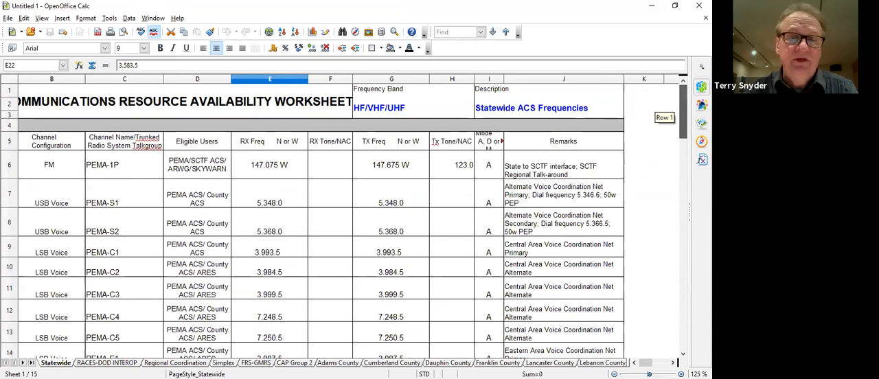
- Return to the Regional Coordination Frequencies sheet after the RACES-DOD INTEROP look
scroll("down", 3)
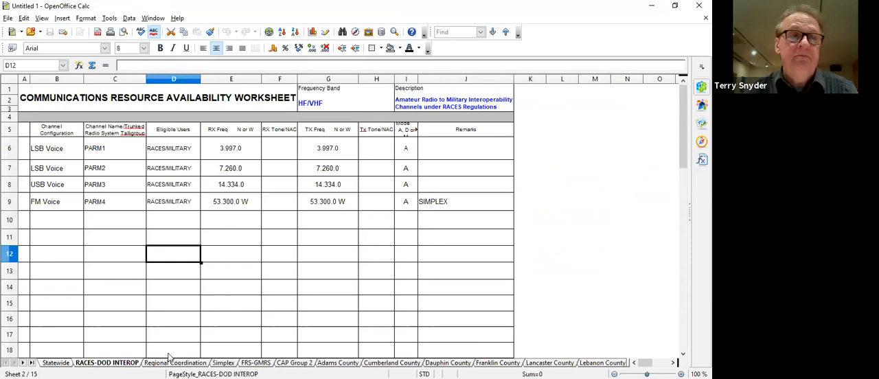
left_click(175, 362)
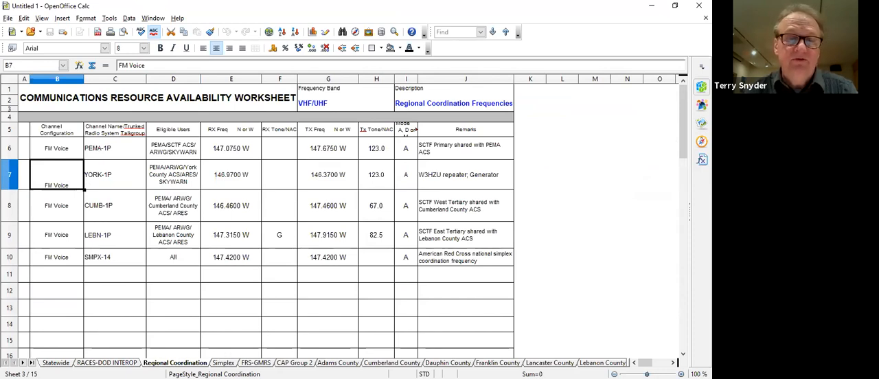
left_click(222, 363)
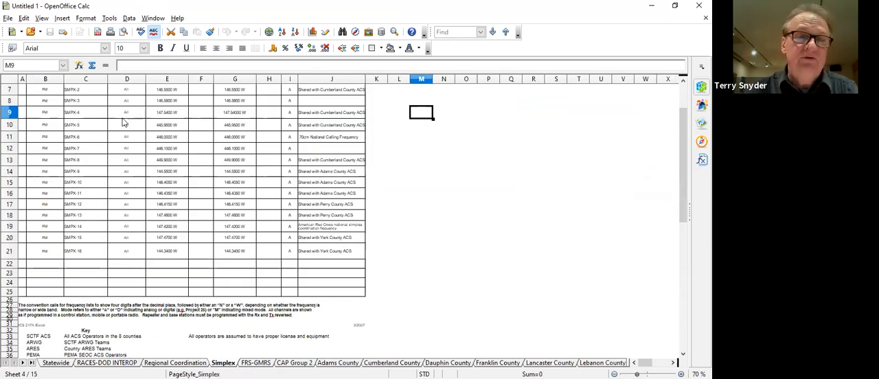
mouse_move(166, 181)
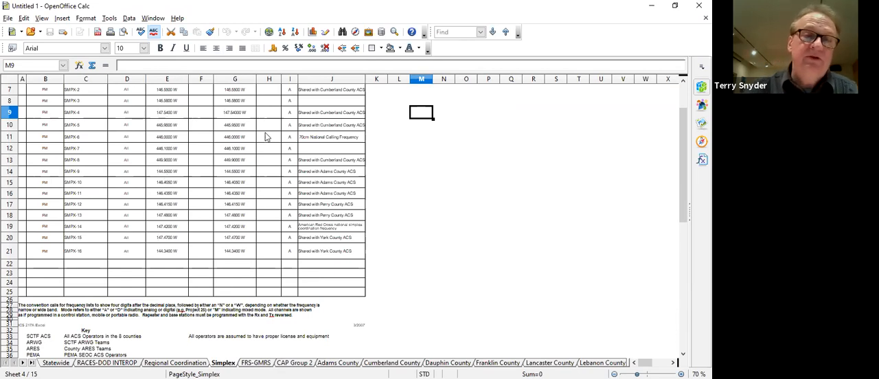
mouse_move(162, 123)
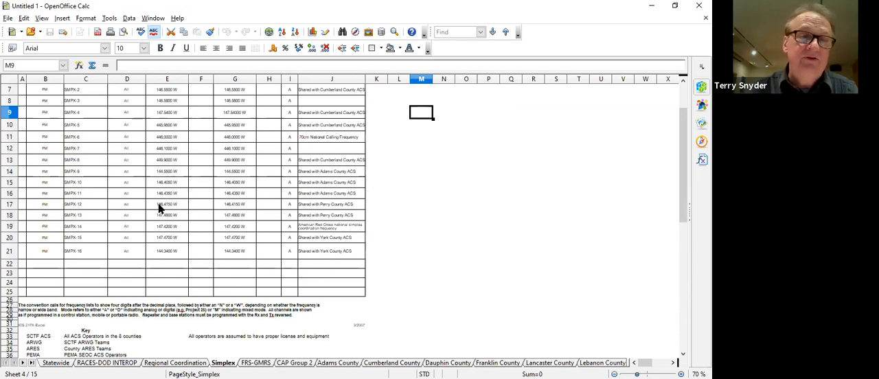
mouse_move(160, 225)
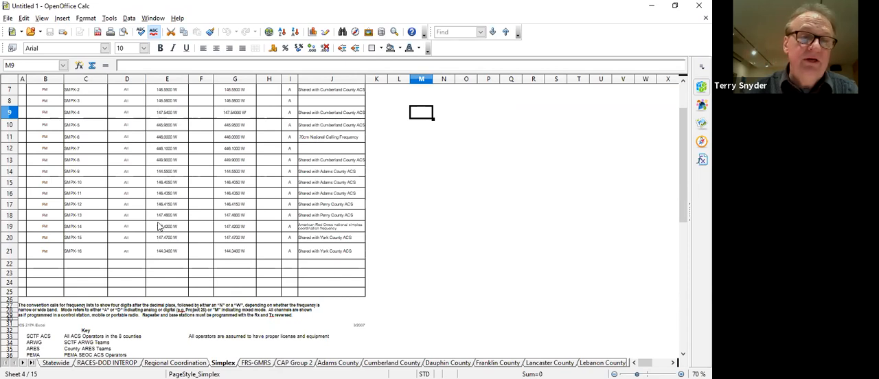
mouse_move(157, 170)
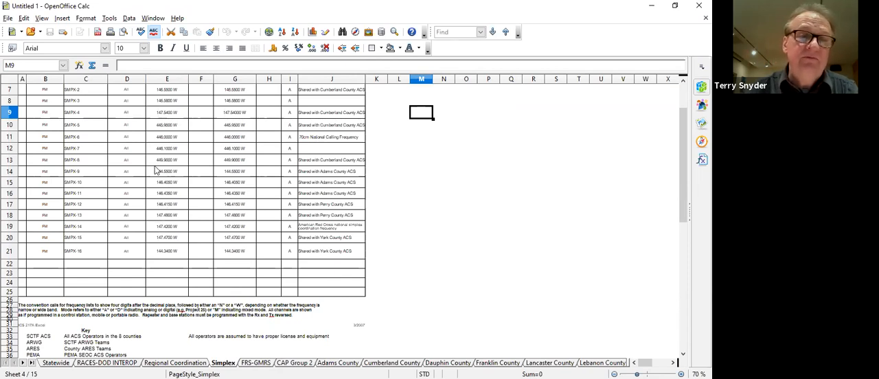
mouse_move(187, 219)
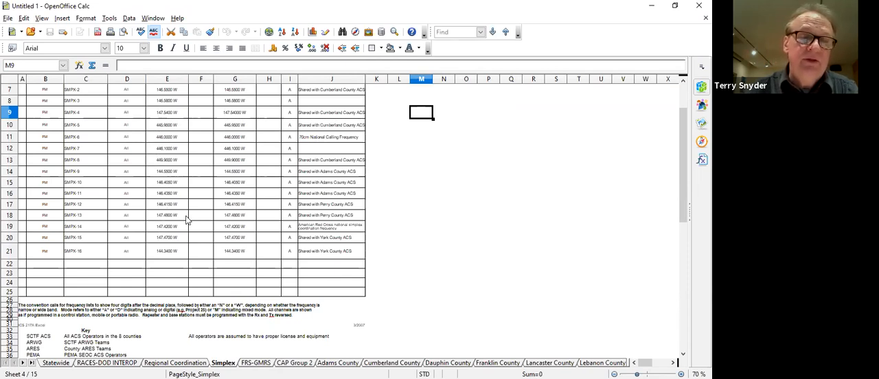
mouse_move(217, 349)
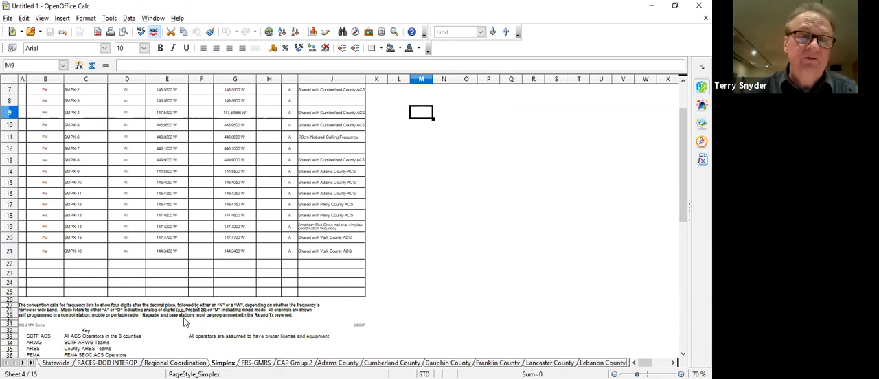
mouse_move(213, 218)
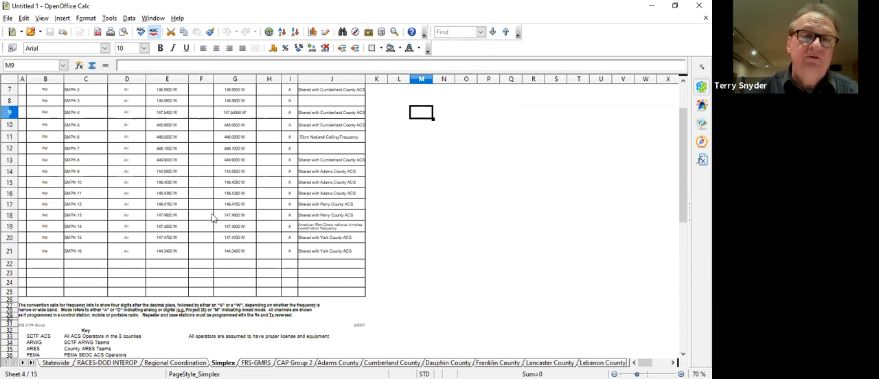
mouse_move(536, 120)
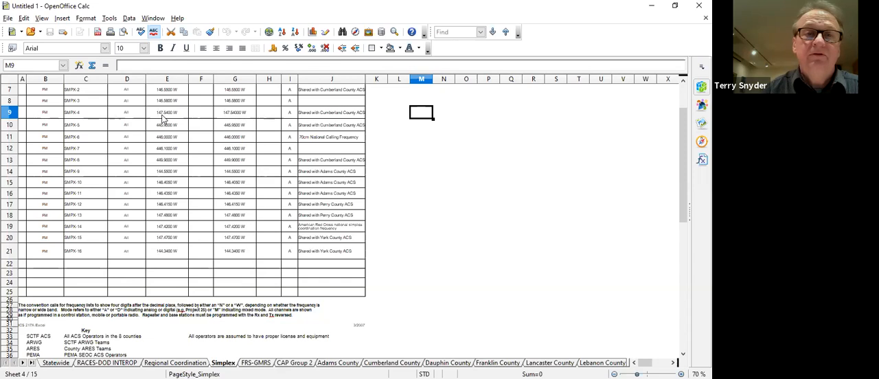
mouse_move(158, 99)
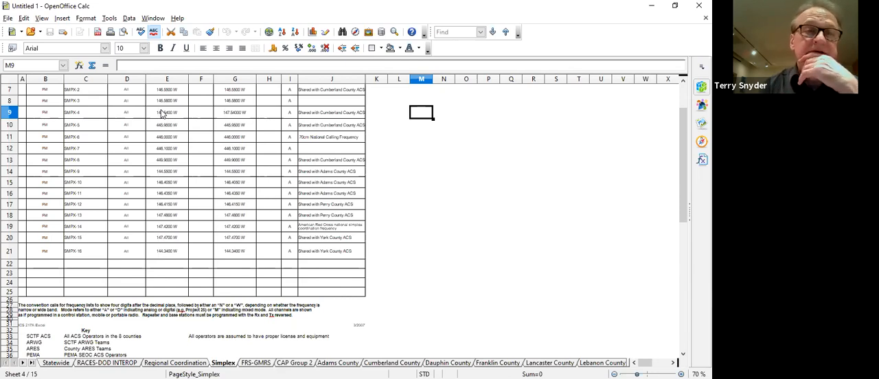
mouse_move(168, 163)
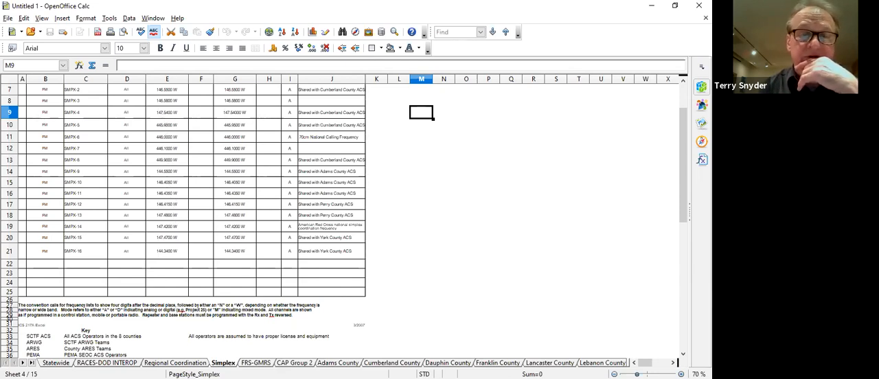
- Browse the FRS-GMRS, CAP Group 2, Adams County and Cumberland County sheets, ending on Cumberland County
left_click(255, 363)
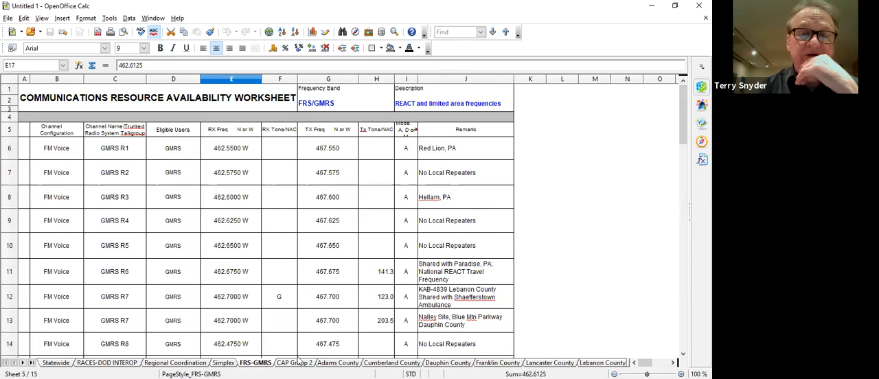
left_click(294, 363)
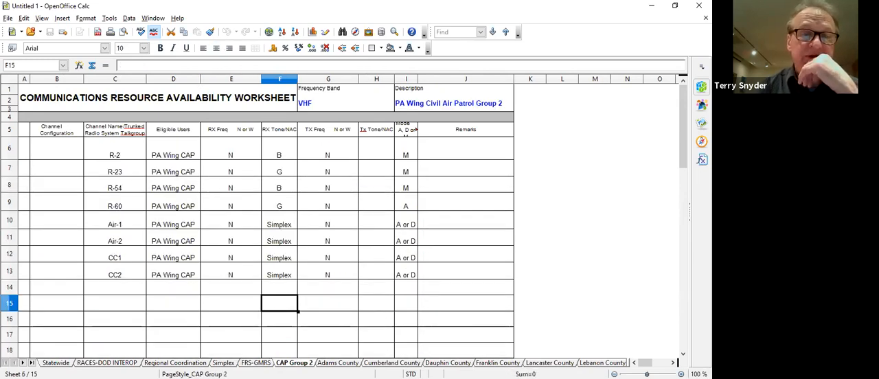
left_click(338, 362)
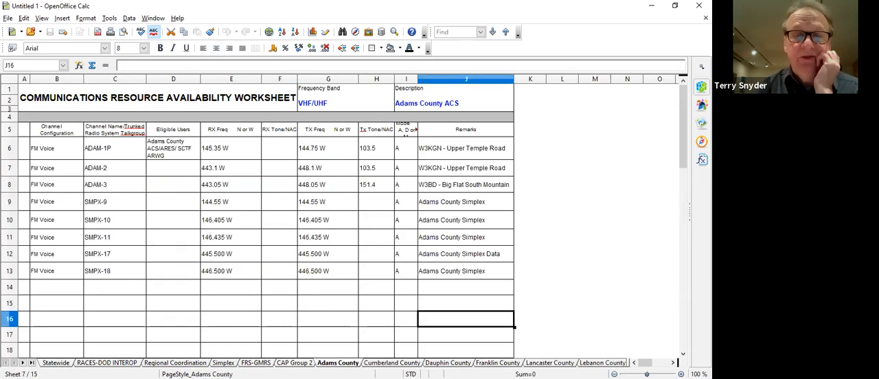
left_click(390, 363)
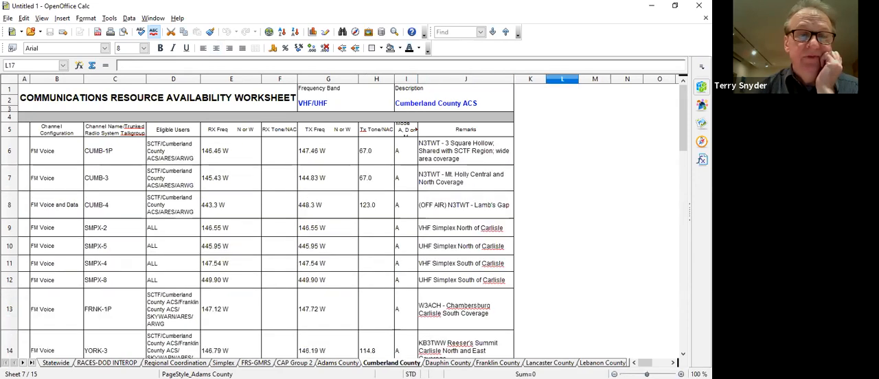
left_click(338, 363)
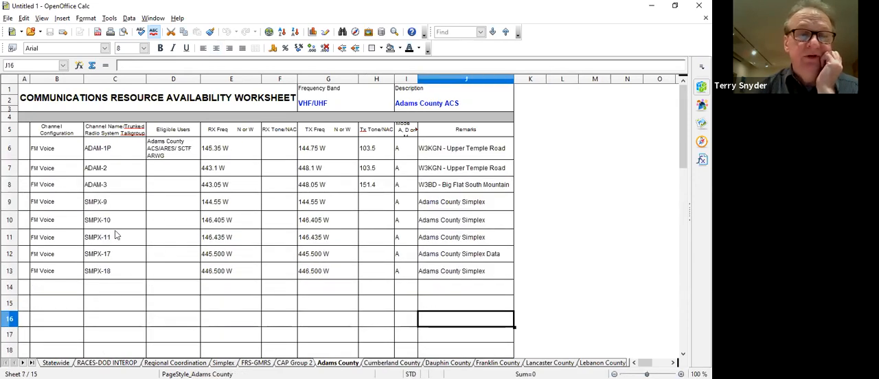
mouse_move(166, 170)
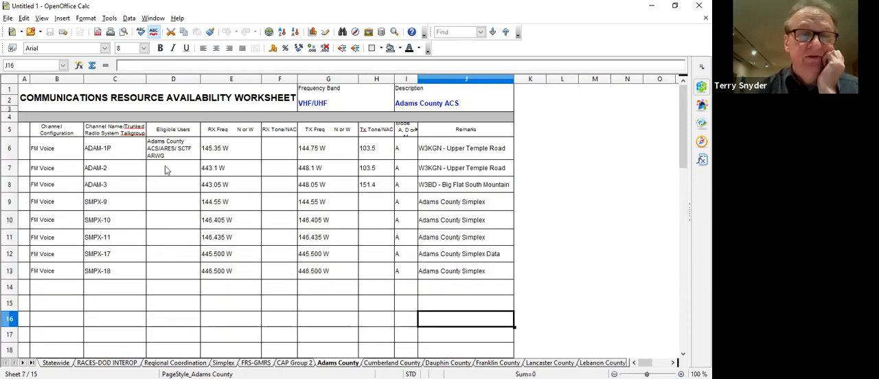
mouse_move(387, 313)
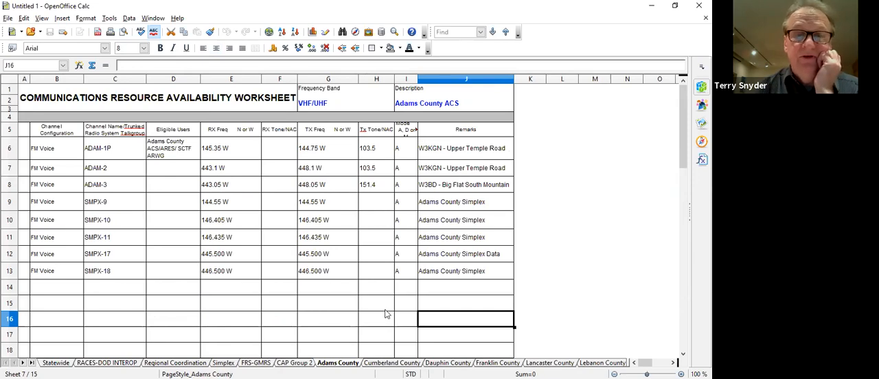
left_click(392, 363)
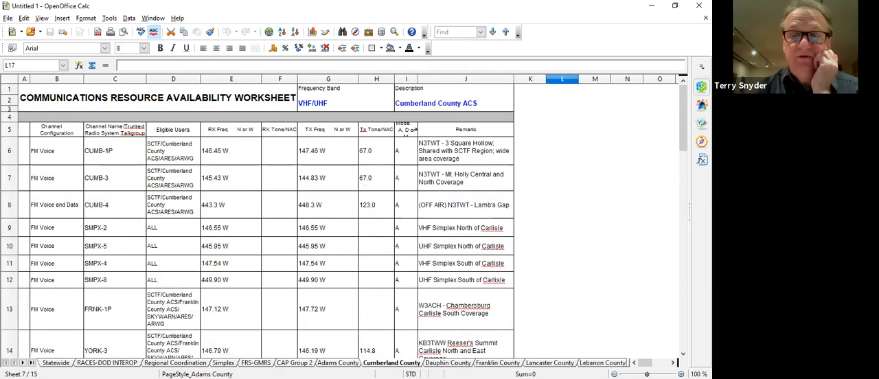
- Switch to the Dauphin County sheet listing DAUP-1P through DAUP-7
left_click(448, 362)
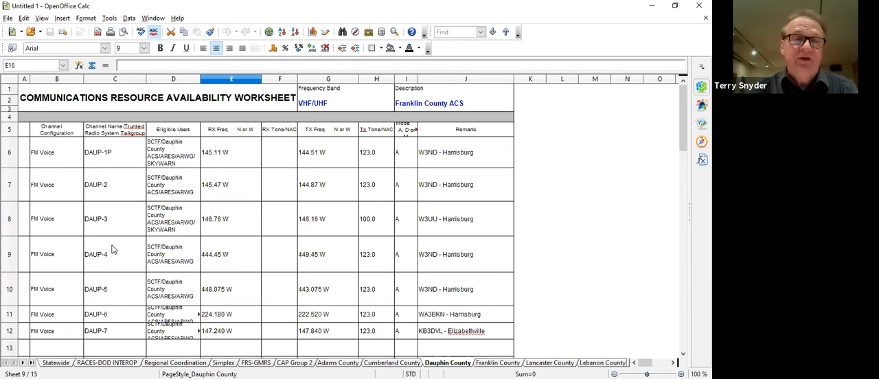
mouse_move(145, 267)
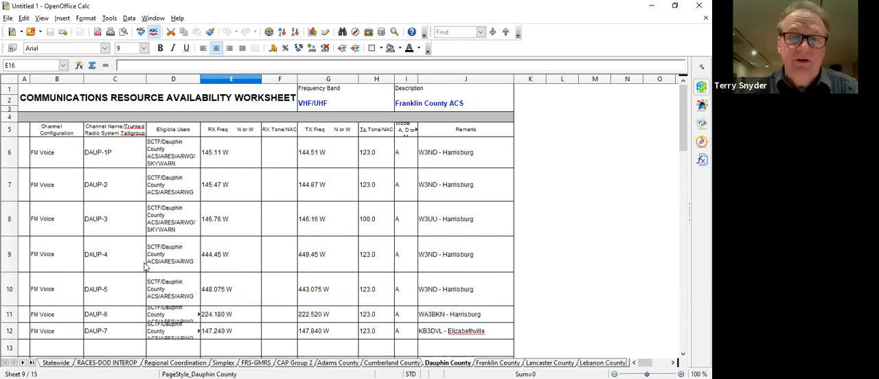
mouse_move(300, 285)
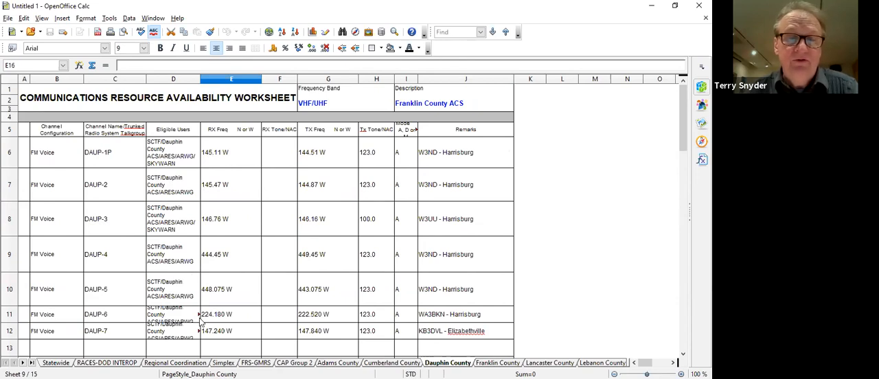
mouse_move(409, 319)
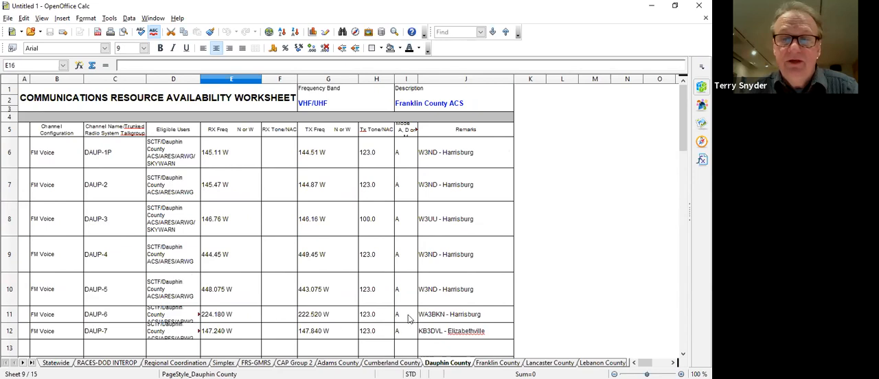
mouse_move(428, 321)
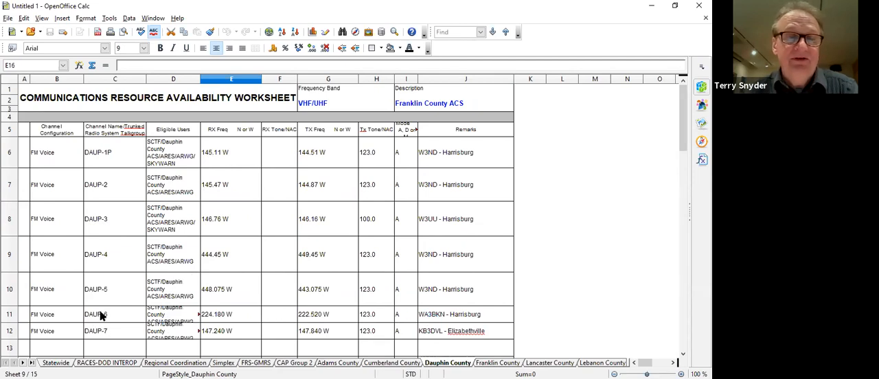
mouse_move(525, 246)
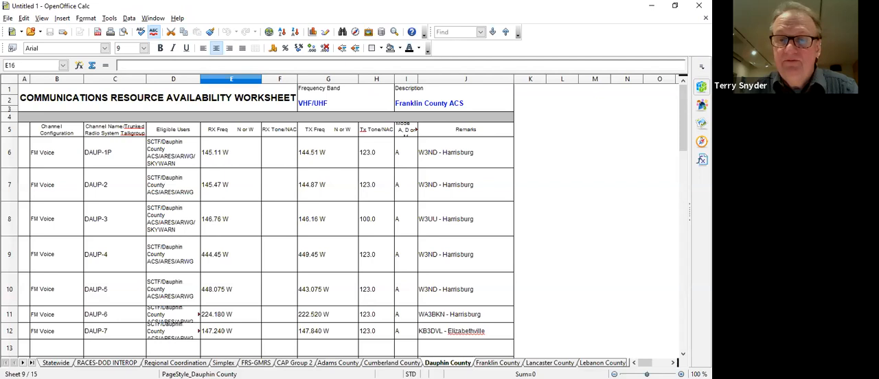
- Switch to the Lancaster County sheet listing LANC-1P through LANC-6
left_click(550, 363)
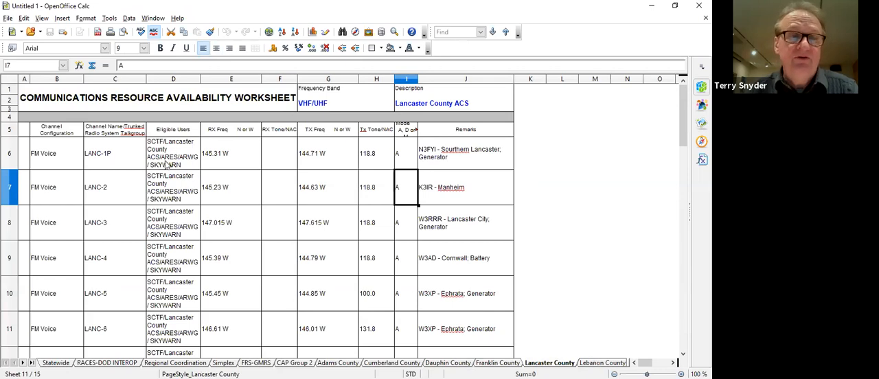
mouse_move(107, 195)
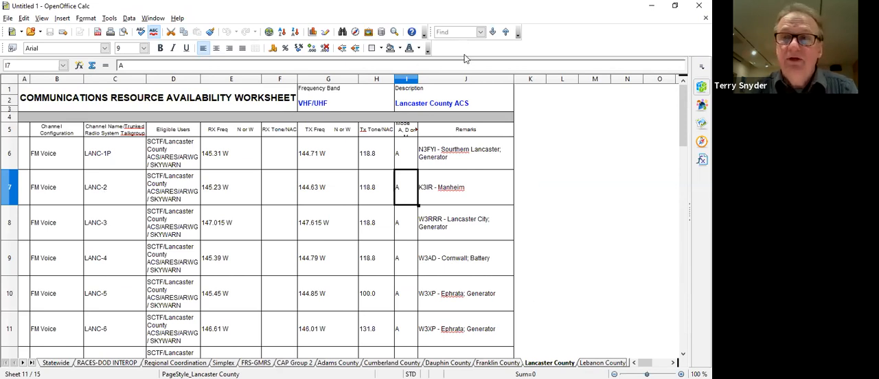
mouse_move(615, 12)
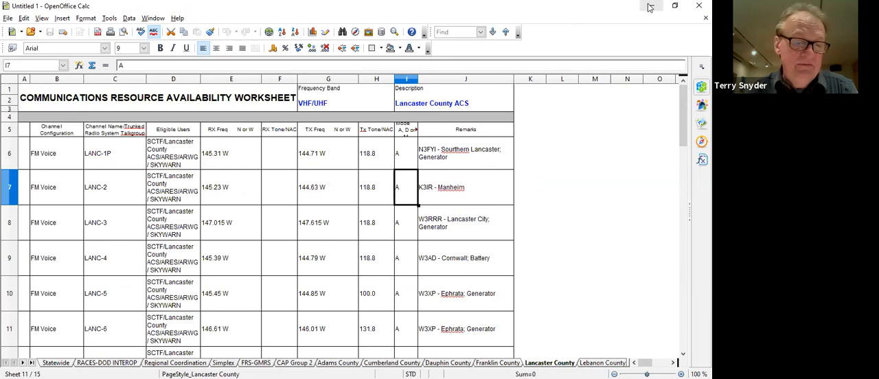
mouse_move(651, 7)
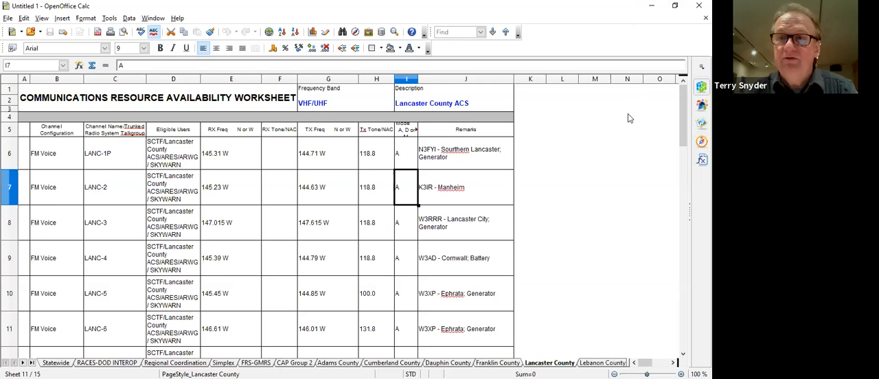
mouse_move(393, 32)
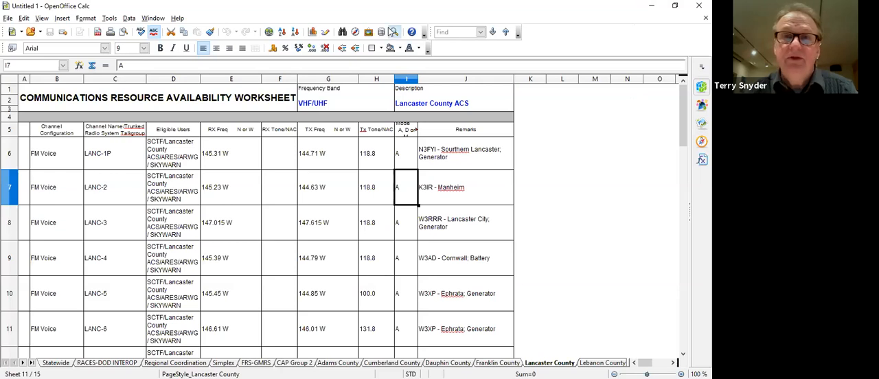